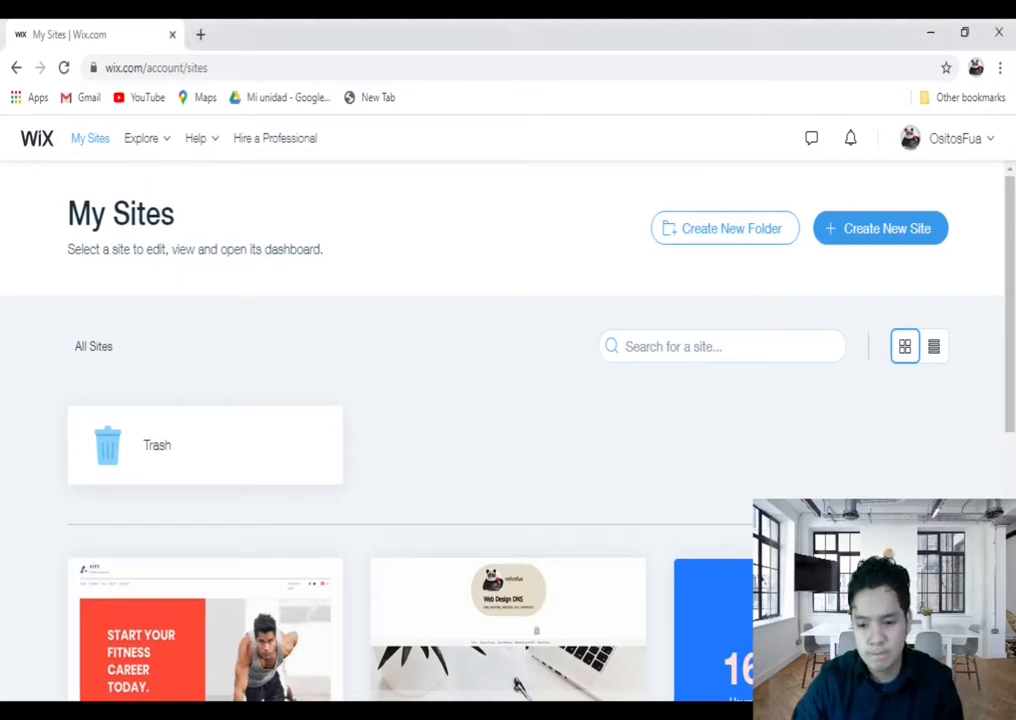
# Start a new Events site and scroll the Events template gallery to Tech Conference Landing Page.
pyautogui.click(879, 228)
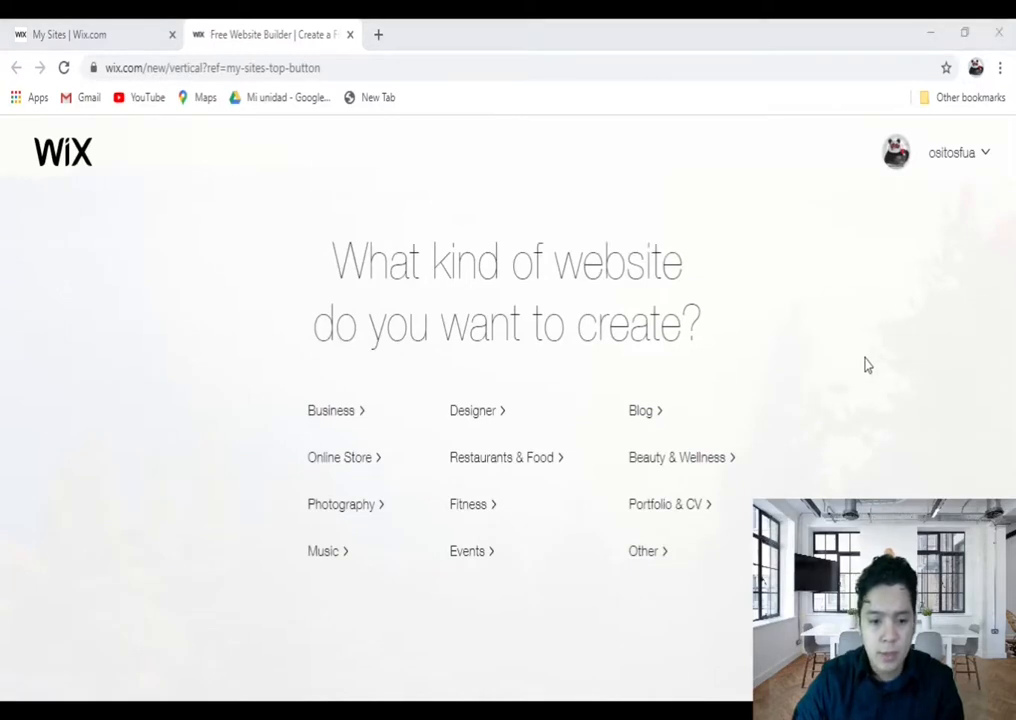
pyautogui.moveTo(467, 551)
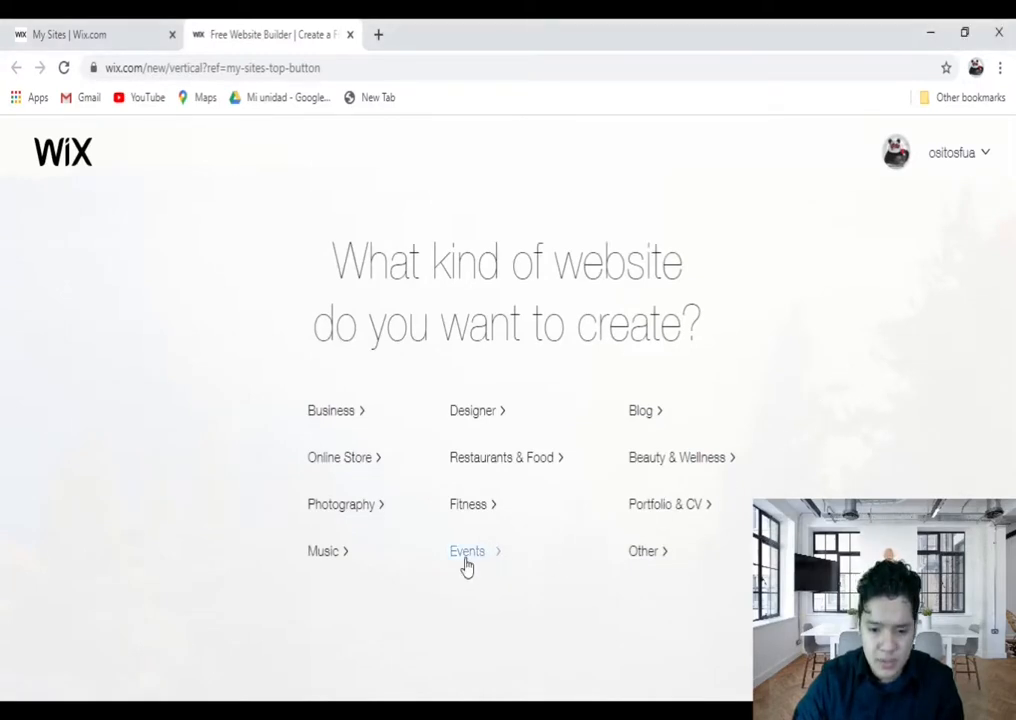
pyautogui.click(466, 551)
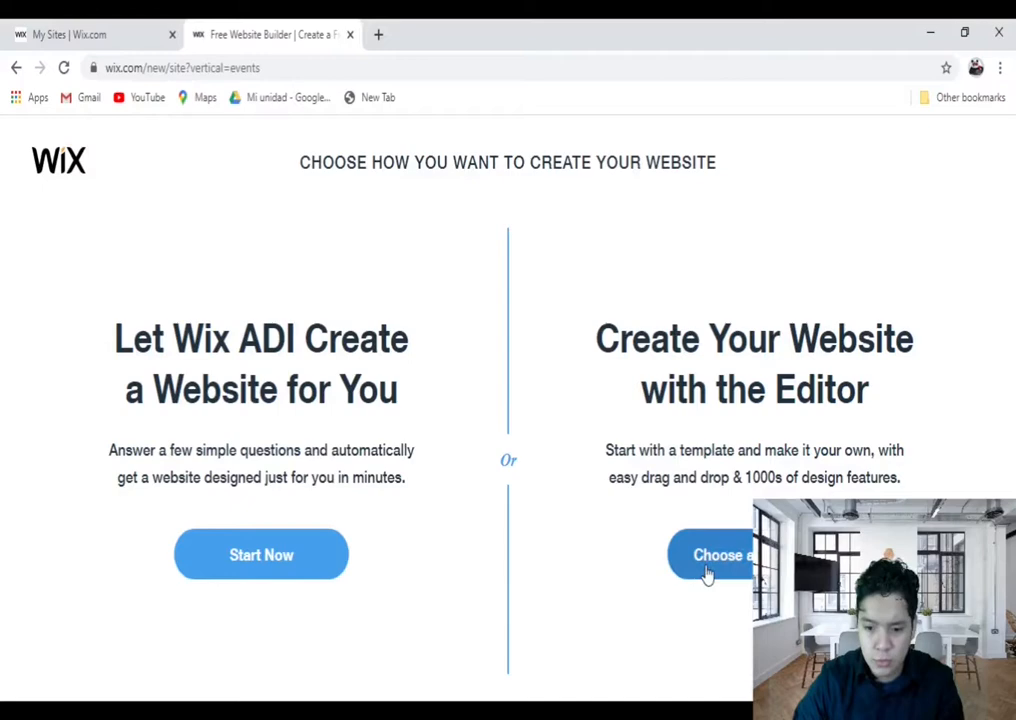
pyautogui.click(710, 554)
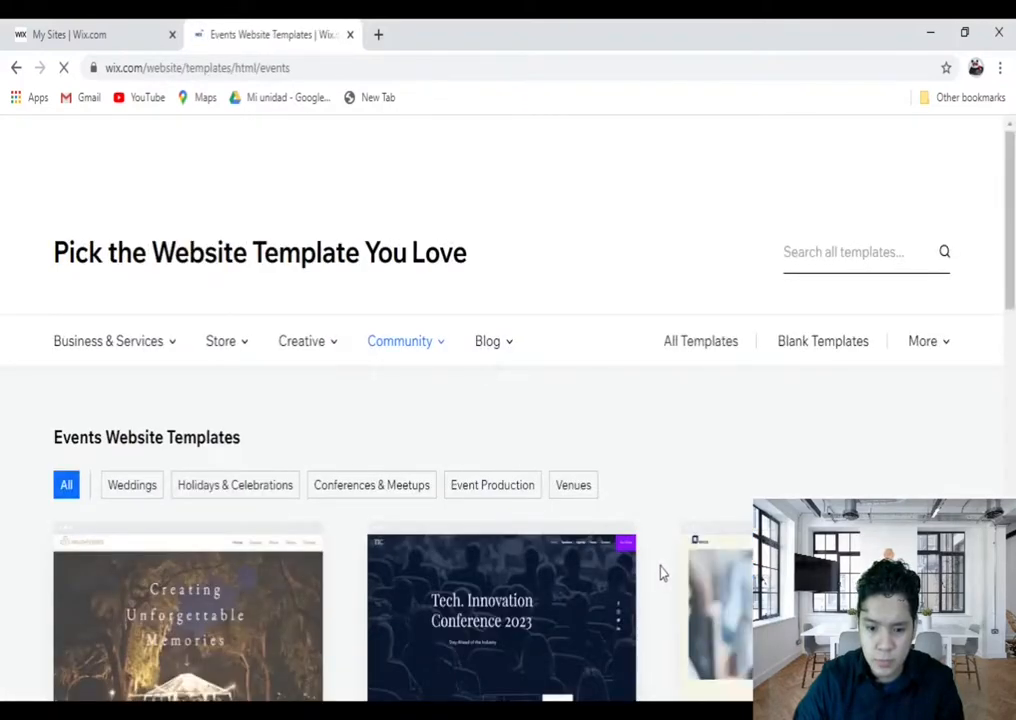
pyautogui.scroll(-3)
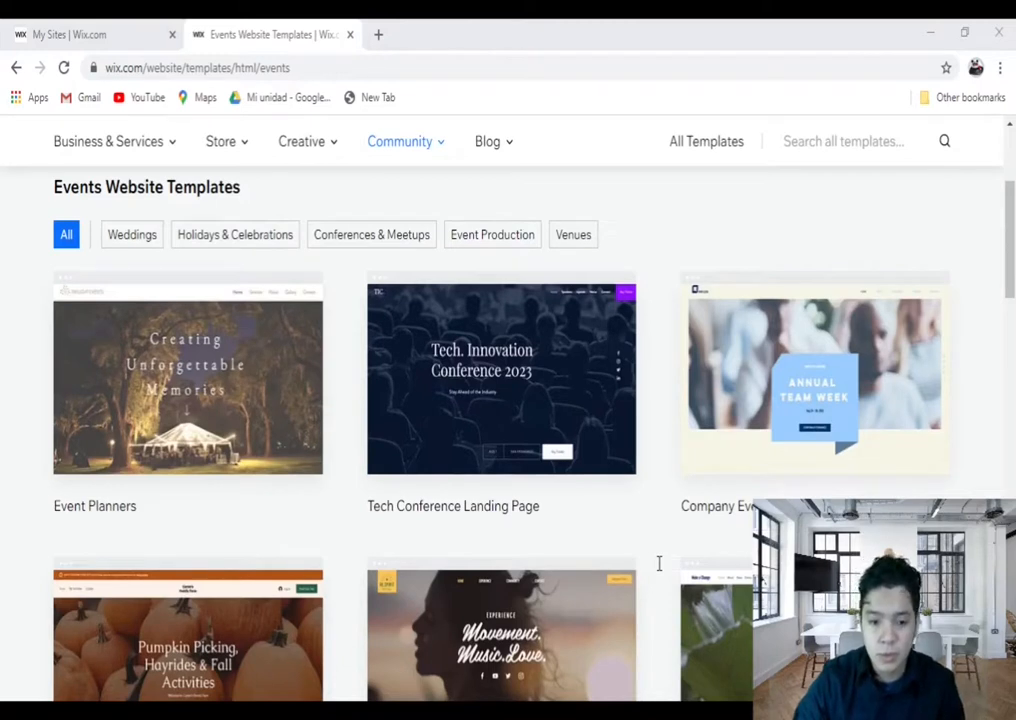
pyautogui.moveTo(501, 378)
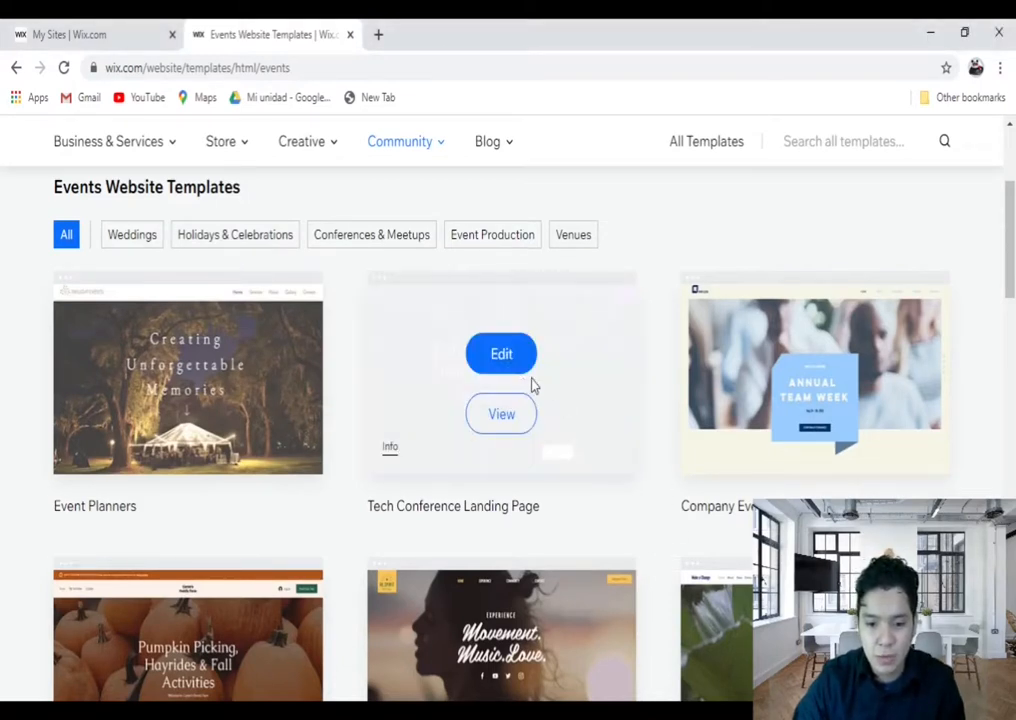
pyautogui.moveTo(500, 355)
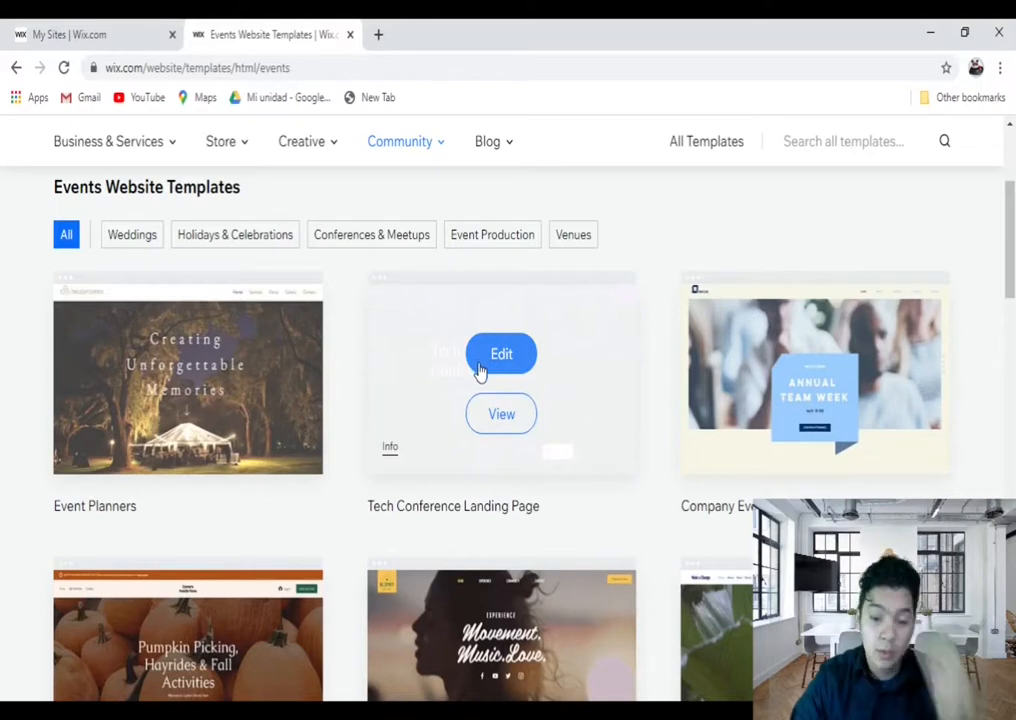
pyautogui.moveTo(489, 373)
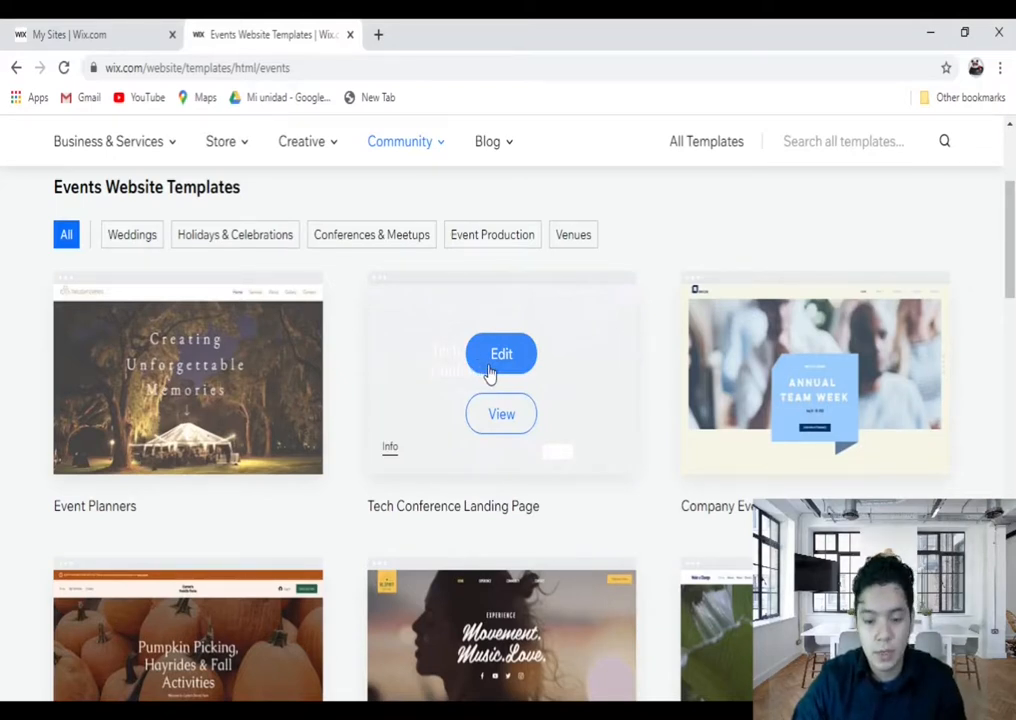
# Open the Tech Conference Landing Page template for editing and select its Buy Tickets element.
pyautogui.click(501, 353)
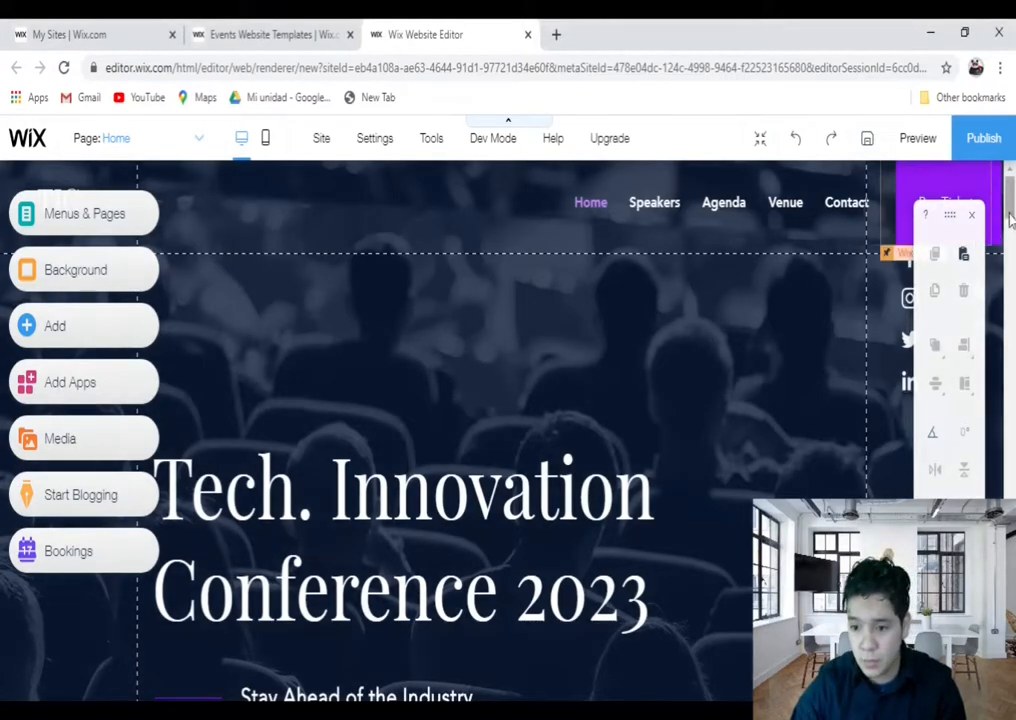
pyautogui.click(970, 215)
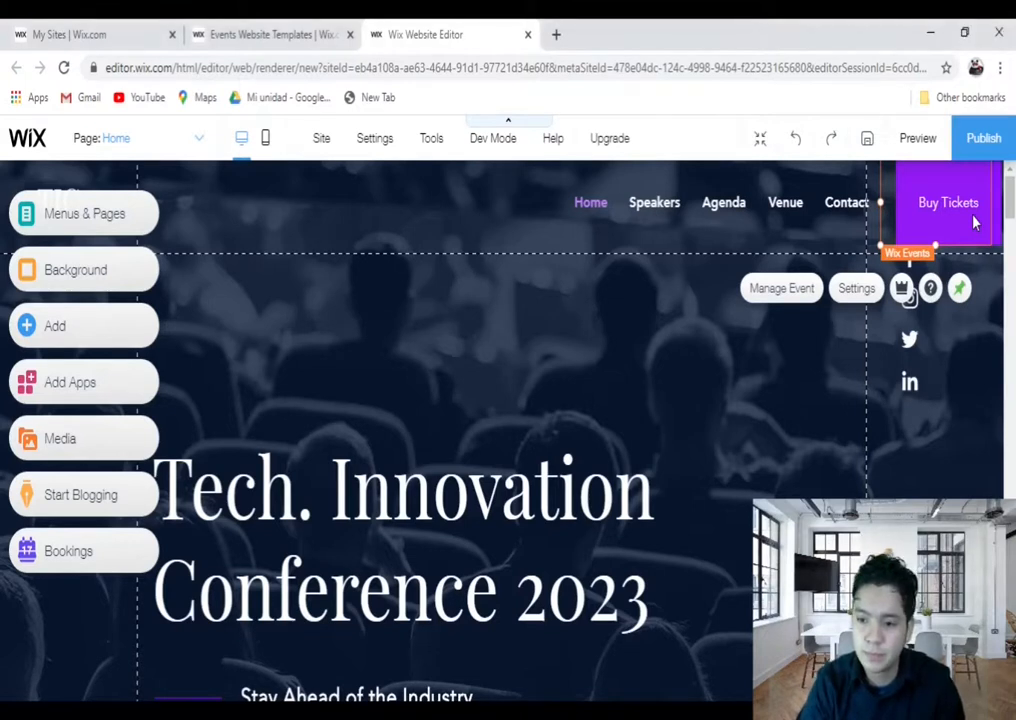
pyautogui.moveTo(923, 210)
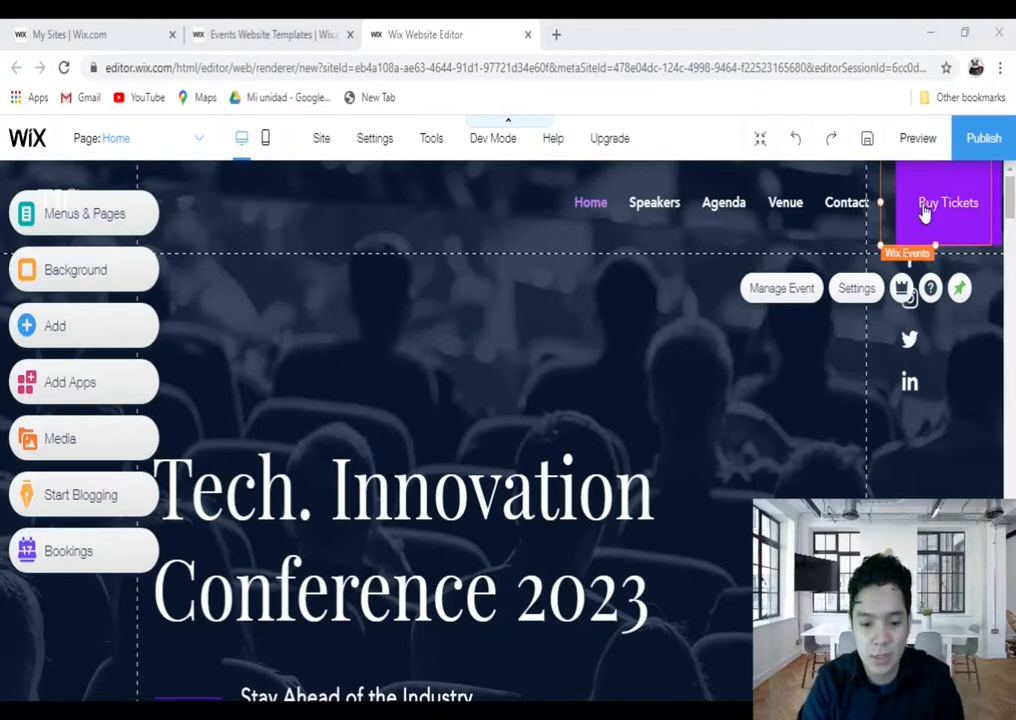
pyautogui.moveTo(490, 275)
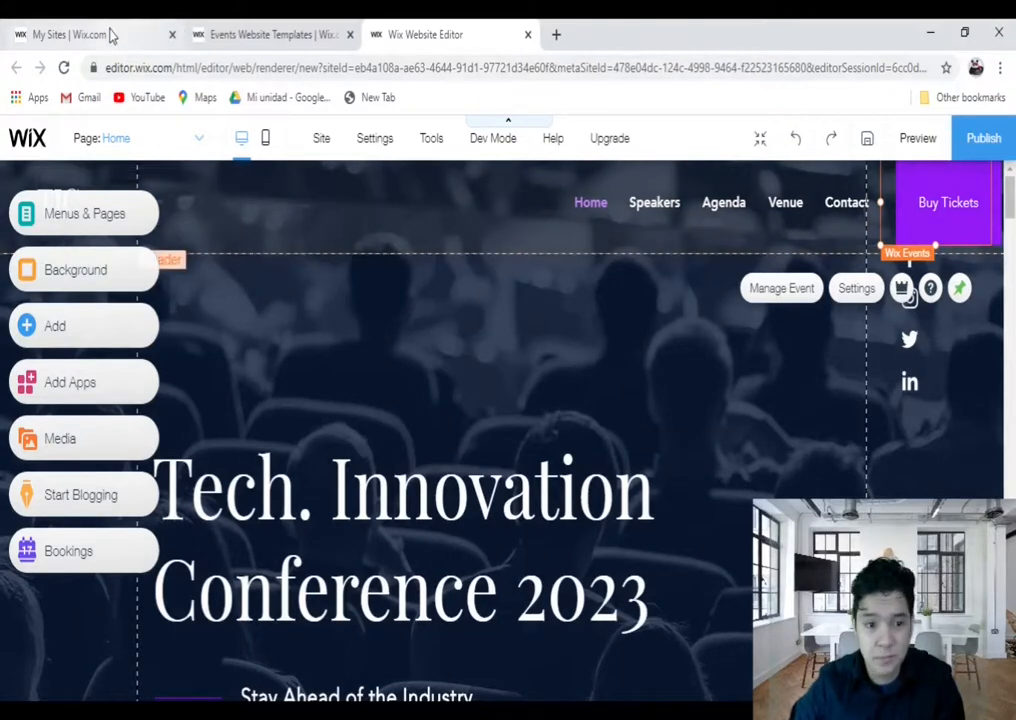
# Create a new 'Other' site from the blank Start from Scratch template.
pyautogui.click(90, 34)
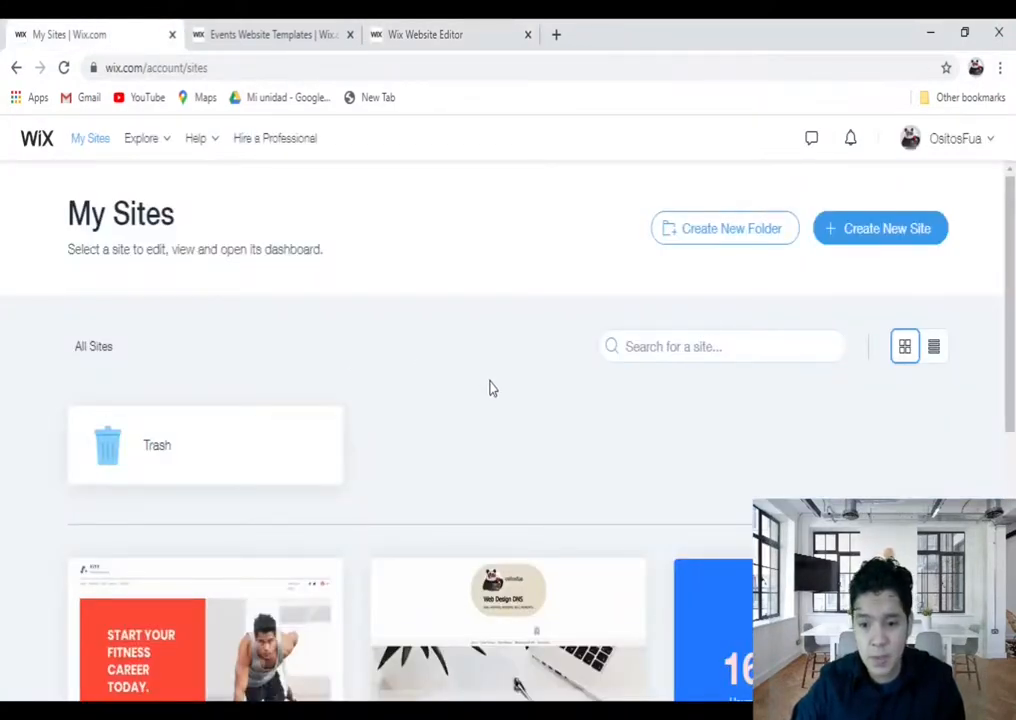
pyautogui.click(879, 228)
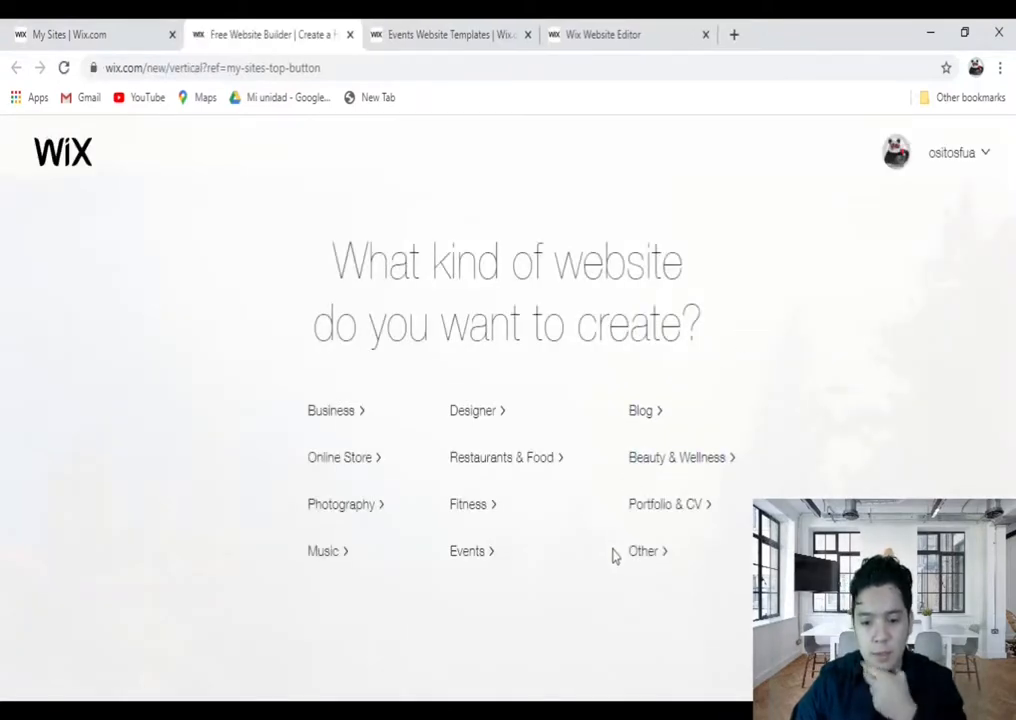
pyautogui.click(643, 551)
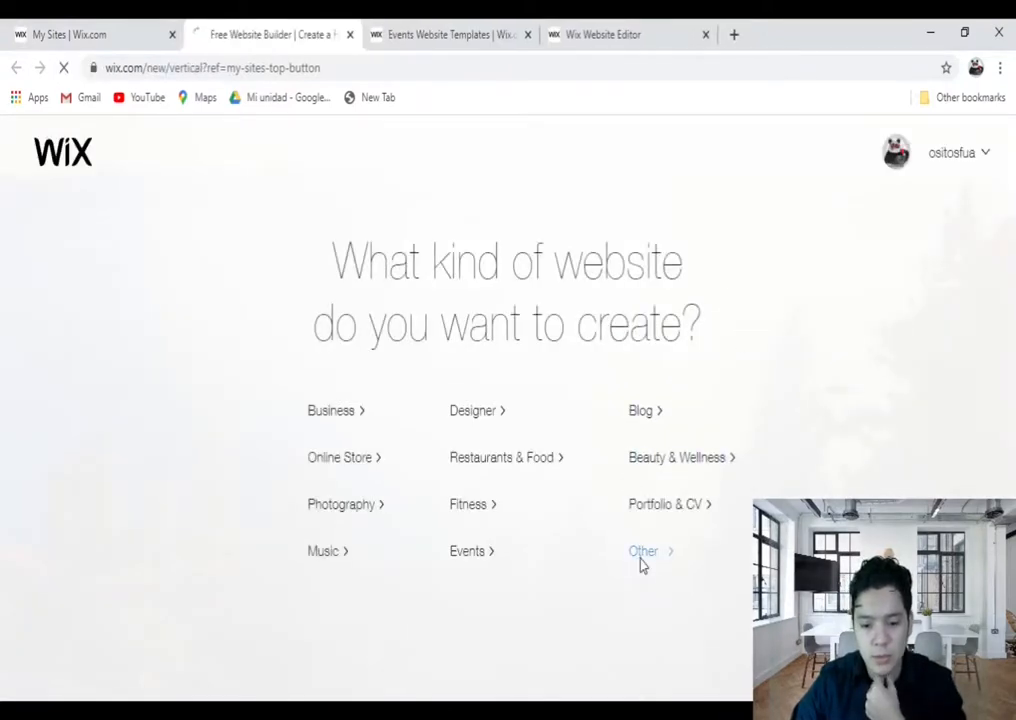
pyautogui.click(643, 551)
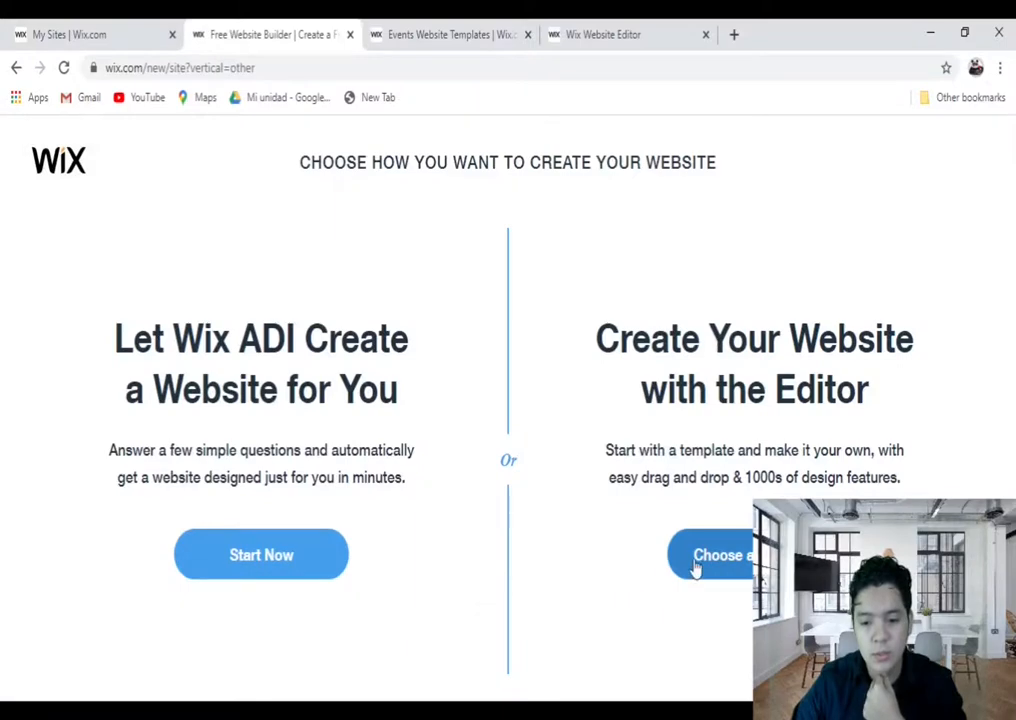
pyautogui.click(712, 555)
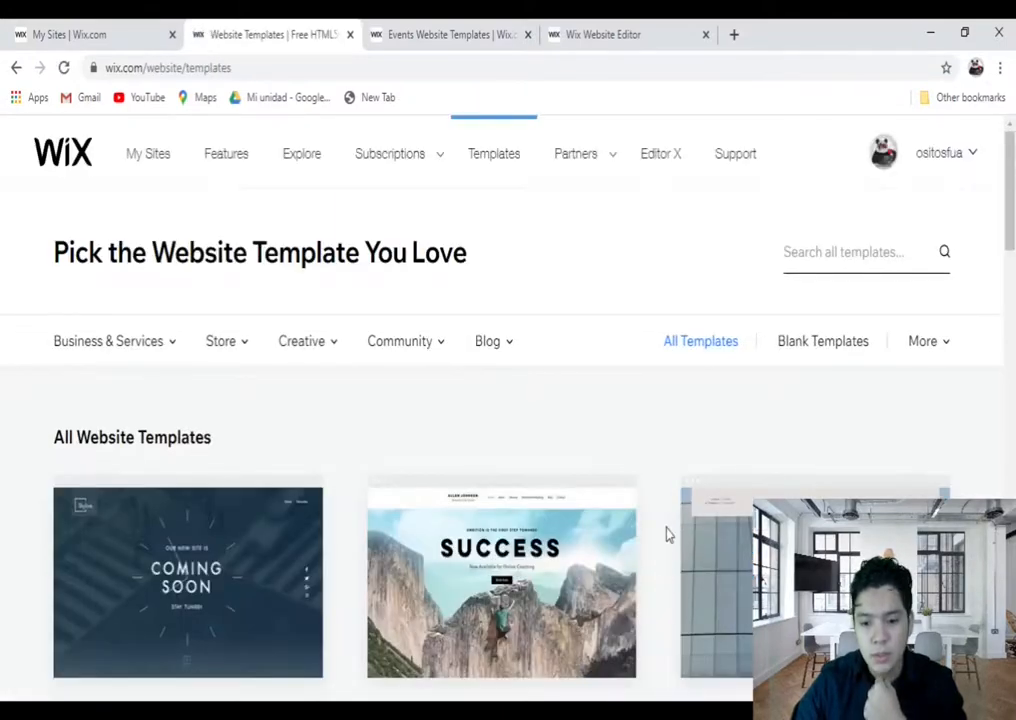
pyautogui.click(822, 341)
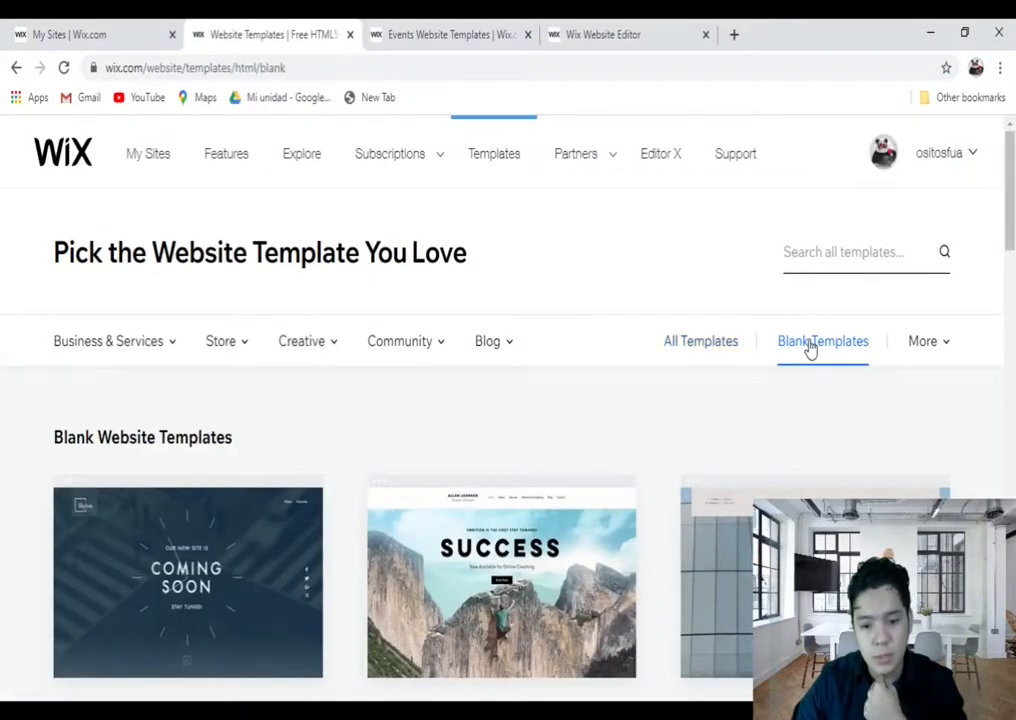
pyautogui.click(822, 341)
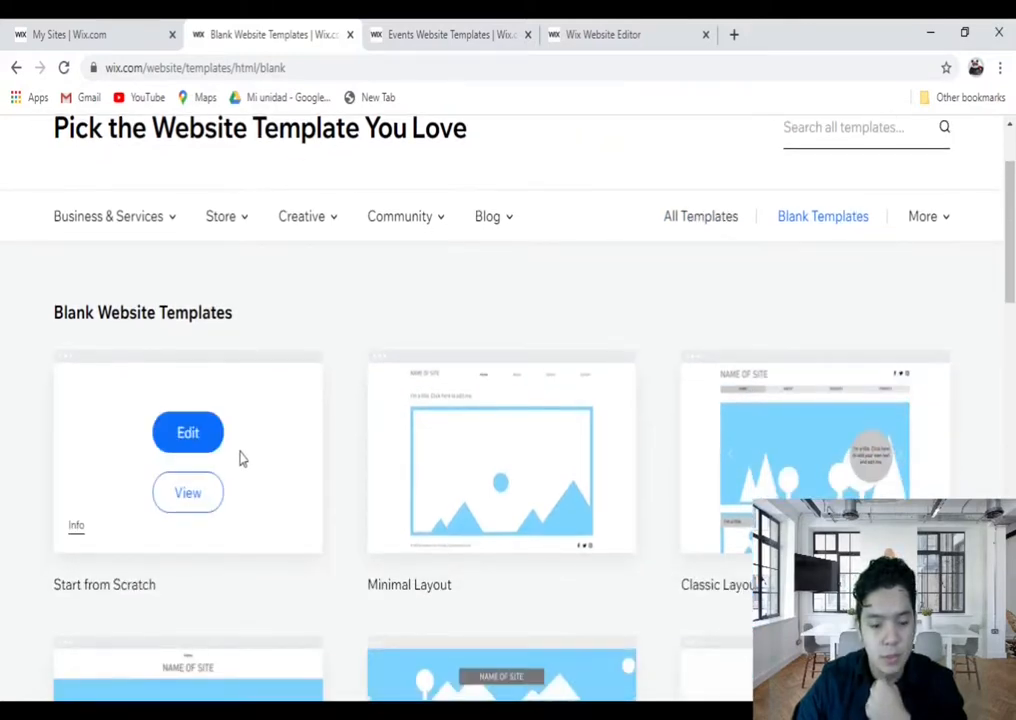
pyautogui.moveTo(188, 443)
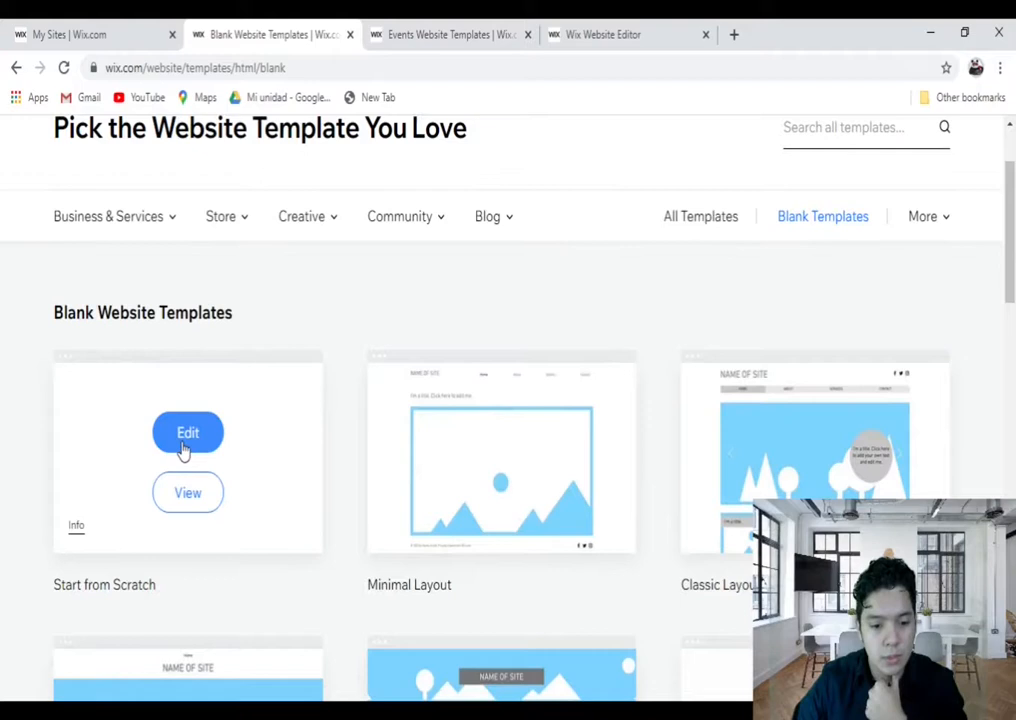
pyautogui.click(188, 432)
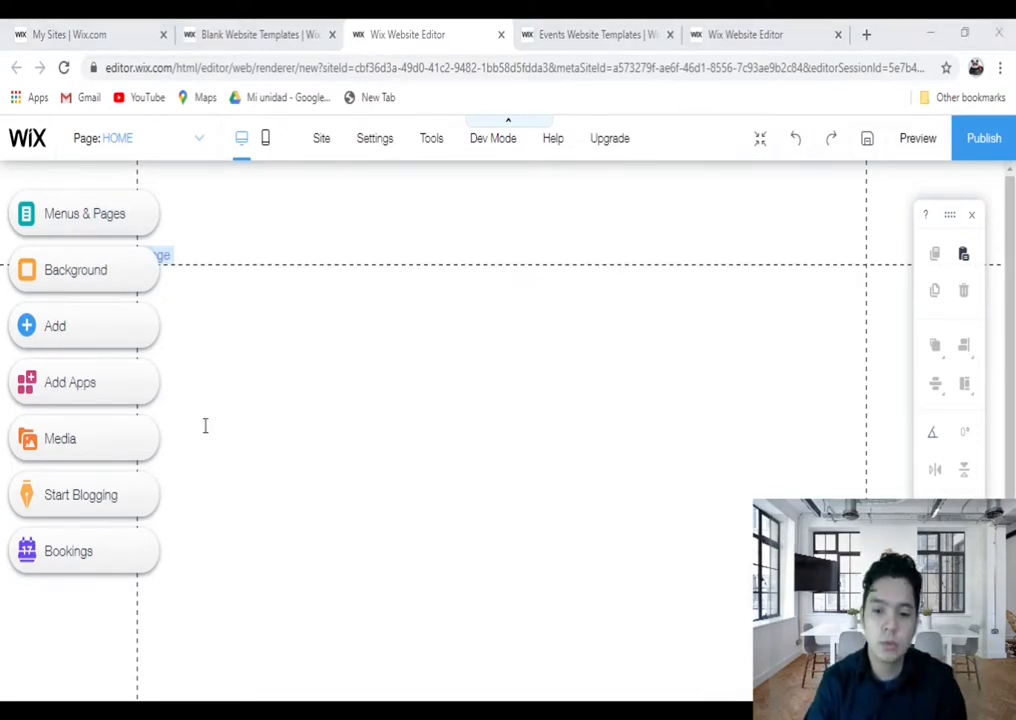
pyautogui.moveTo(120, 390)
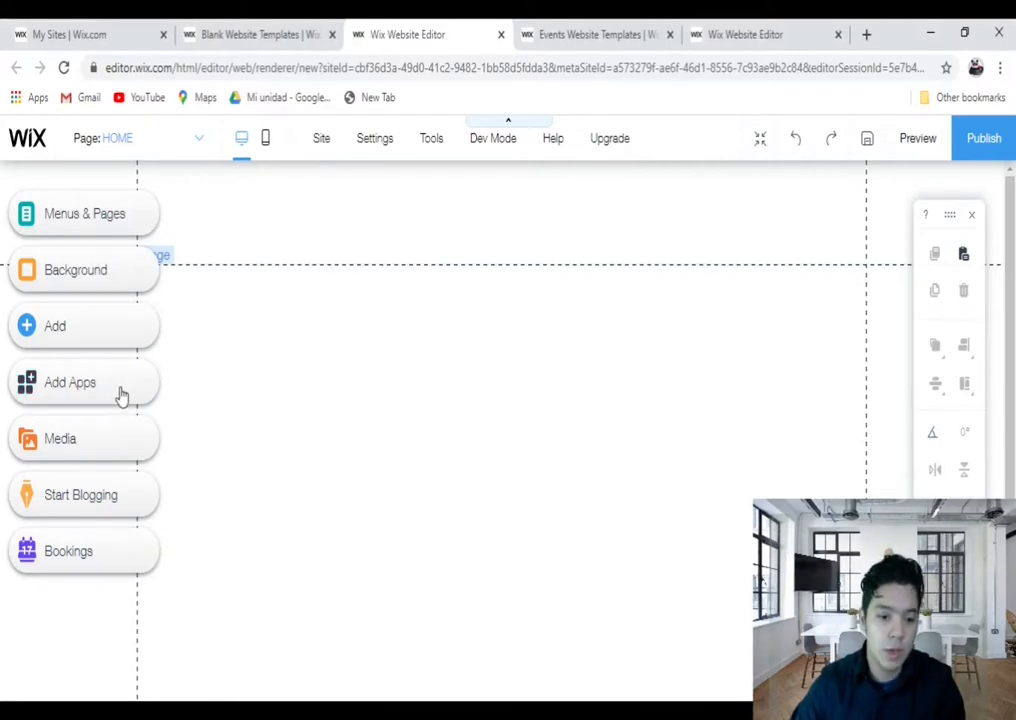
# Open Add Apps and search the App Market for 'wix events'.
pyautogui.click(70, 382)
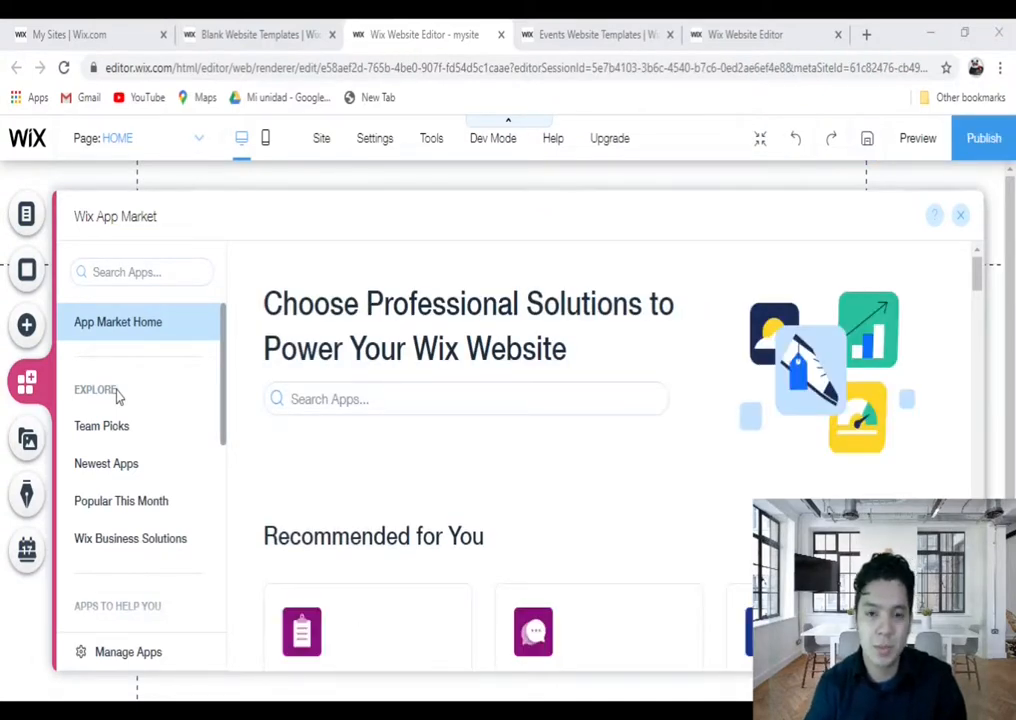
pyautogui.moveTo(181, 387)
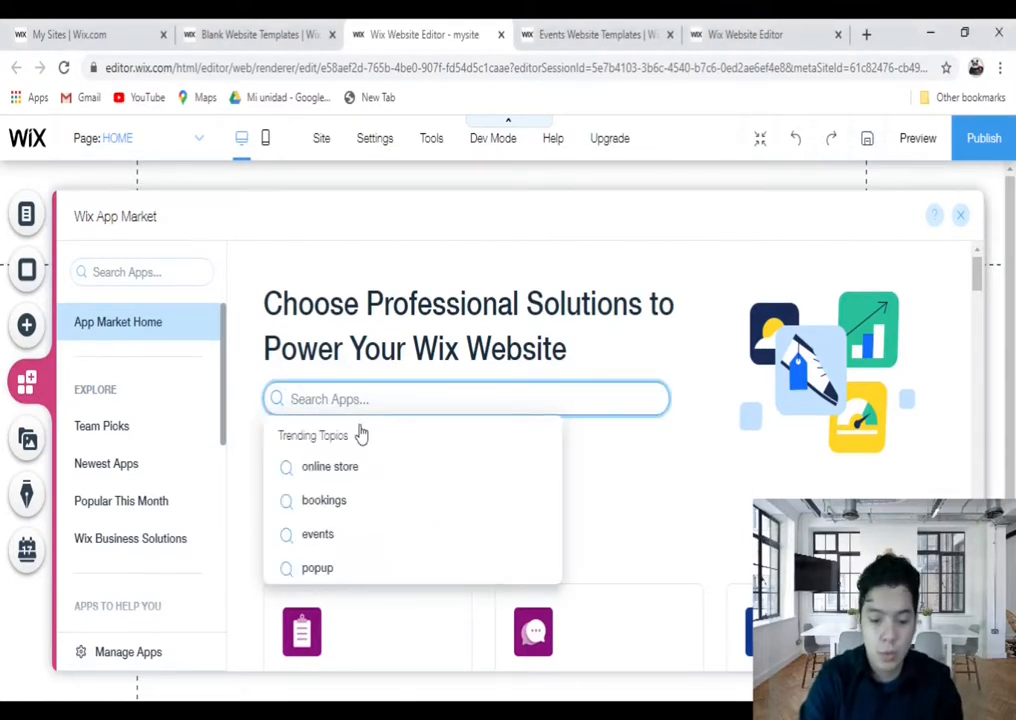
pyautogui.write('wix')
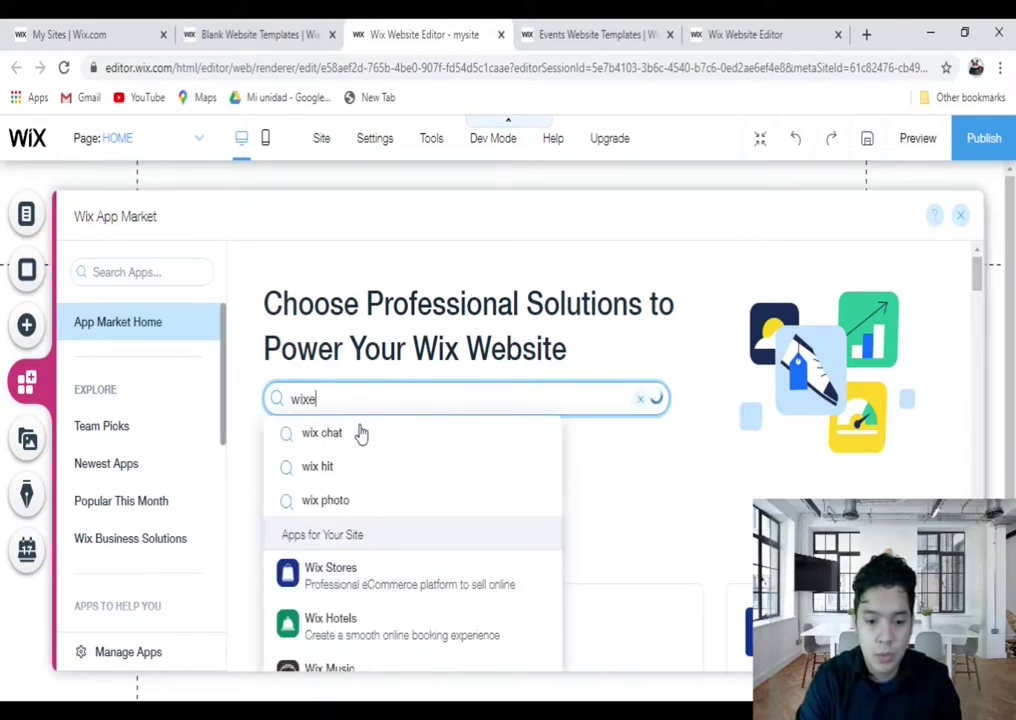
pyautogui.write('events')
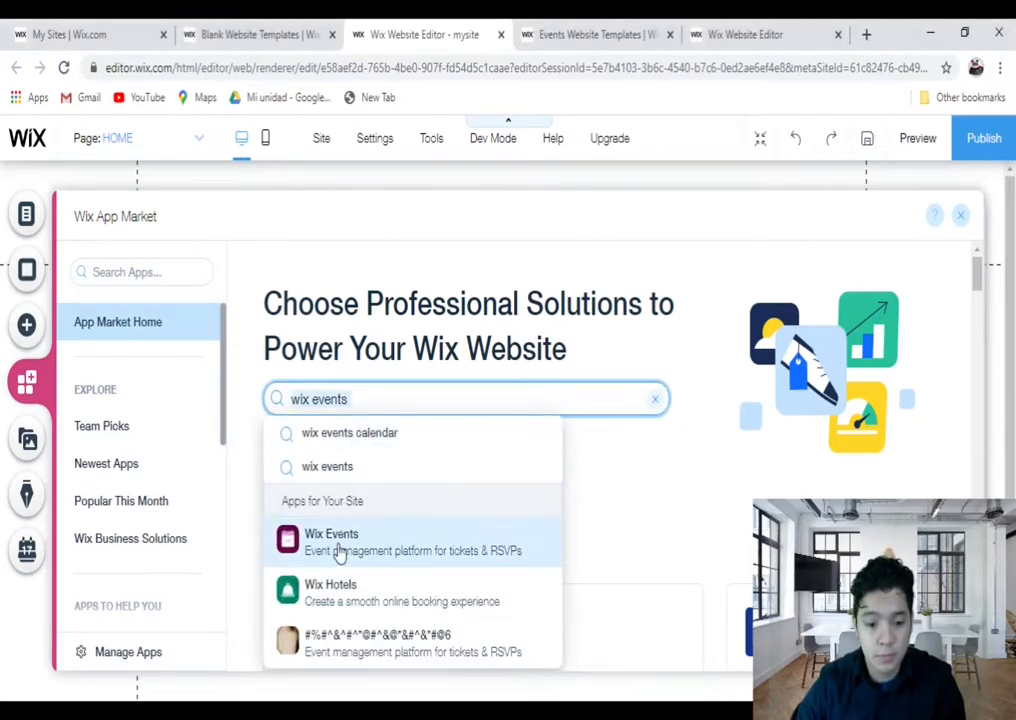
# Browse the Wix Events app page overview and reviews, then add it to the site.
pyautogui.click(331, 541)
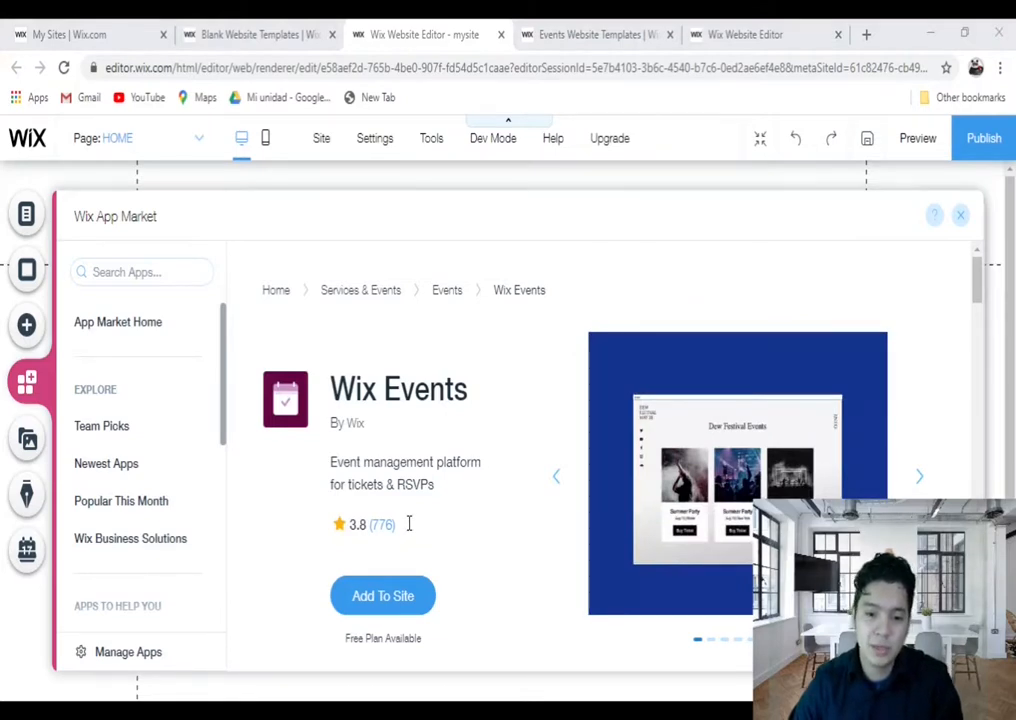
pyautogui.scroll(-3)
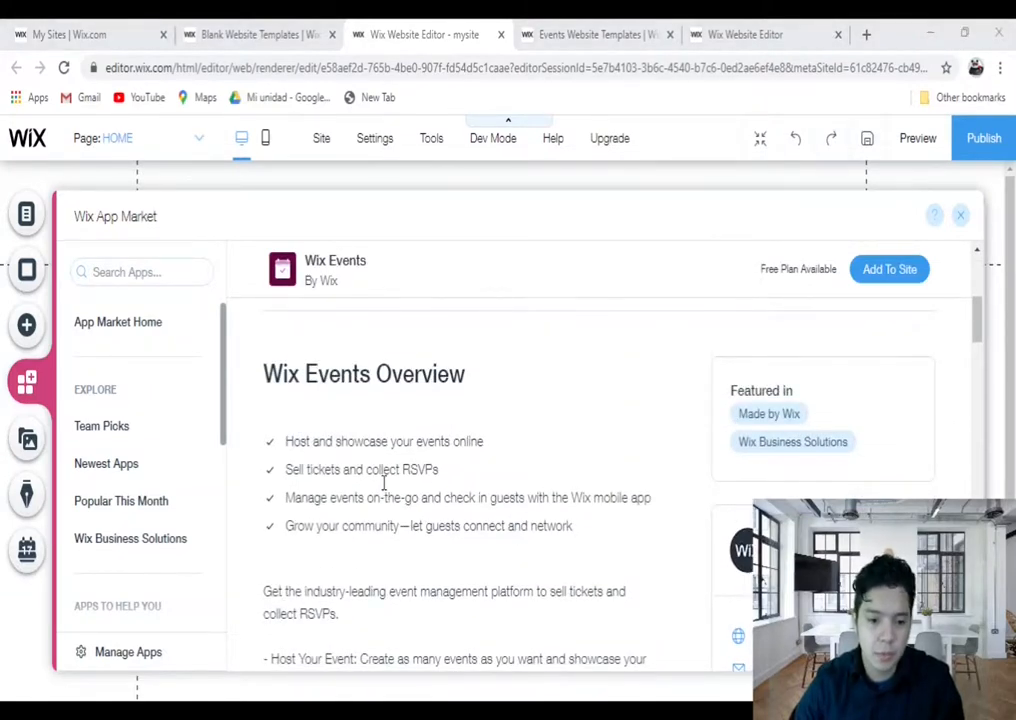
pyautogui.scroll(-3)
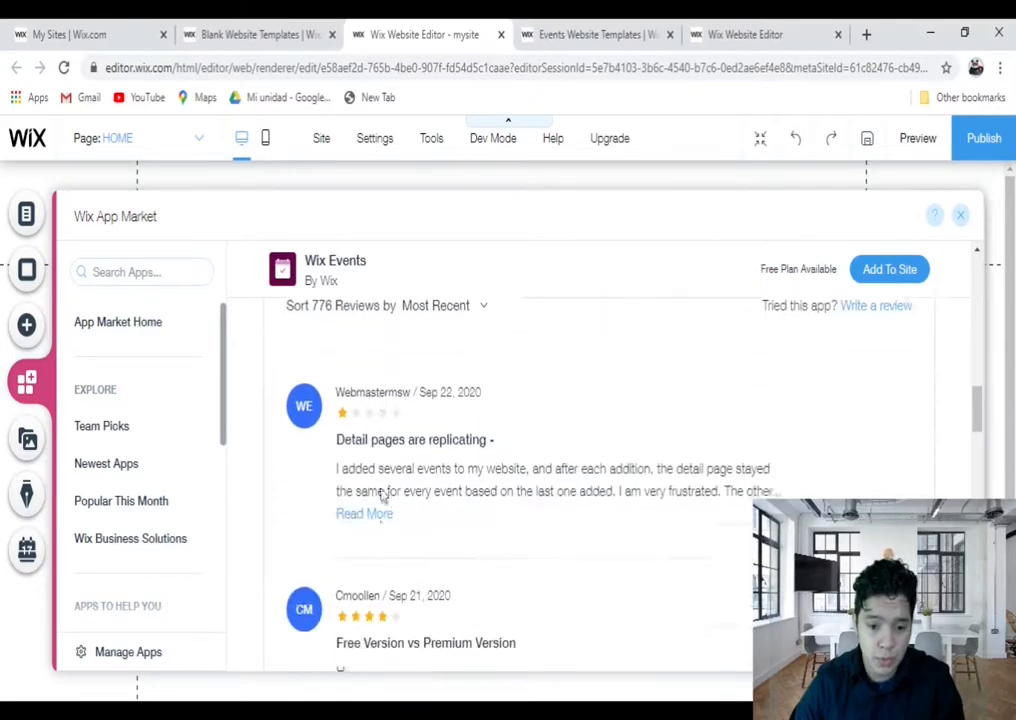
pyautogui.scroll(-3)
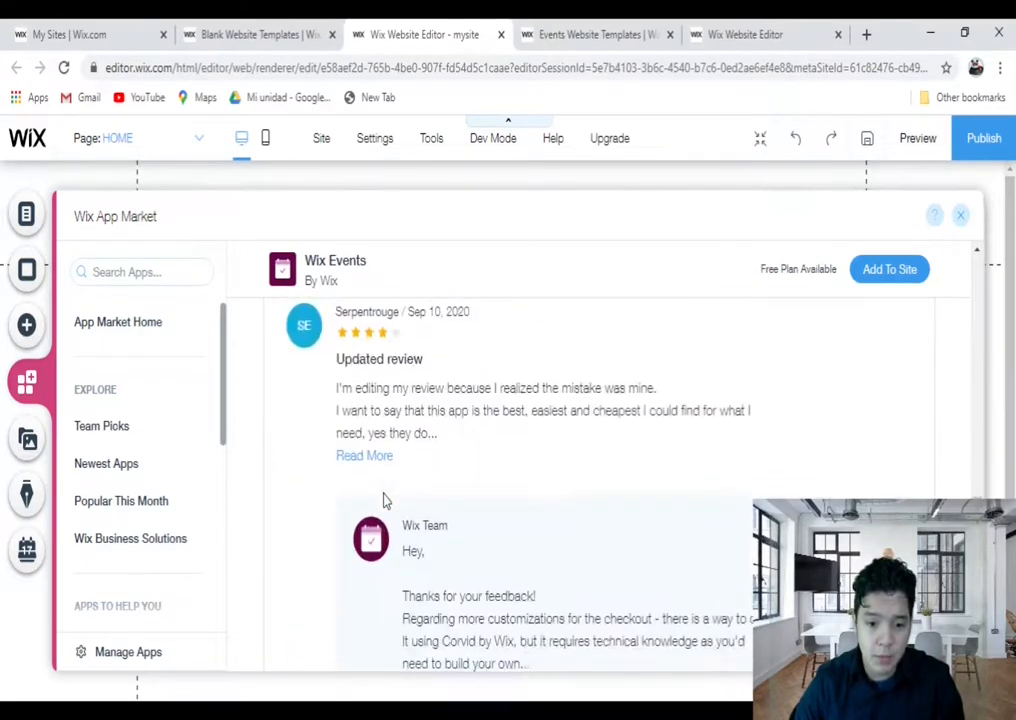
pyautogui.scroll(-3)
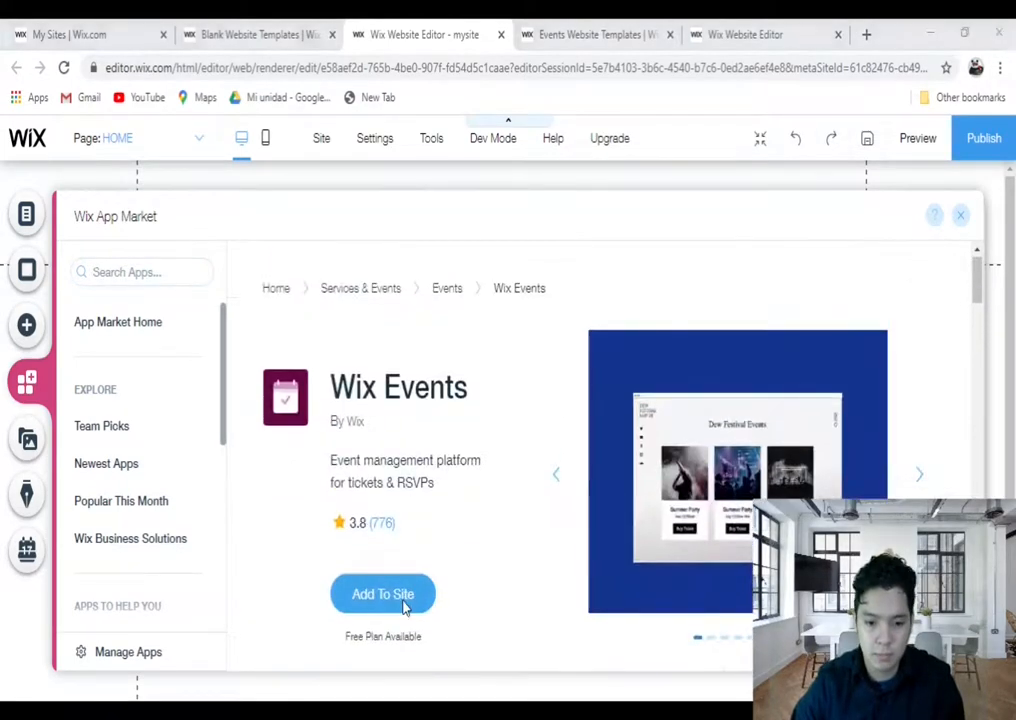
pyautogui.click(383, 593)
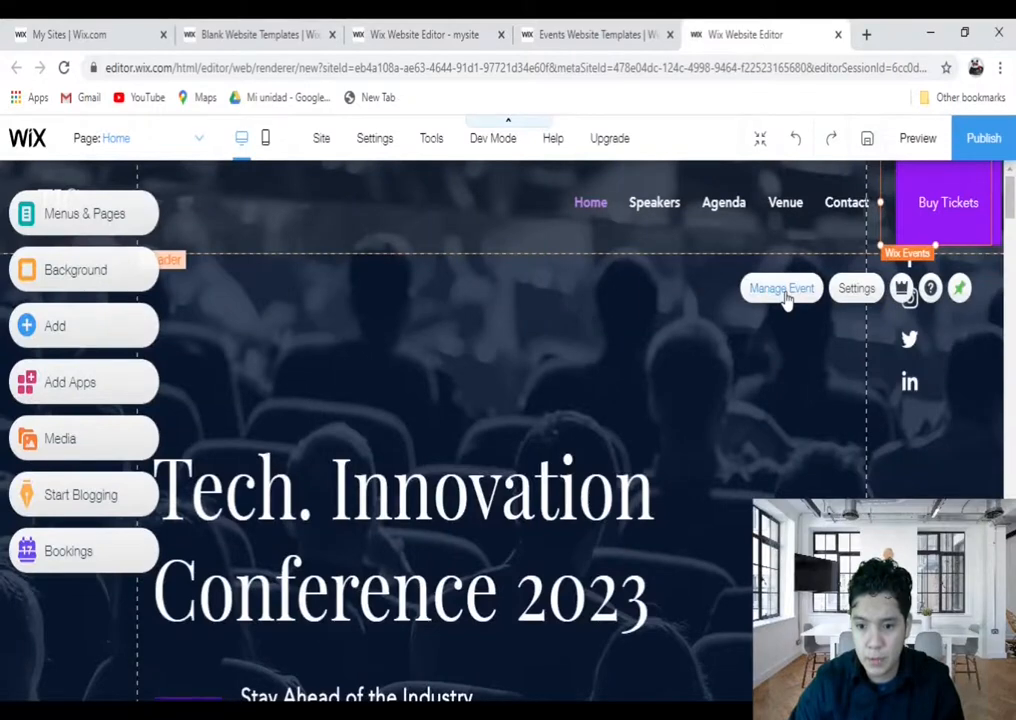
# Open the Wix Events dashboard on a new event form via Manage Event.
pyautogui.click(781, 288)
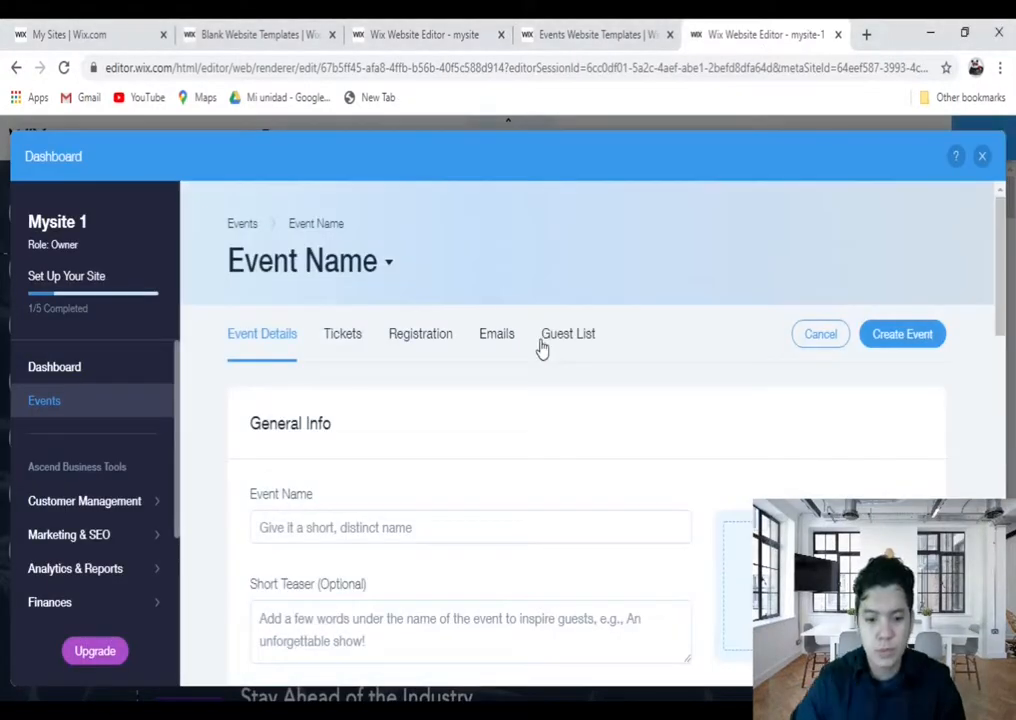
pyautogui.moveTo(740, 25)
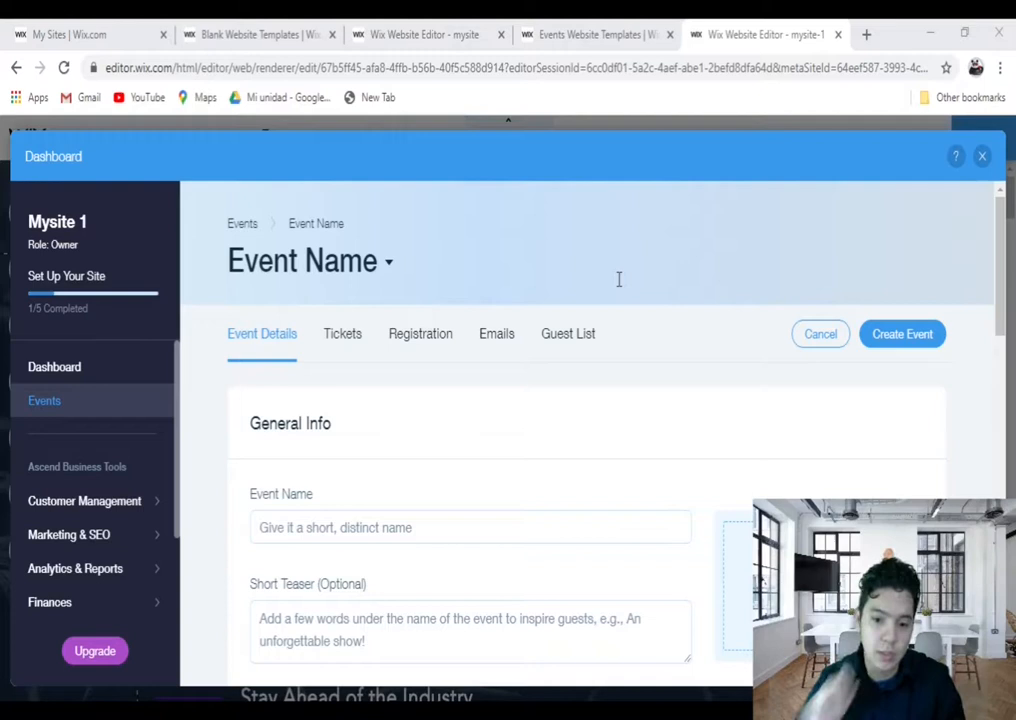
pyautogui.moveTo(516, 393)
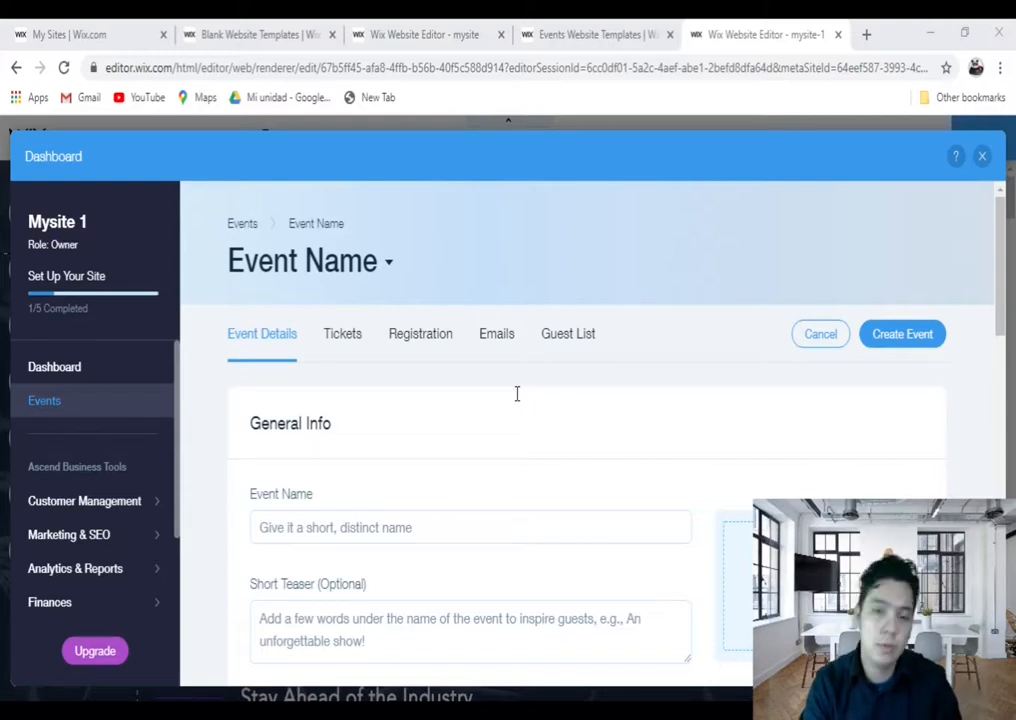
pyautogui.moveTo(568, 333)
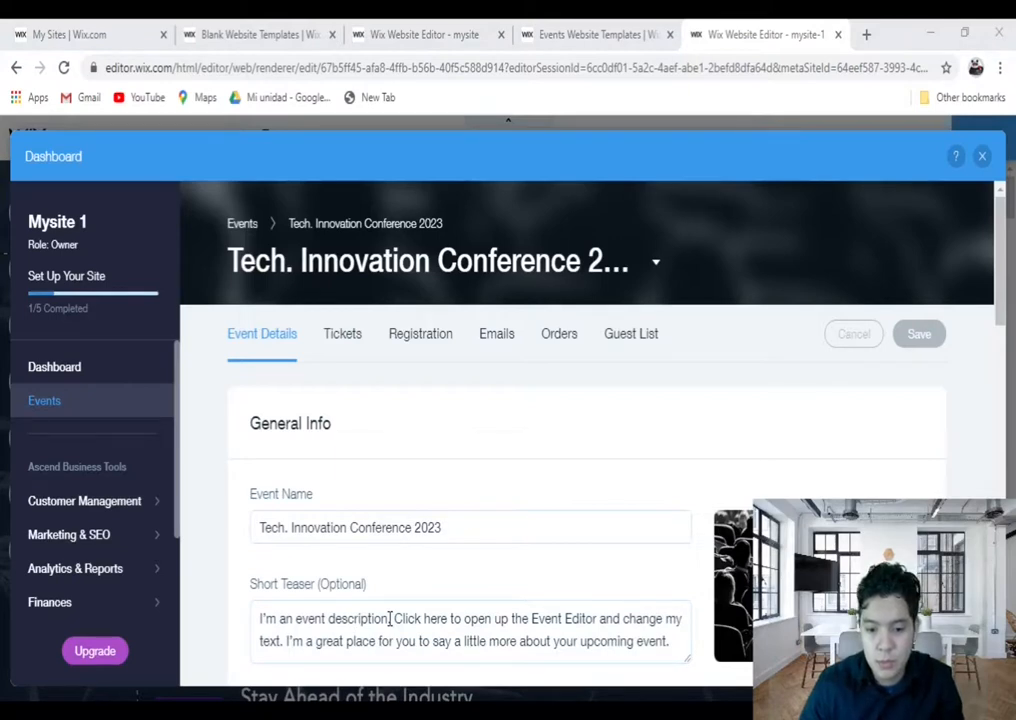
# Enter 'San Francisco' as the event's venue location.
pyautogui.scroll(-3)
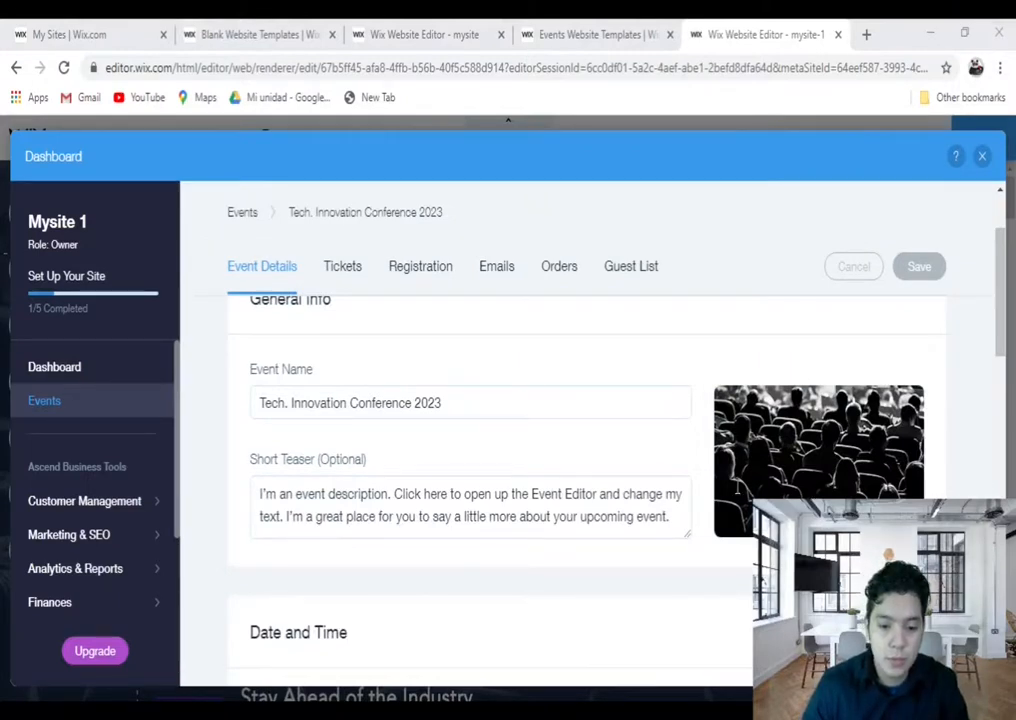
pyautogui.scroll(-3)
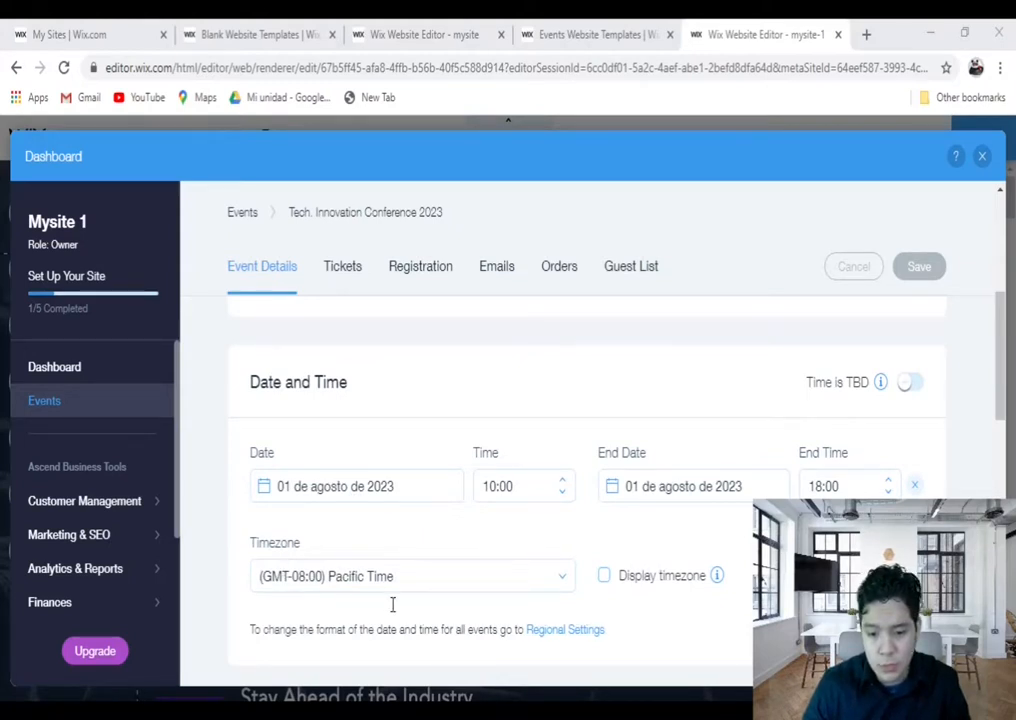
pyautogui.moveTo(900, 388)
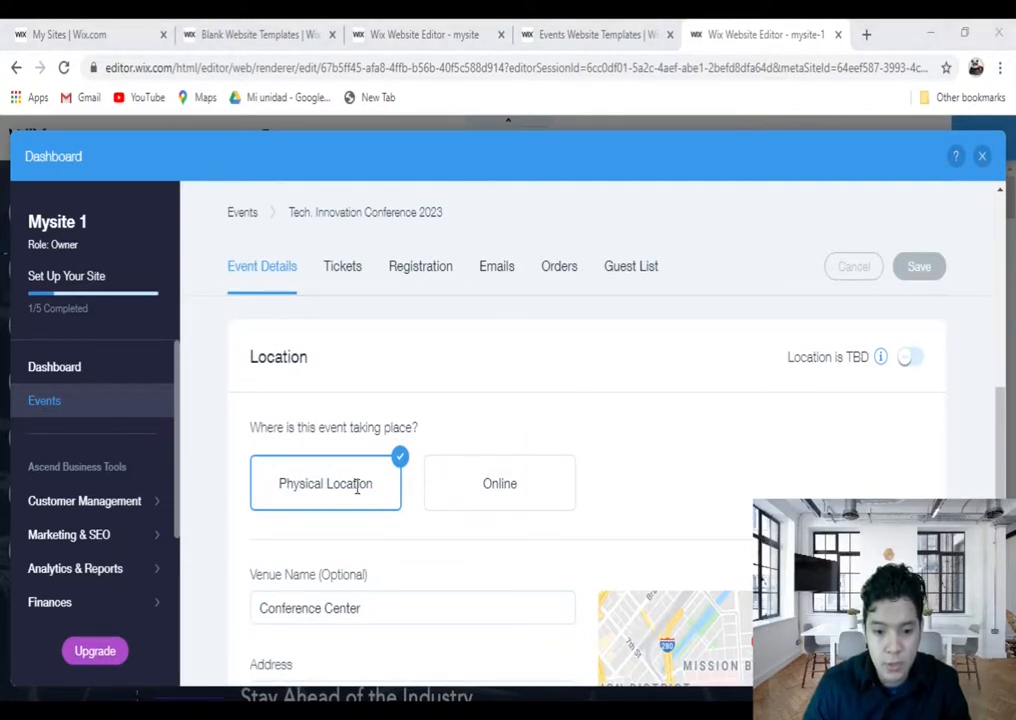
pyautogui.scroll(-3)
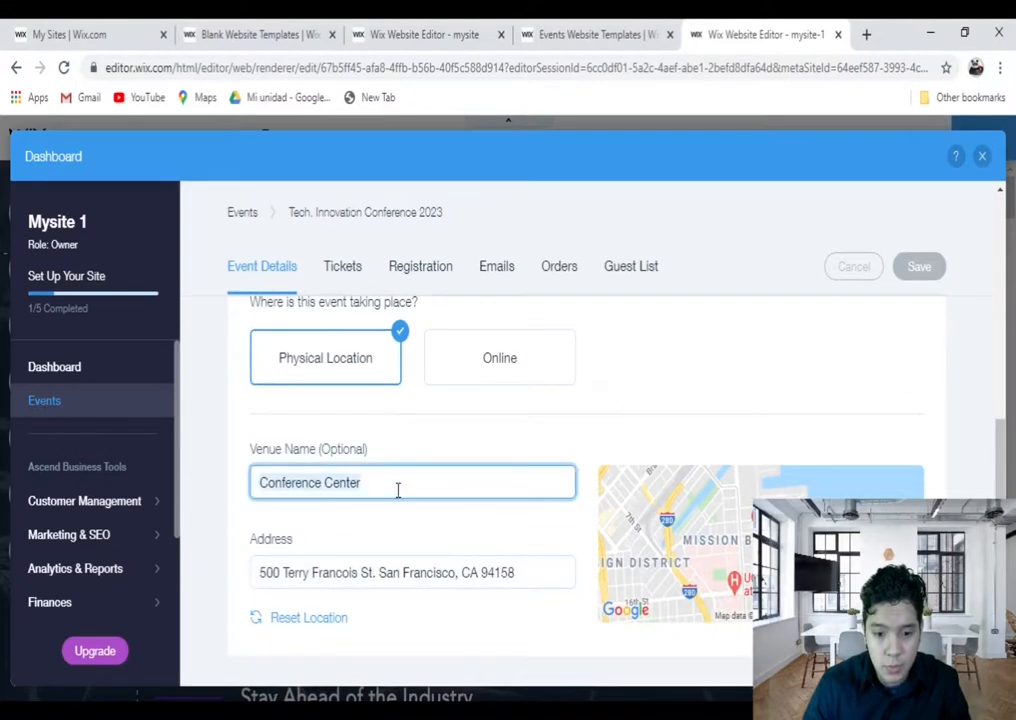
pyautogui.write('San')
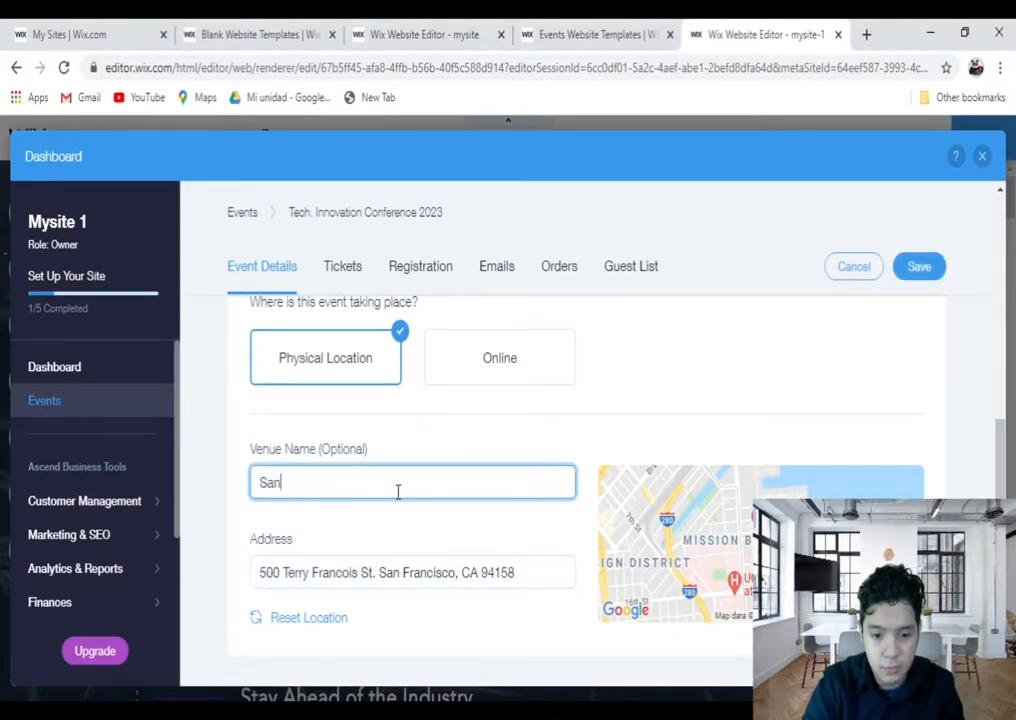
pyautogui.write('Francisco')
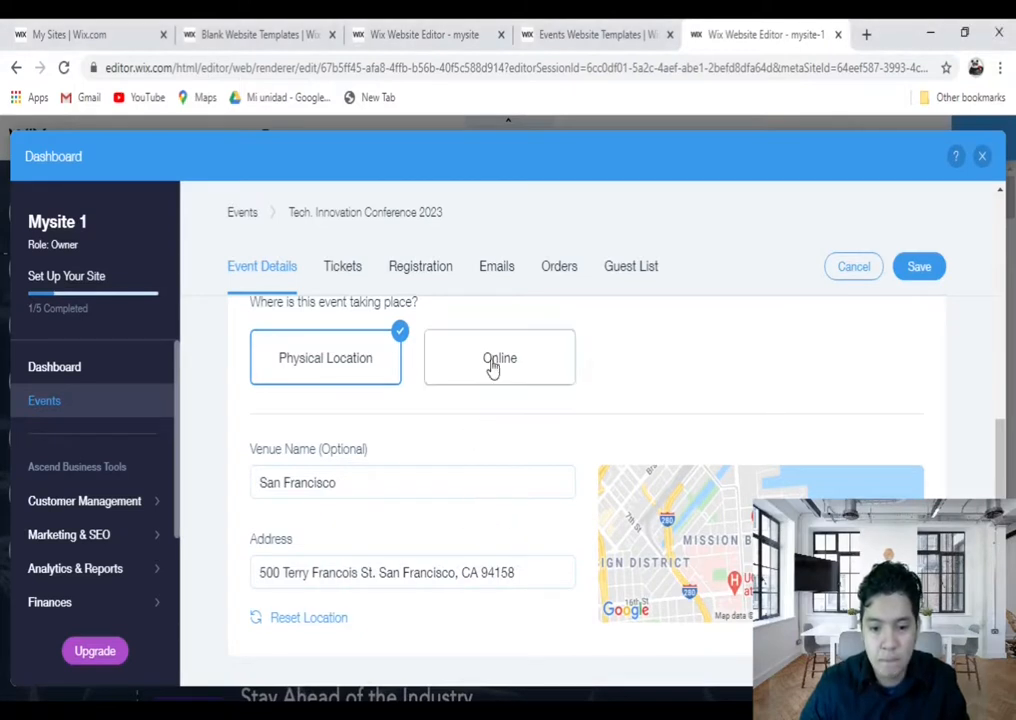
# Switch the event location to Online with the title 'Webinar'.
pyautogui.click(499, 357)
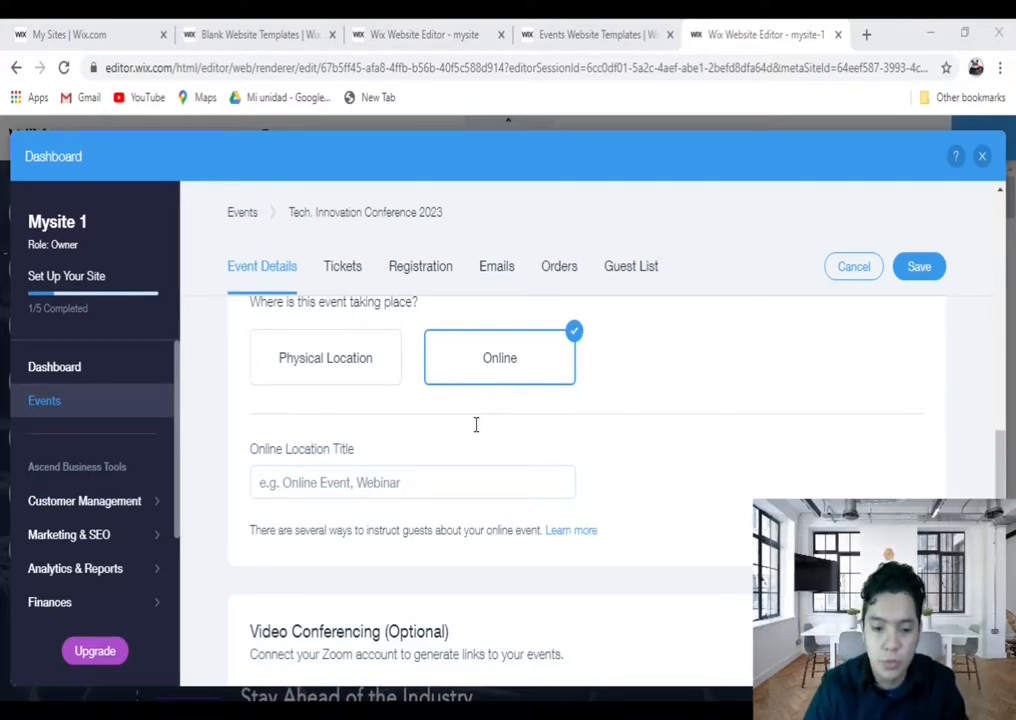
pyautogui.write('Webinar')
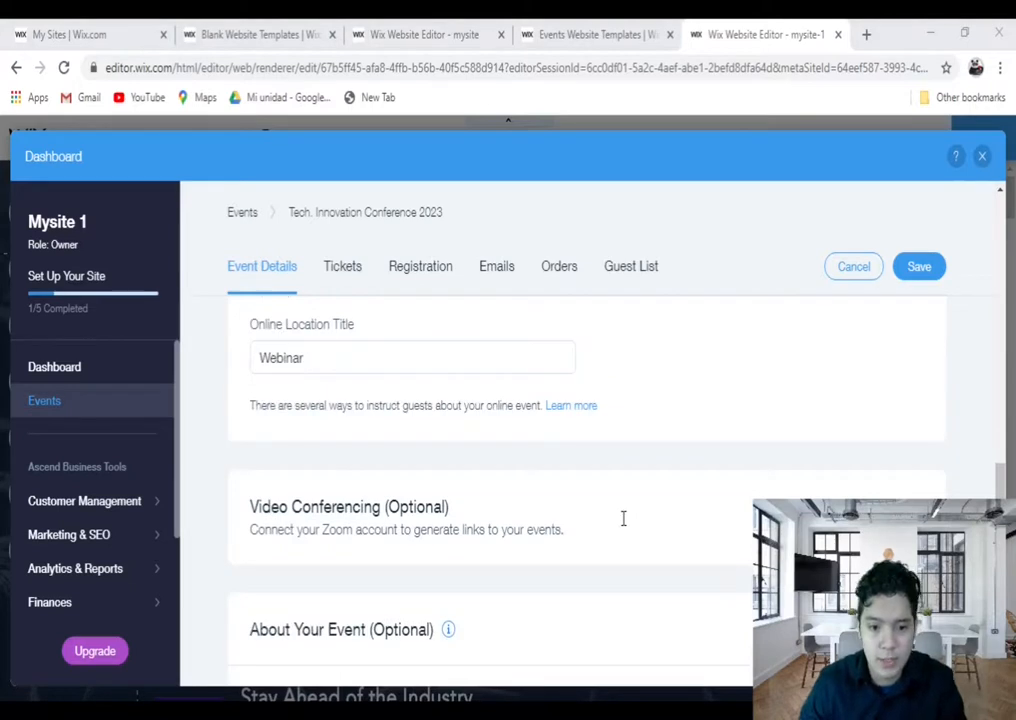
pyautogui.moveTo(578, 491)
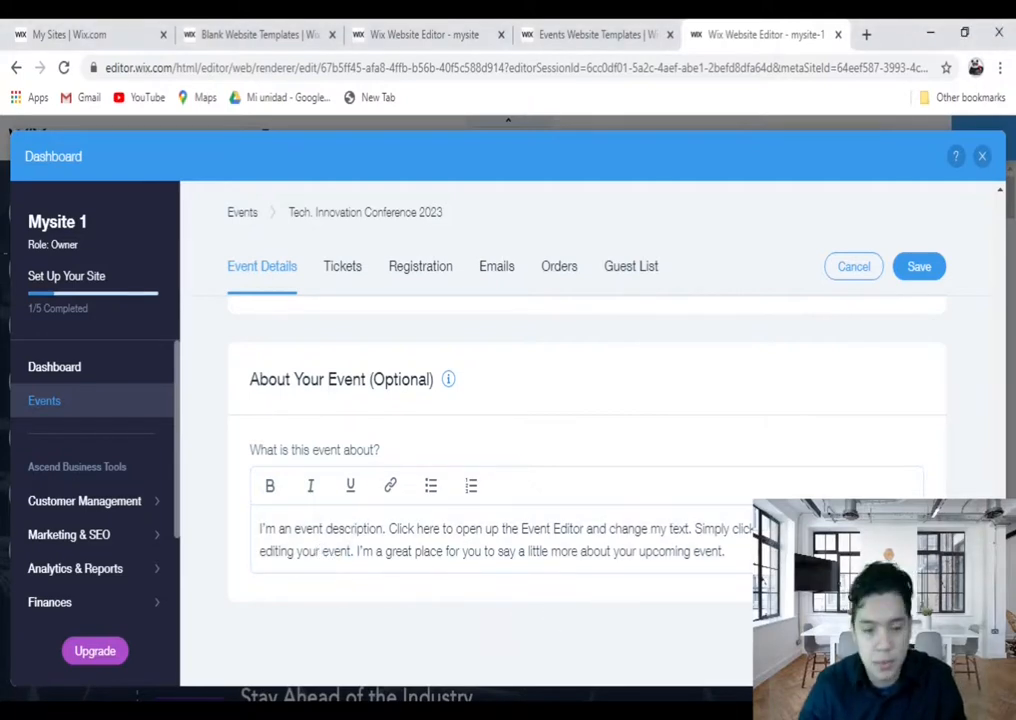
pyautogui.scroll(3)
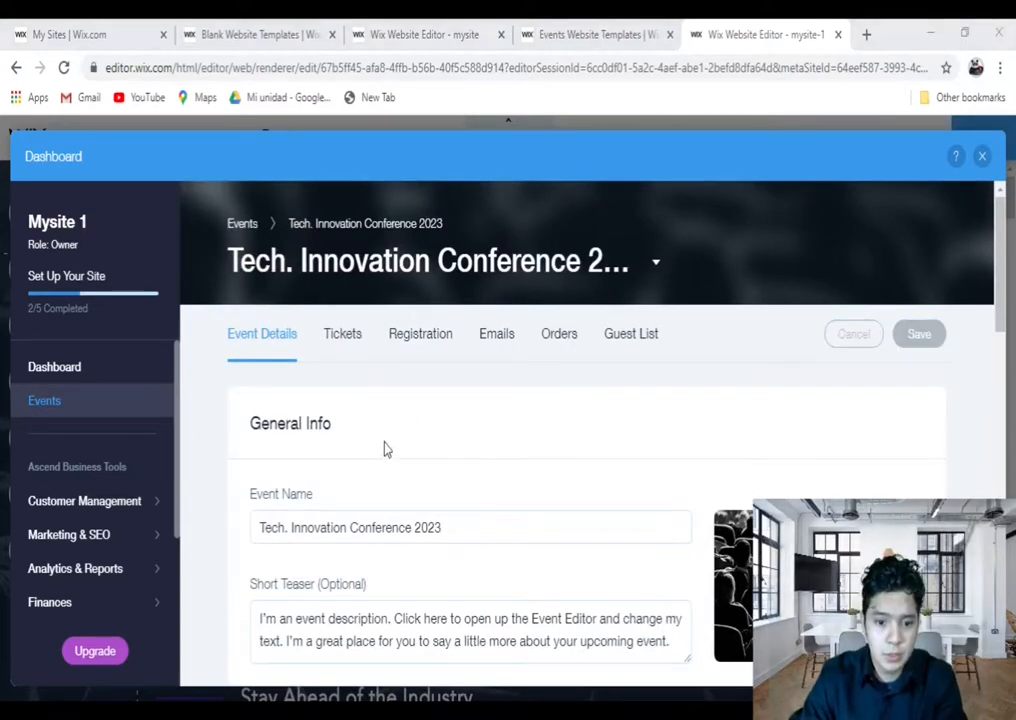
# Go to the event's Tickets tab and start creating a ticket.
pyautogui.click(348, 333)
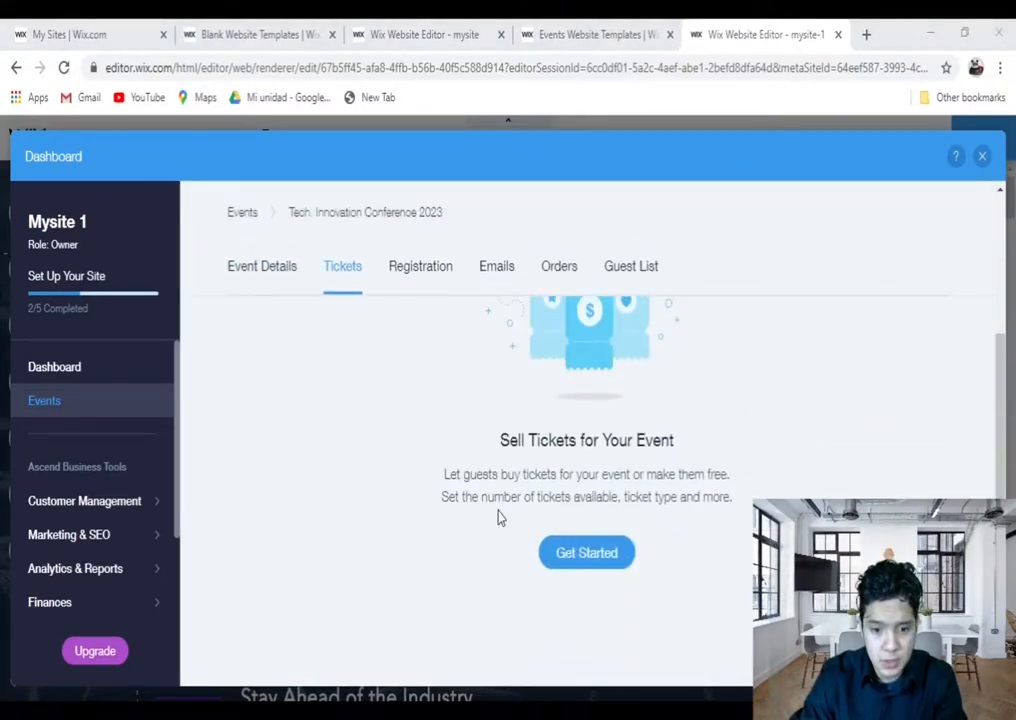
pyautogui.click(586, 552)
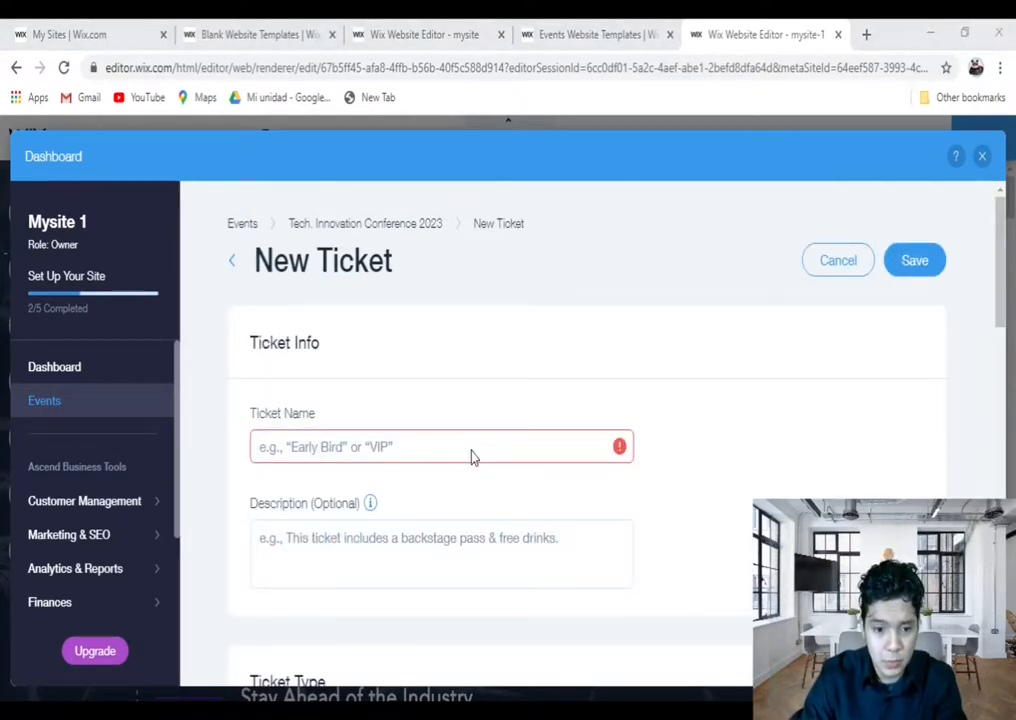
# Name the ticket 'Golden' and describe it as 'This is the Golden T…'.
pyautogui.write('Golden')
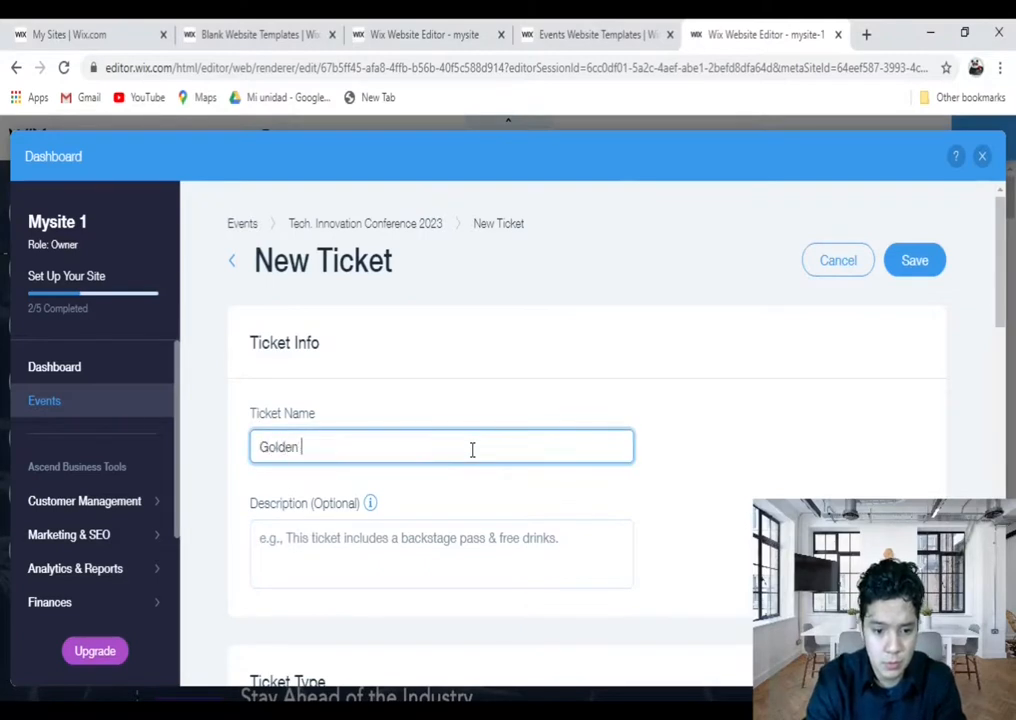
pyautogui.click(441, 553)
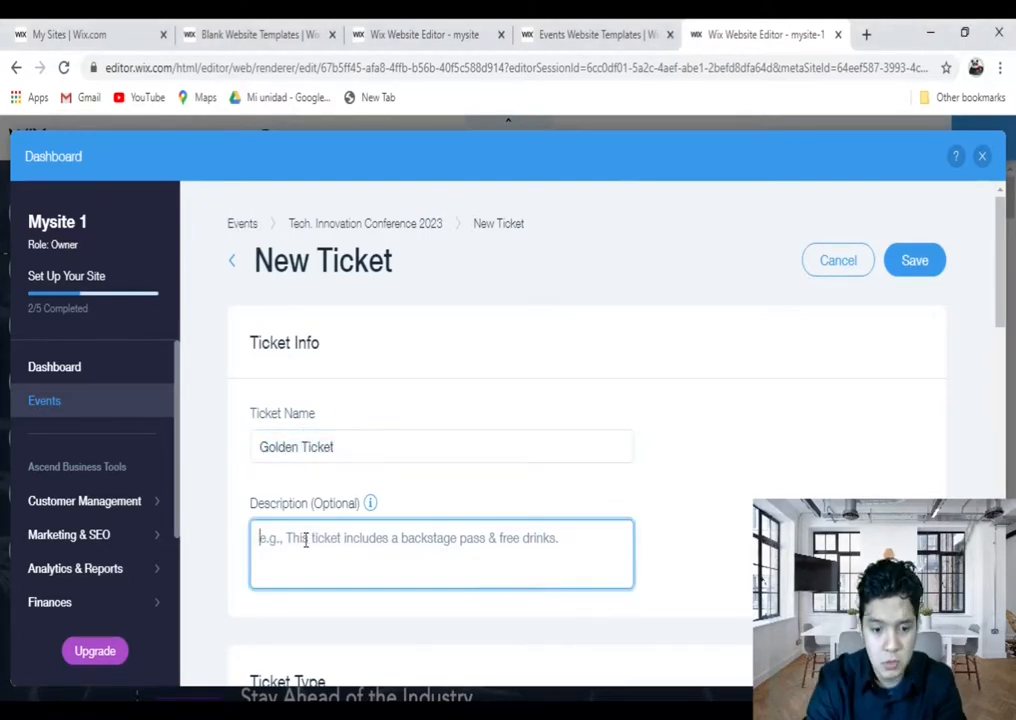
pyautogui.write('This i')
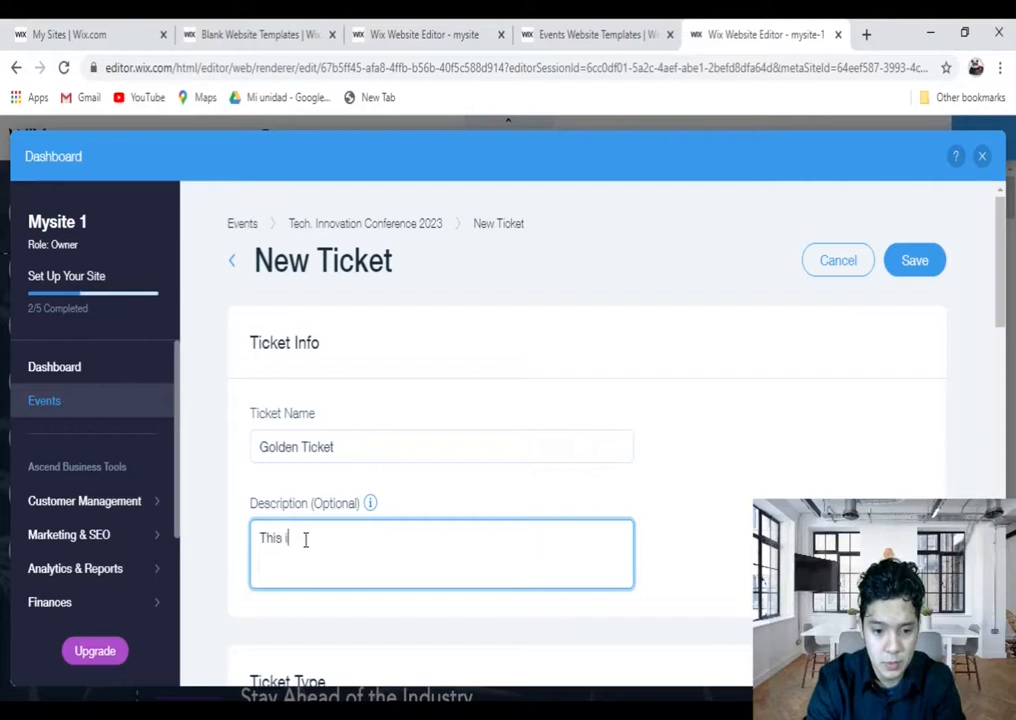
pyautogui.write('s the')
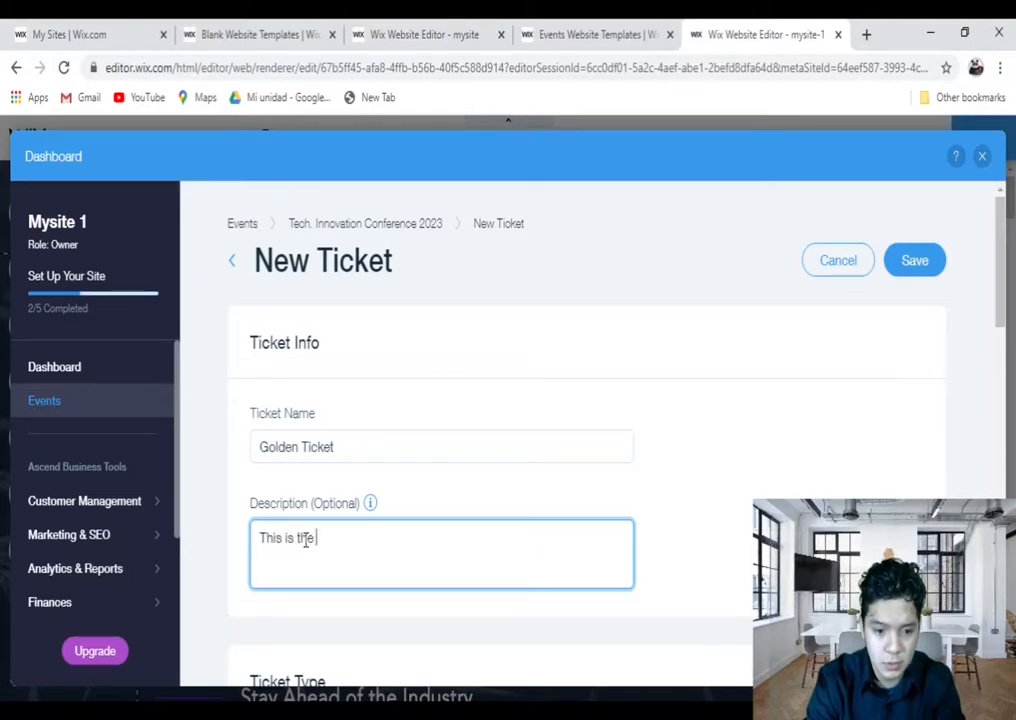
pyautogui.write('Golden T')
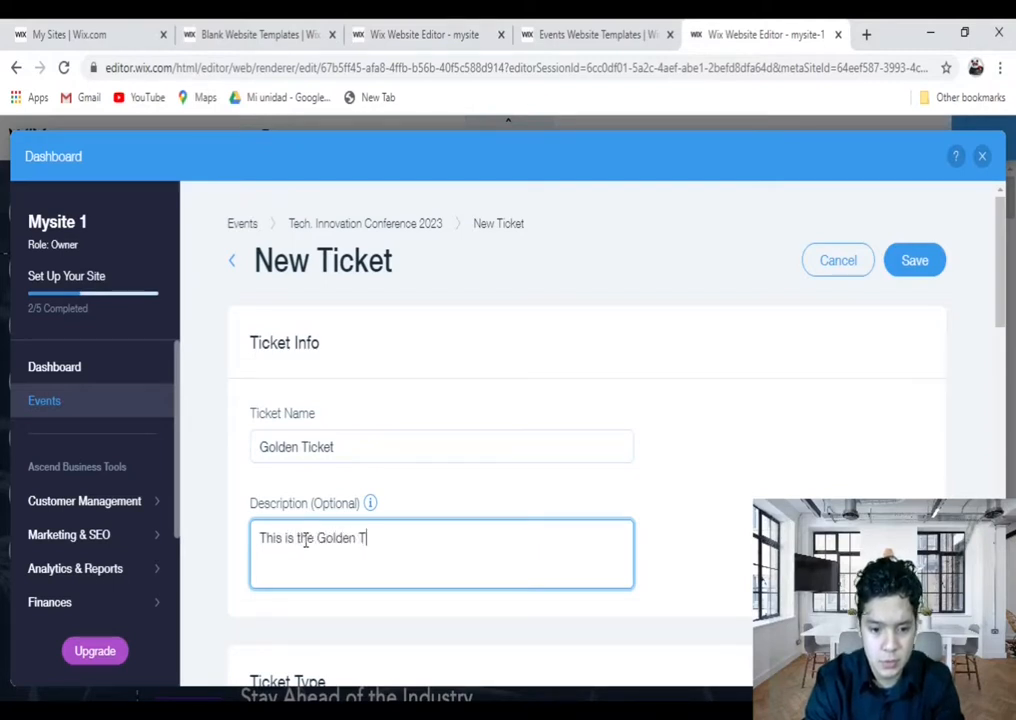
pyautogui.scroll(-3)
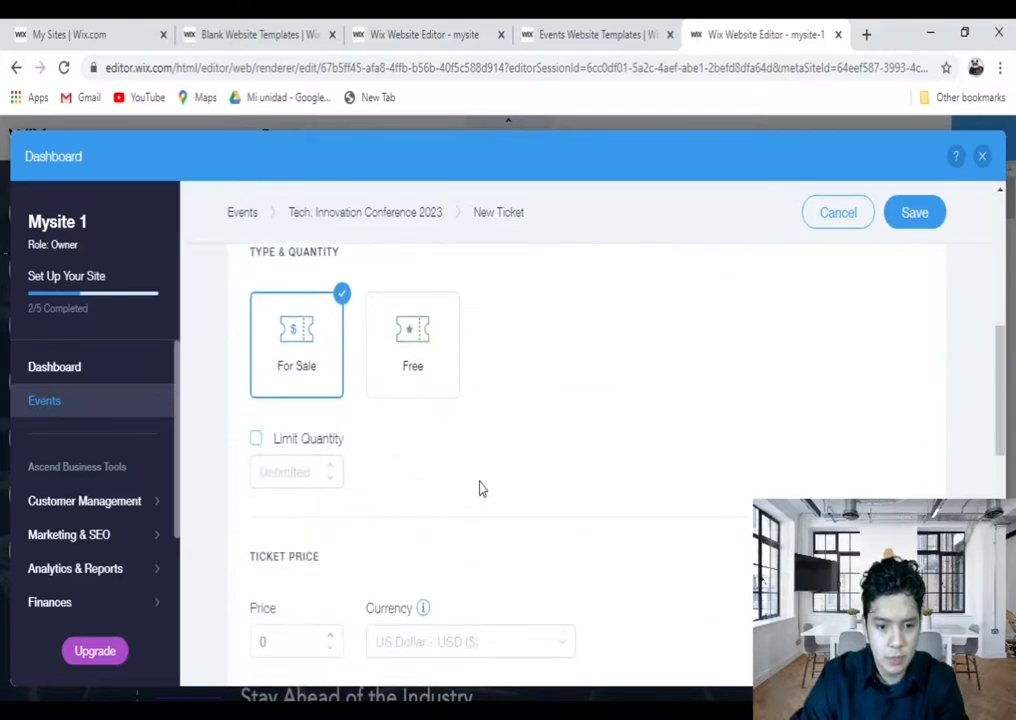
pyautogui.scroll(3)
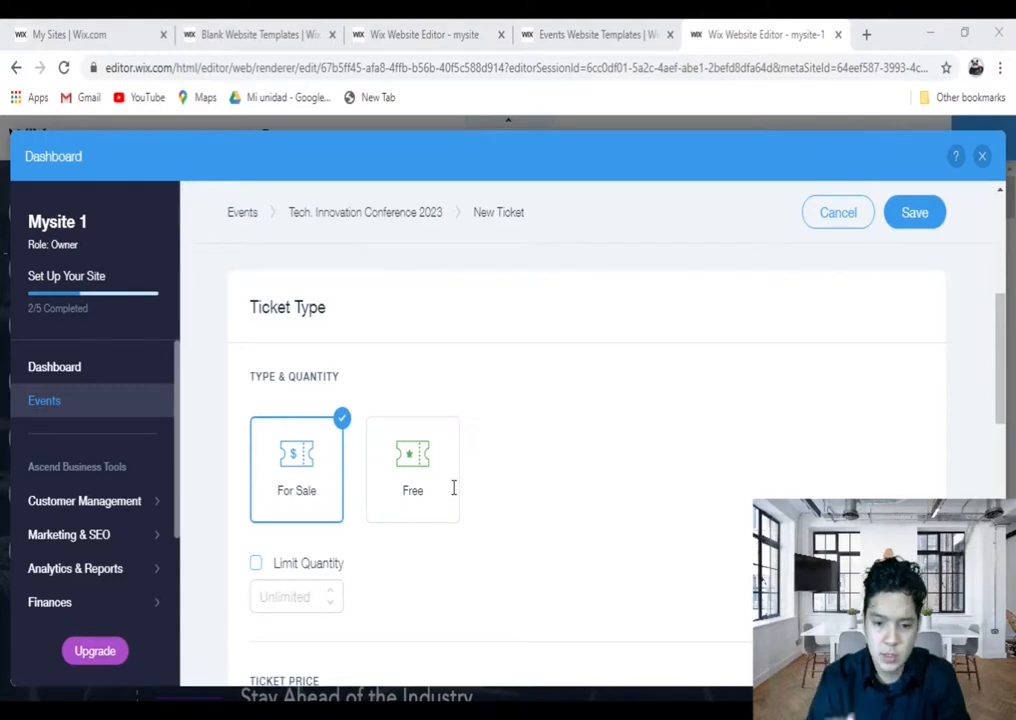
pyautogui.scroll(-3)
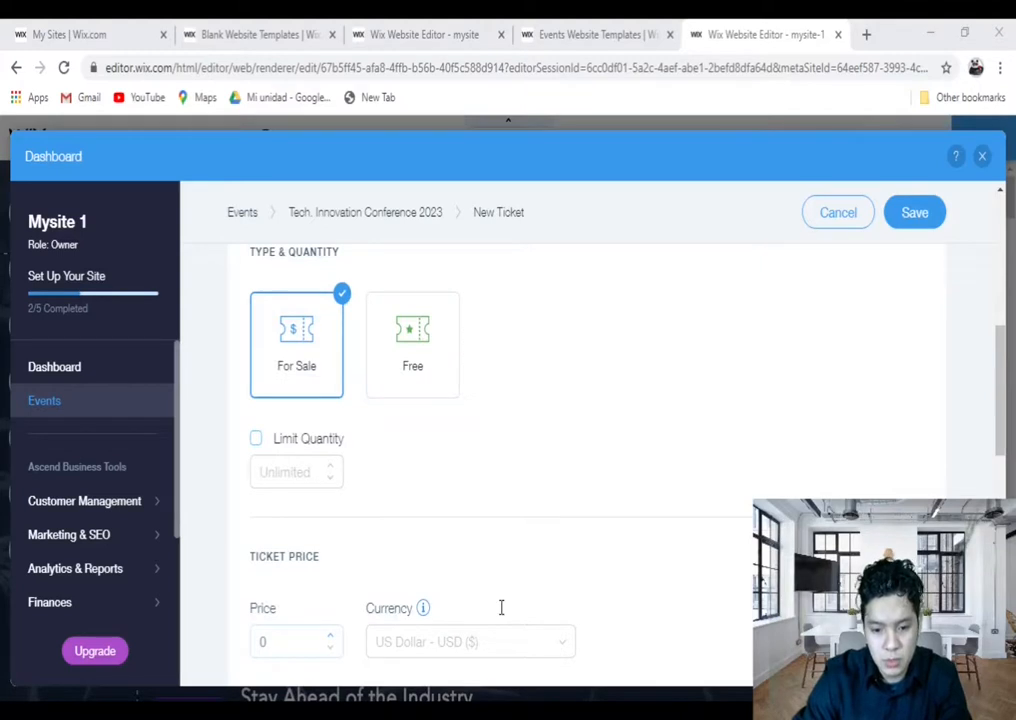
# Limit the ticket quantity to 20.
pyautogui.click(256, 438)
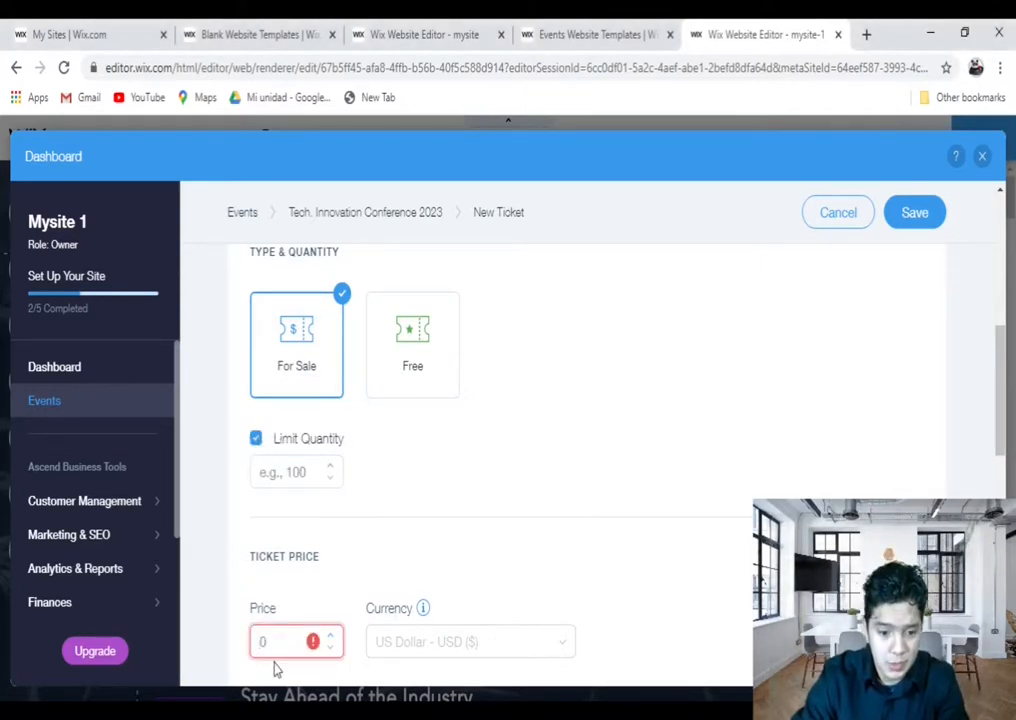
pyautogui.write('25')
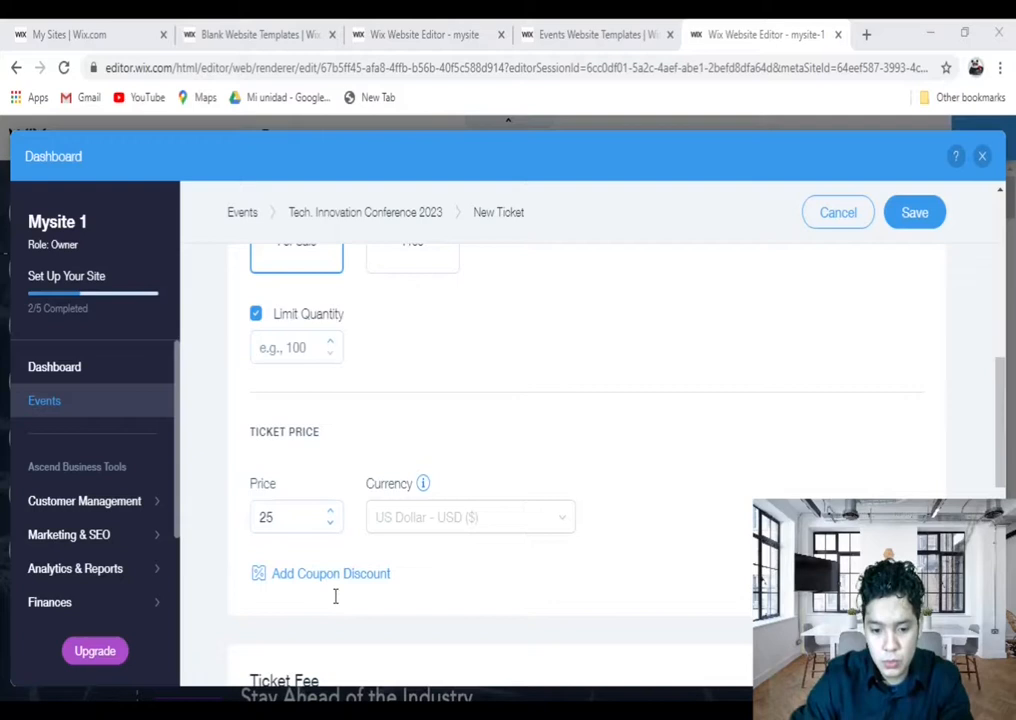
pyautogui.moveTo(502, 604)
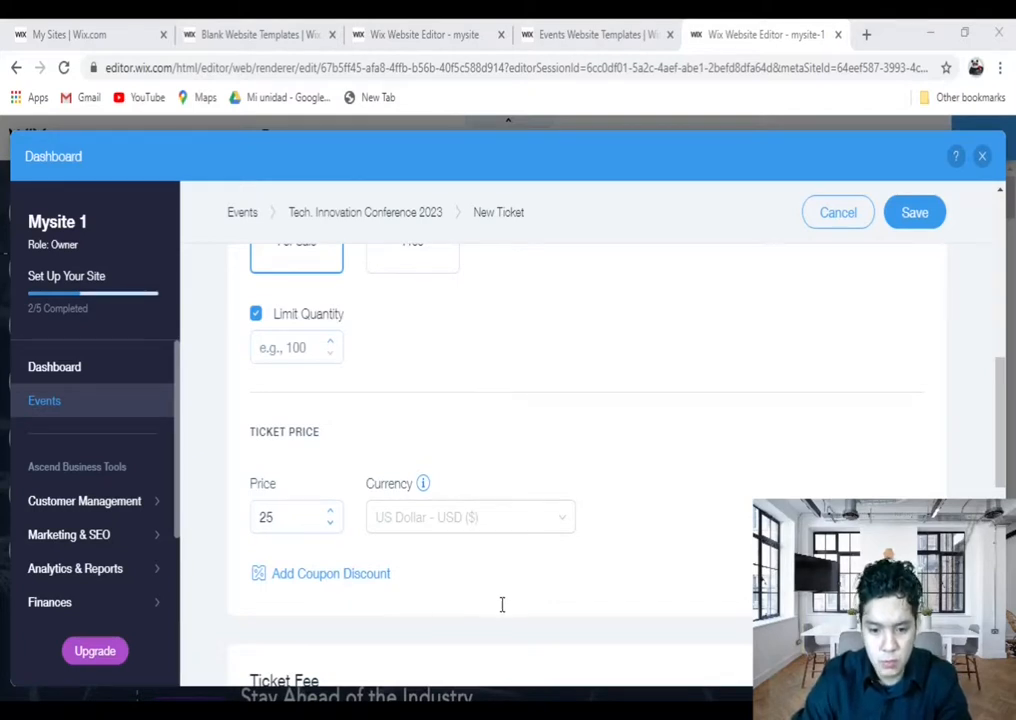
pyautogui.moveTo(655, 600)
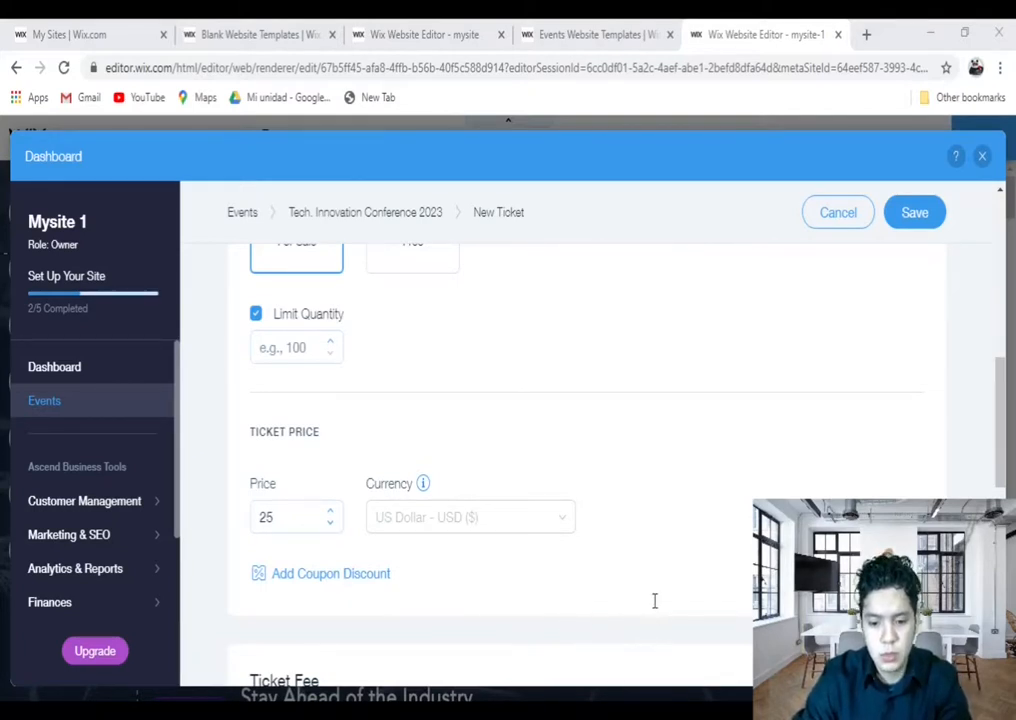
pyautogui.click(295, 347)
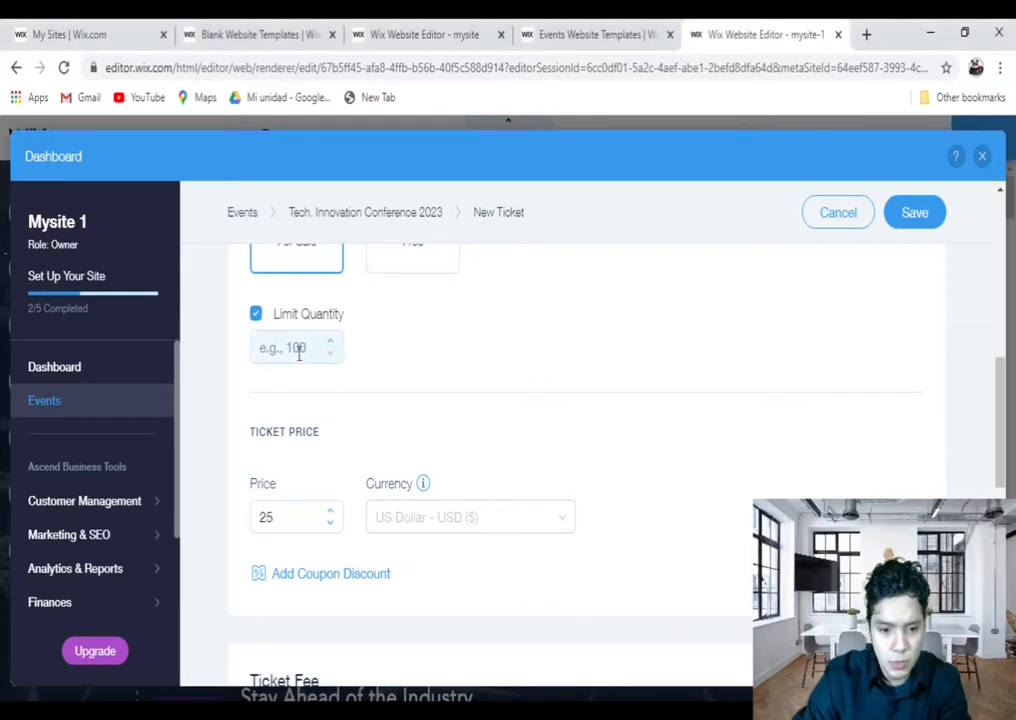
pyautogui.write('20')
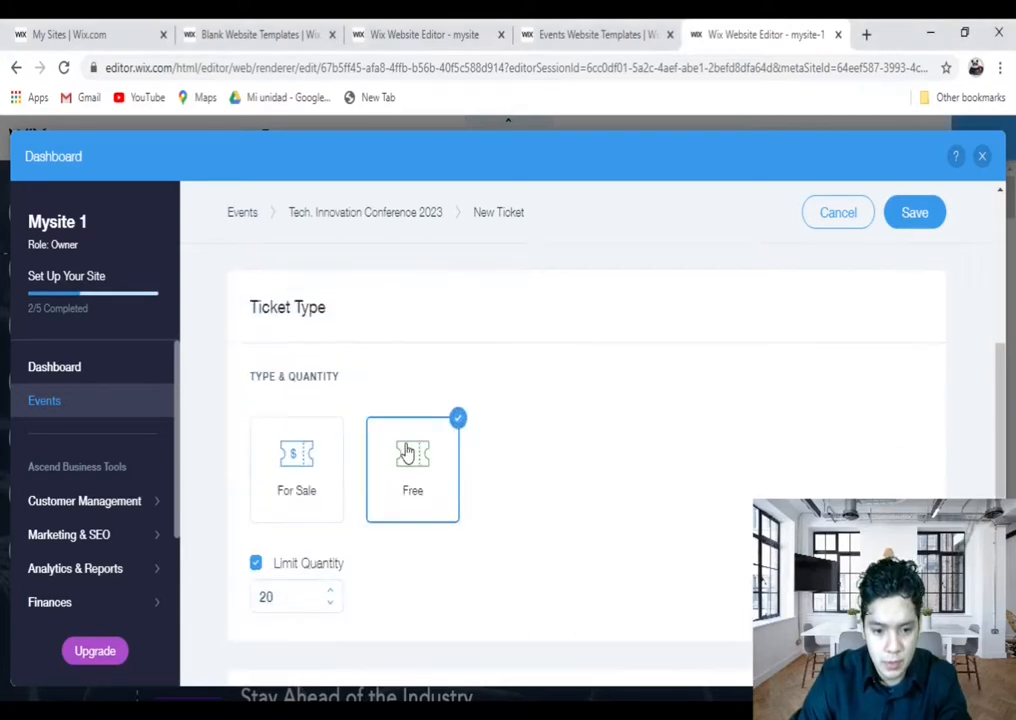
pyautogui.scroll(-3)
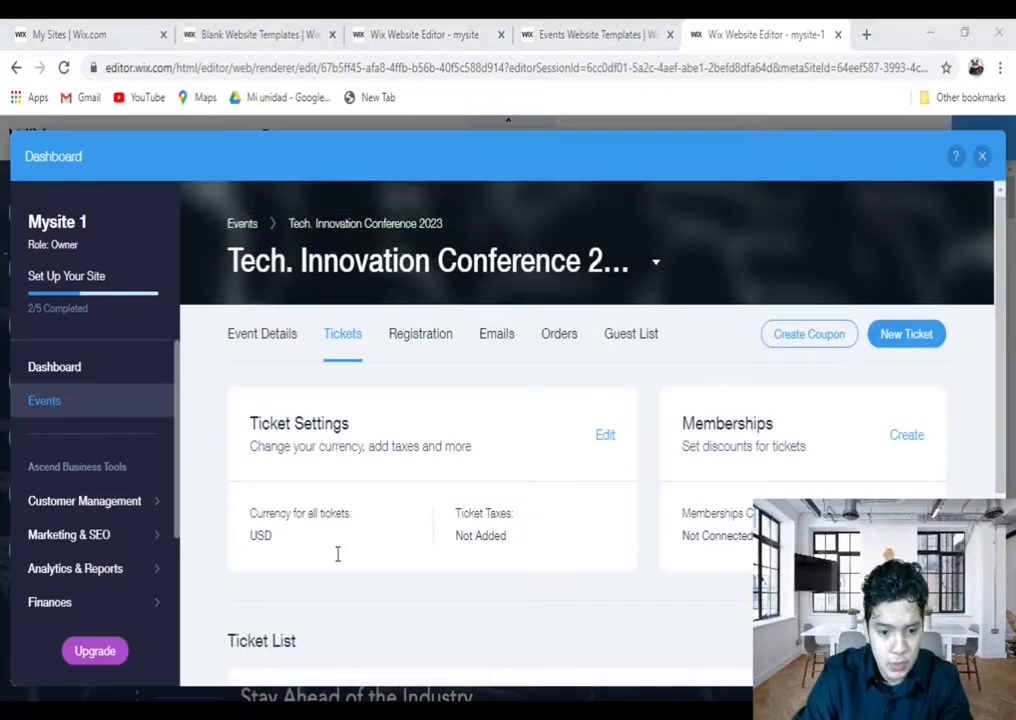
pyautogui.moveTo(453, 545)
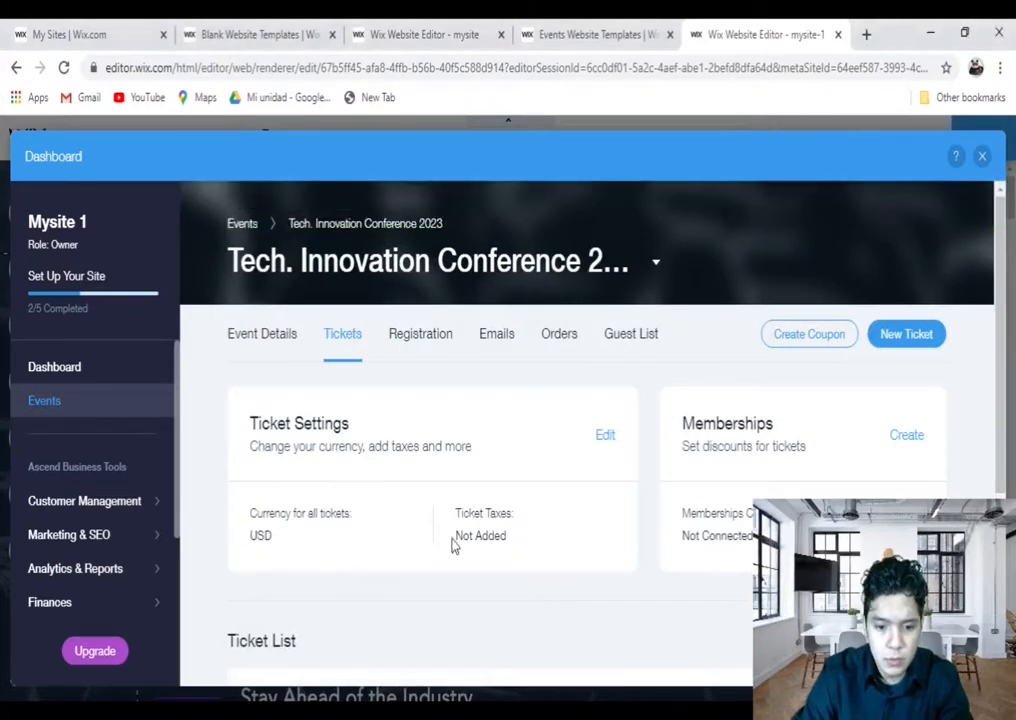
pyautogui.scroll(-3)
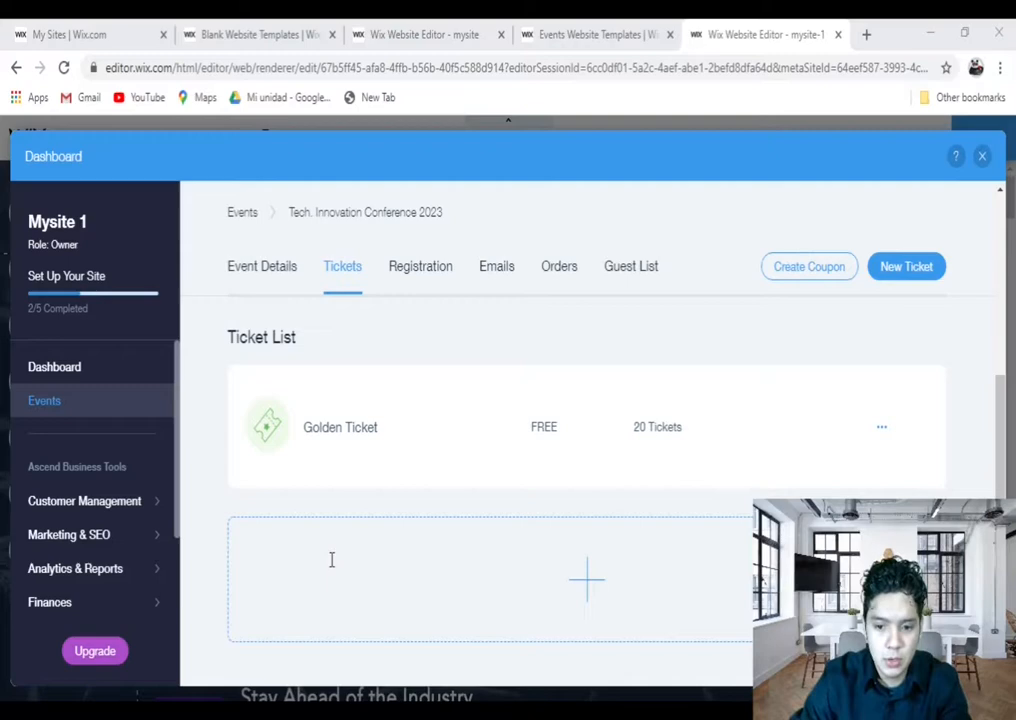
pyautogui.scroll(3)
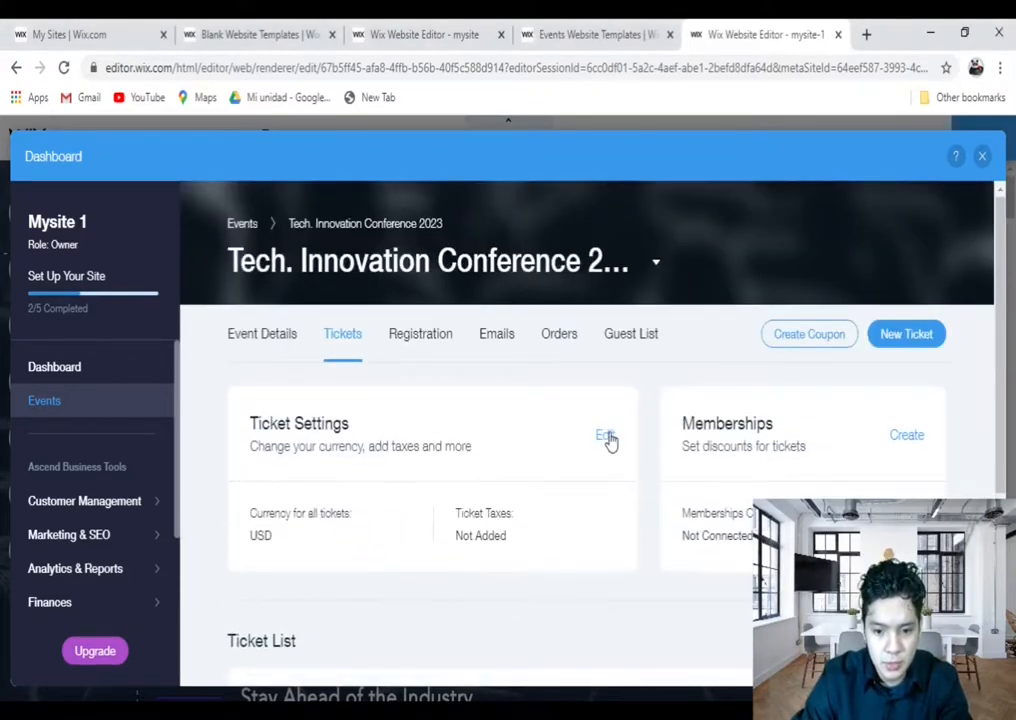
pyautogui.click(605, 436)
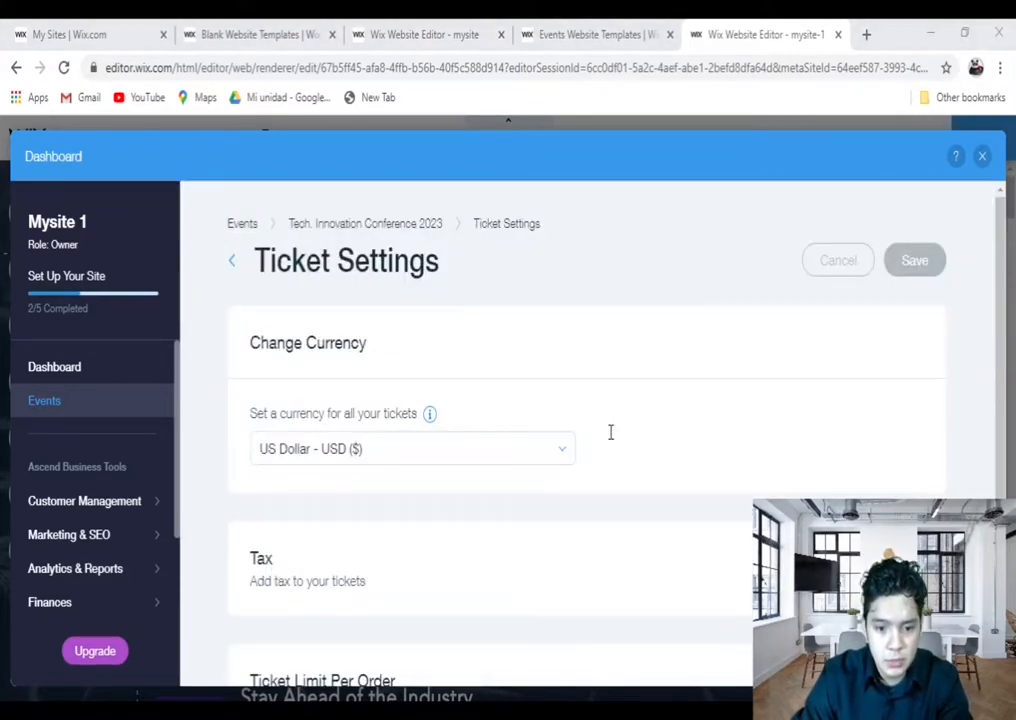
pyautogui.click(411, 448)
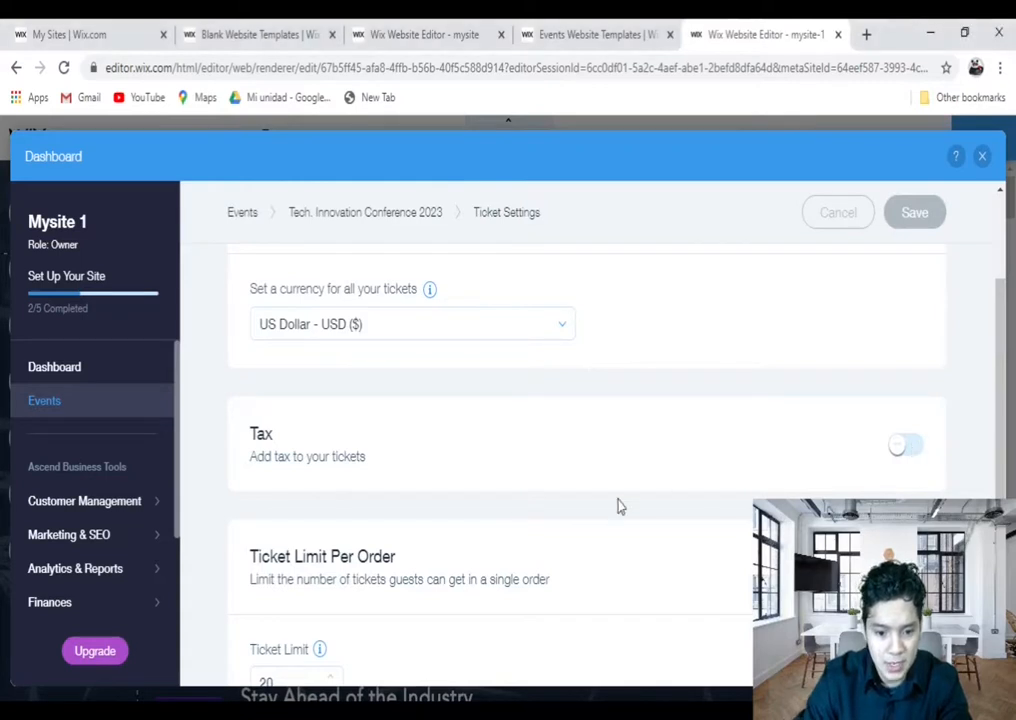
pyautogui.scroll(-3)
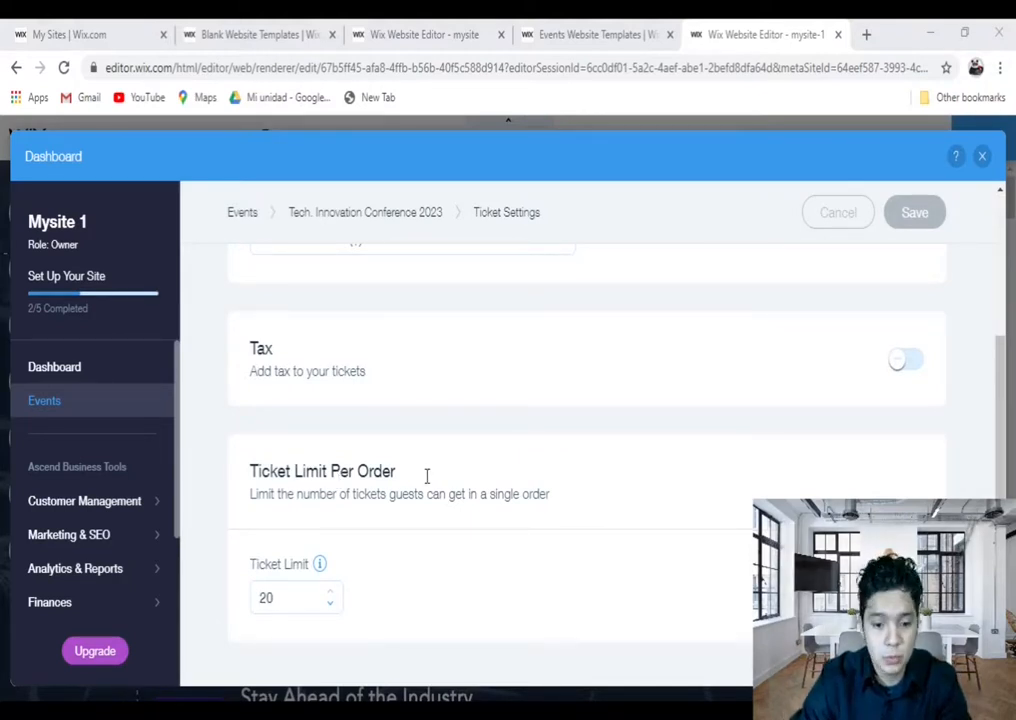
pyautogui.click(296, 597)
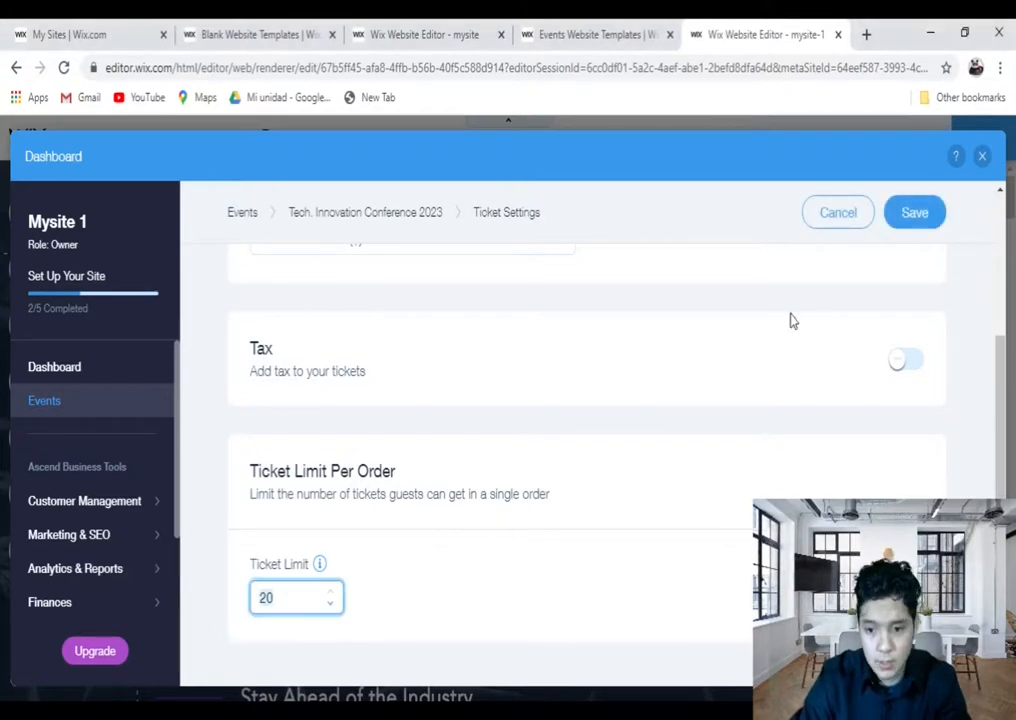
pyautogui.click(913, 212)
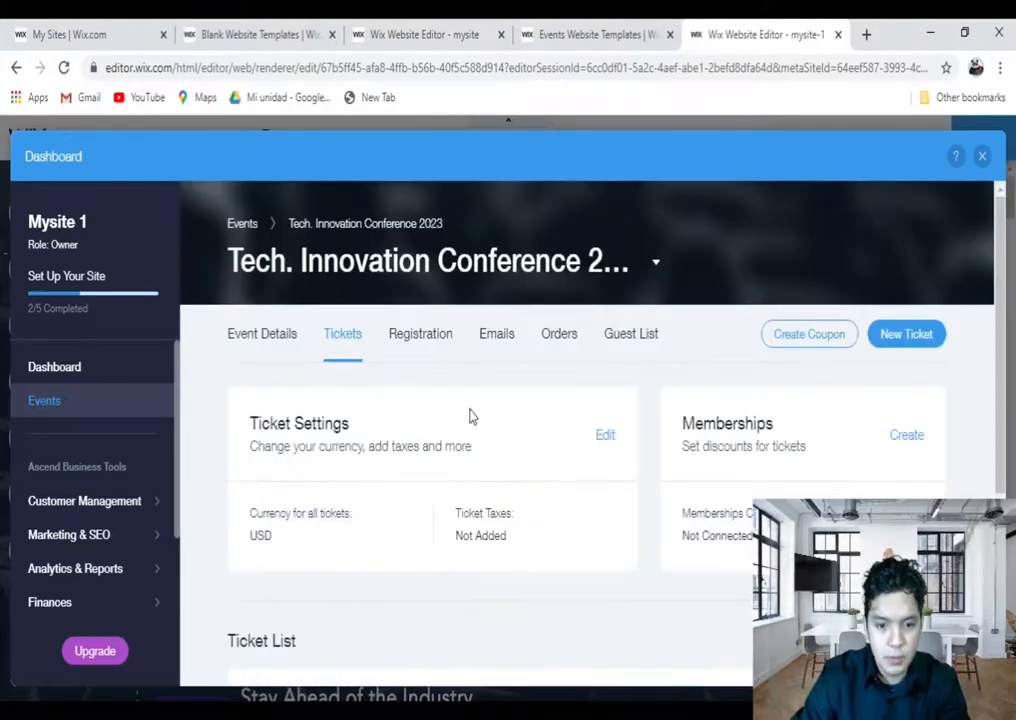
# Review registration settings: open registration on the Wix Events page, then return to overview.
pyautogui.click(420, 333)
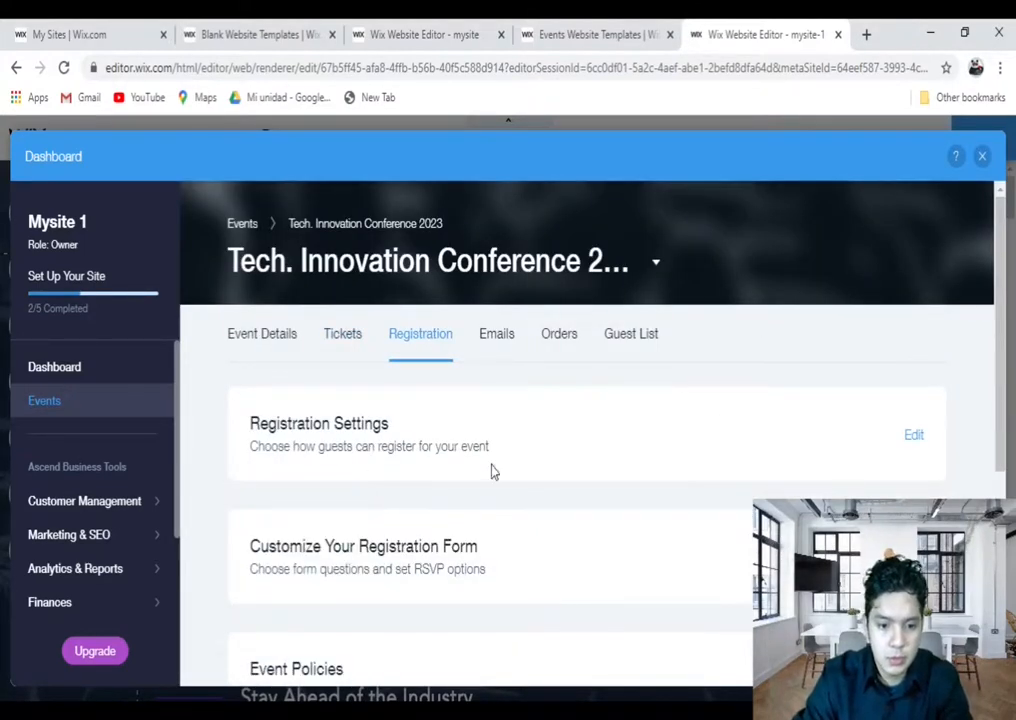
pyautogui.click(913, 434)
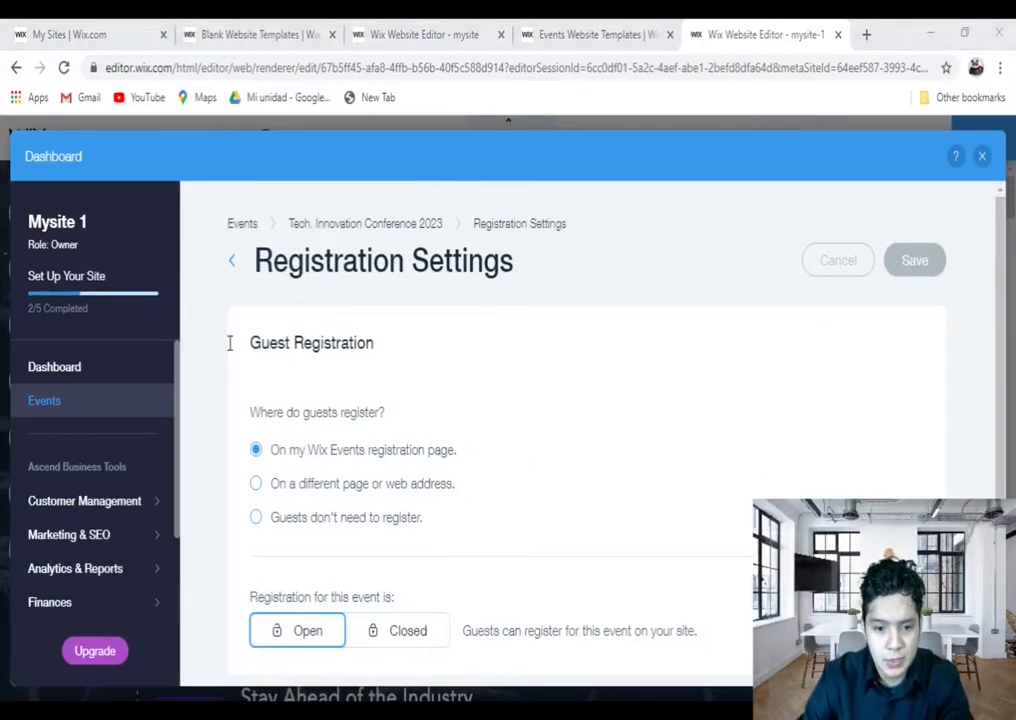
pyautogui.moveTo(432, 512)
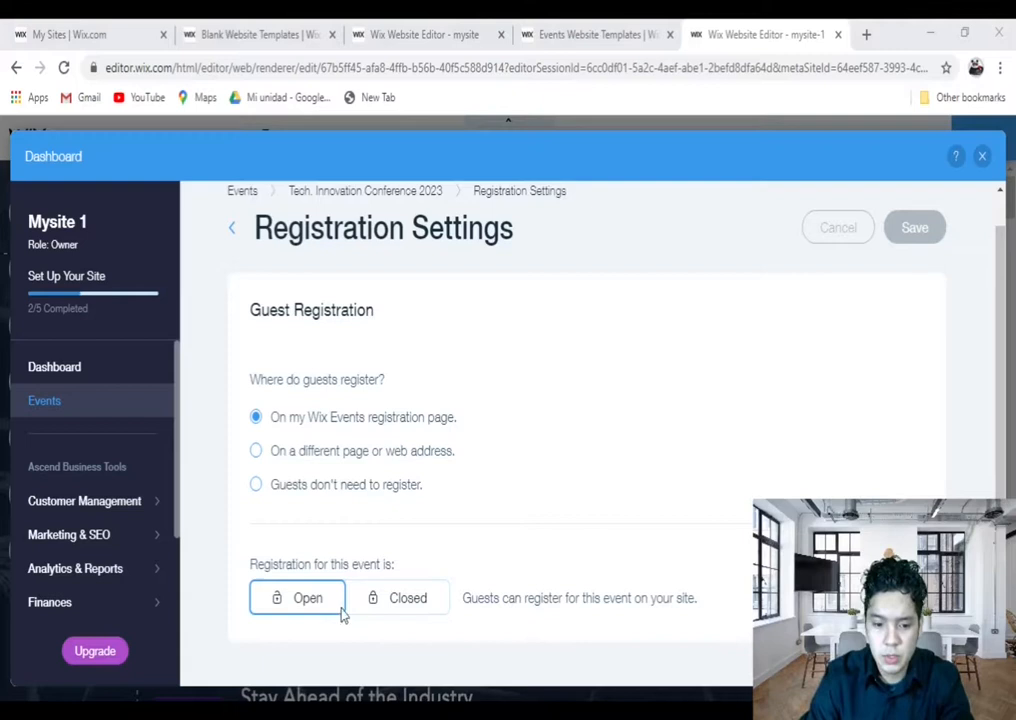
pyautogui.moveTo(917, 348)
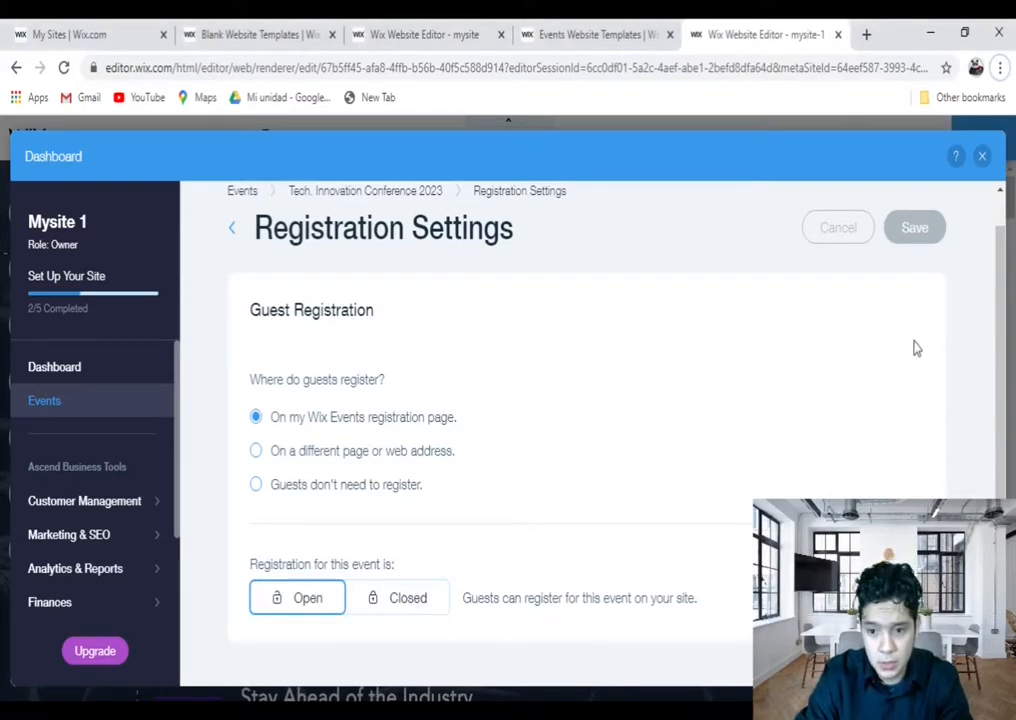
pyautogui.click(231, 227)
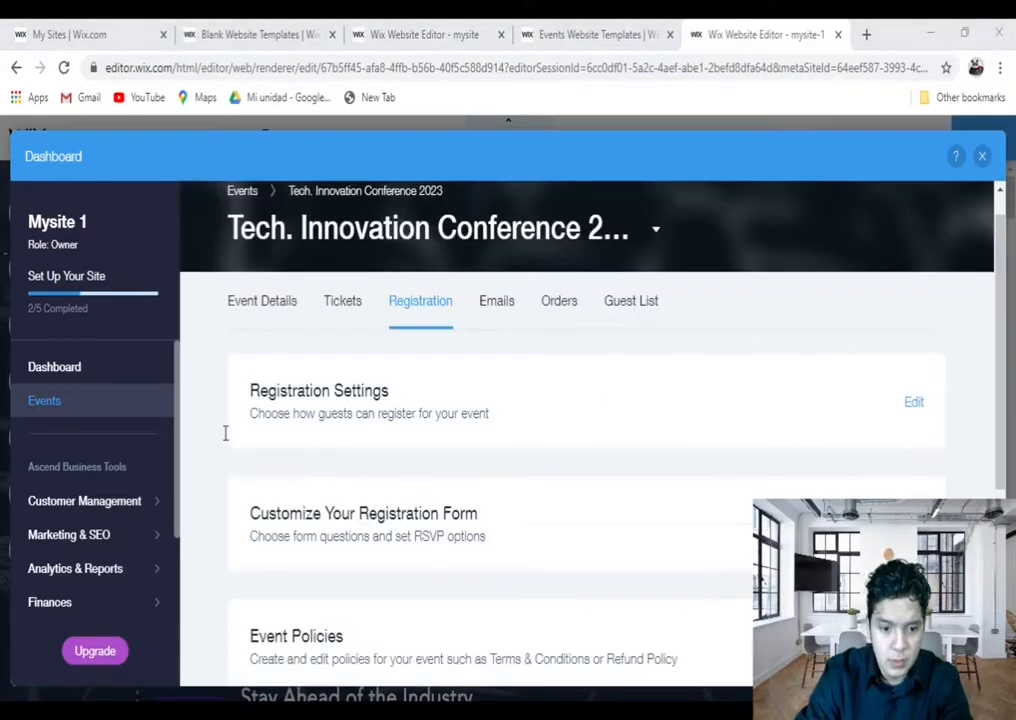
pyautogui.moveTo(463, 440)
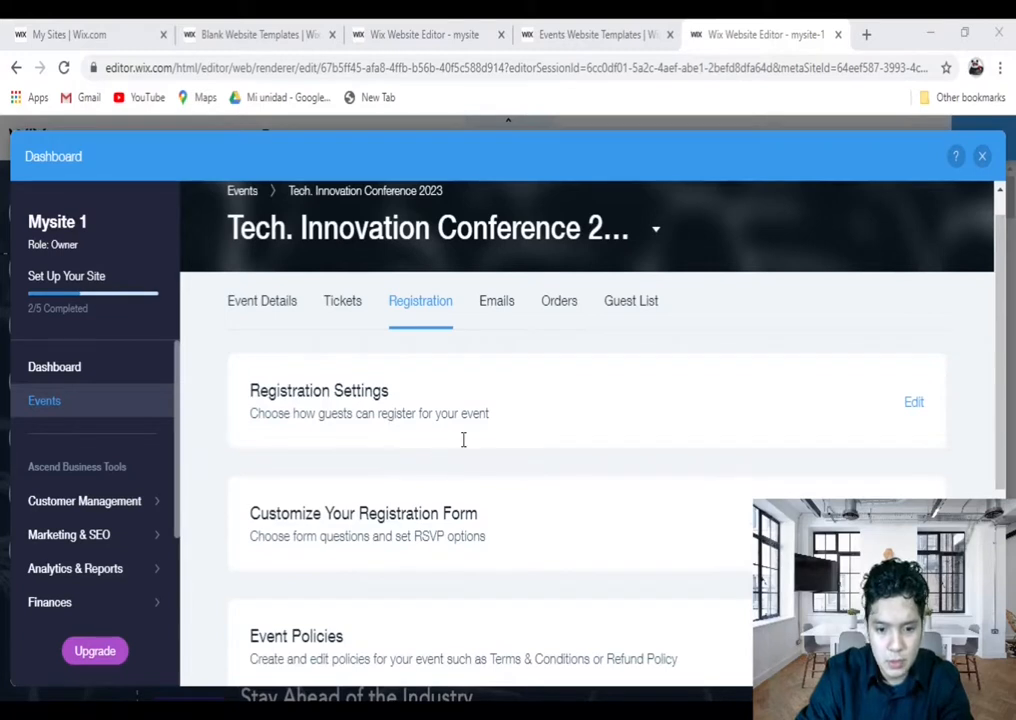
pyautogui.moveTo(583, 456)
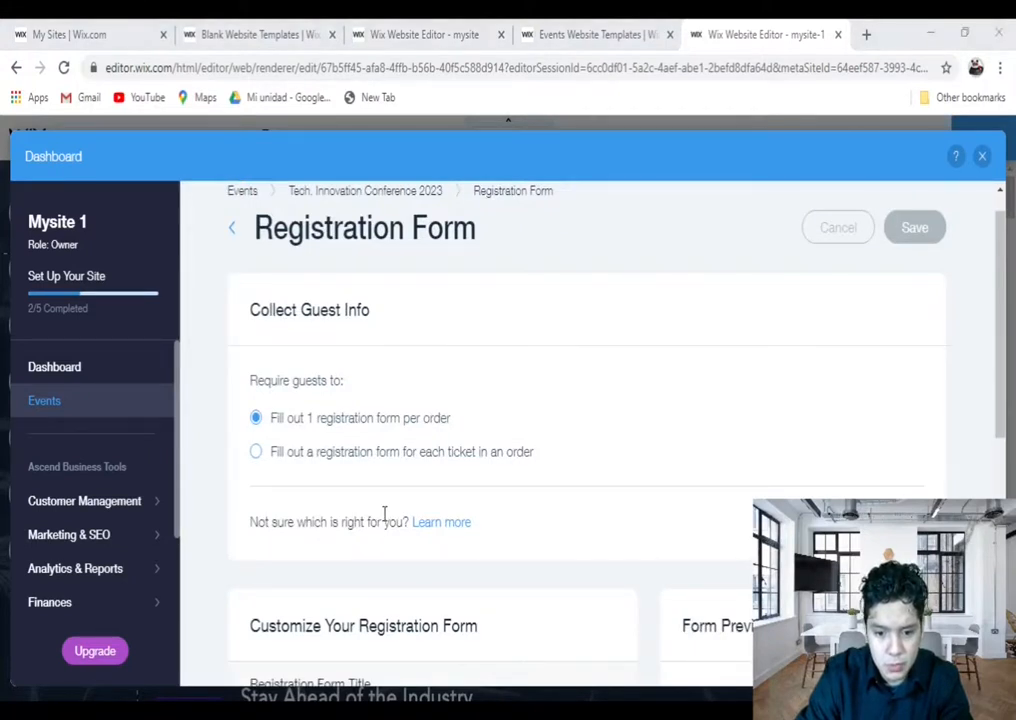
pyautogui.scroll(-3)
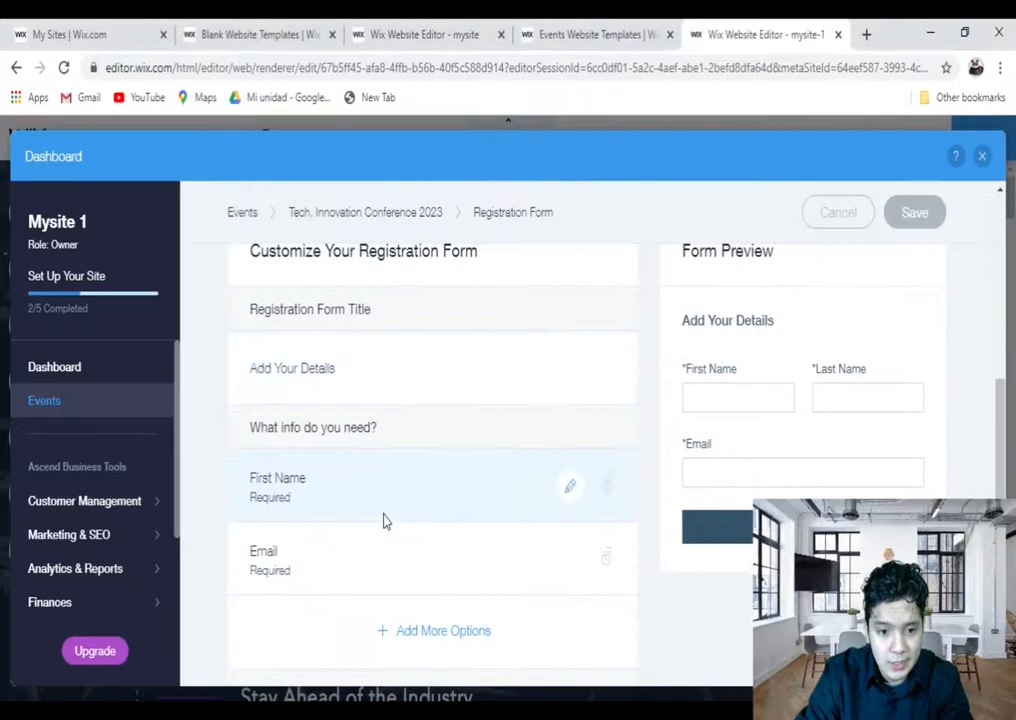
pyautogui.scroll(3)
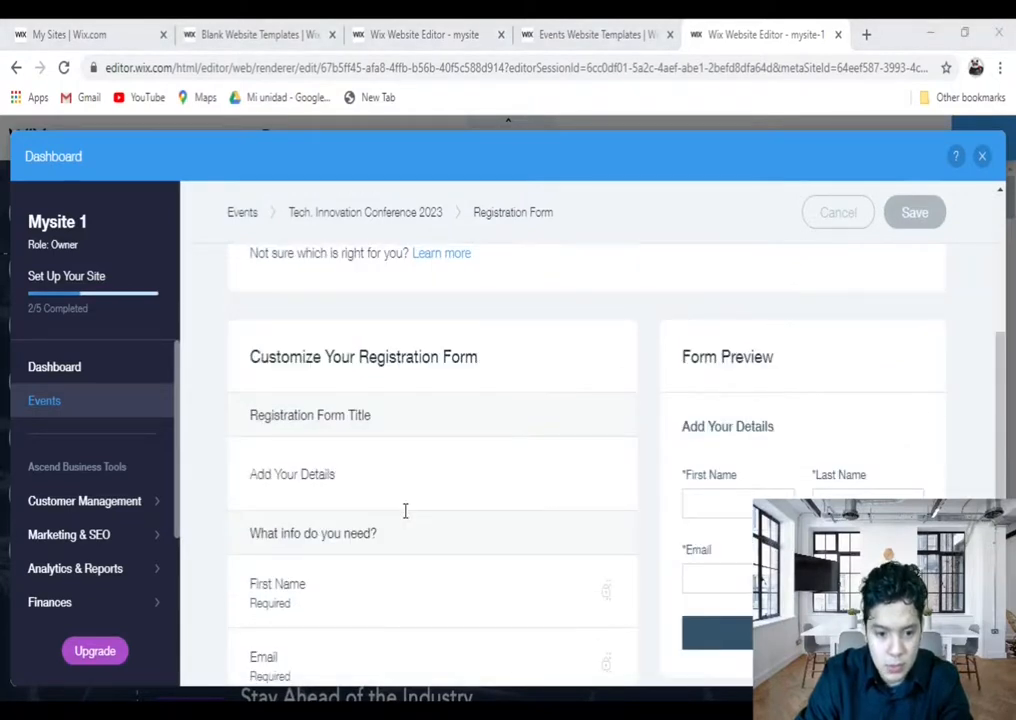
pyautogui.moveTo(332, 552)
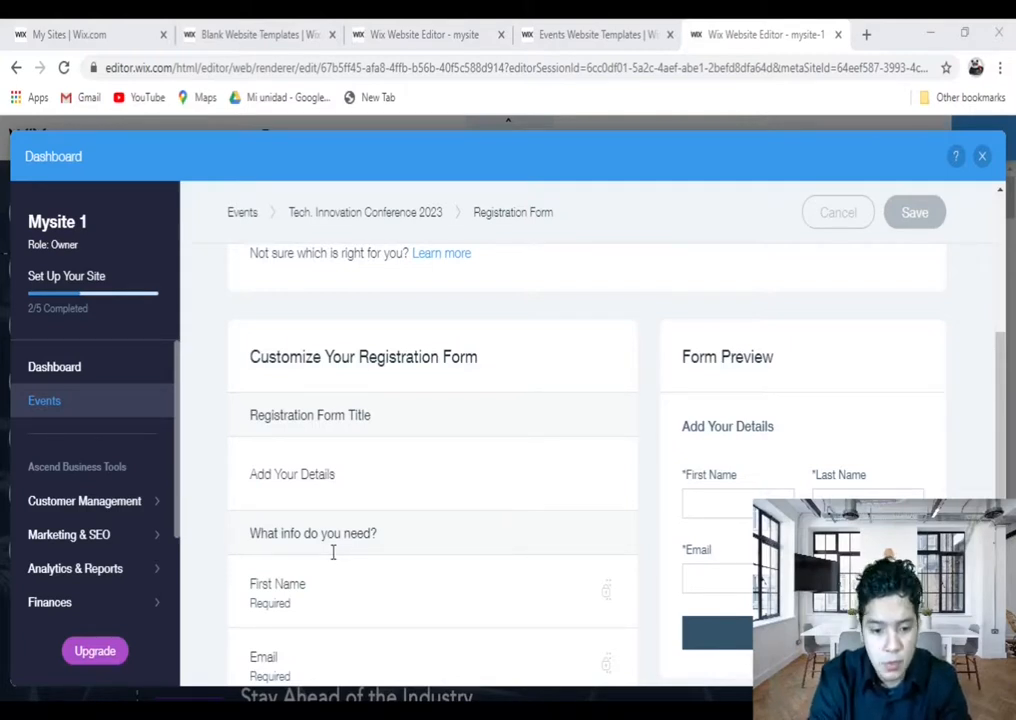
pyautogui.scroll(-3)
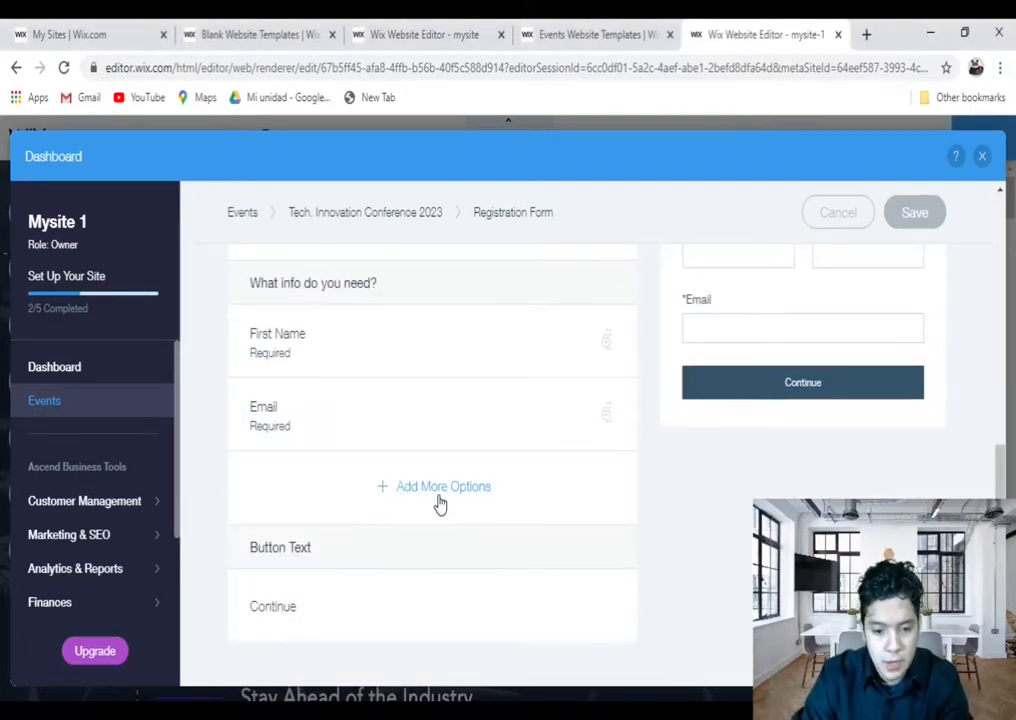
pyautogui.scroll(3)
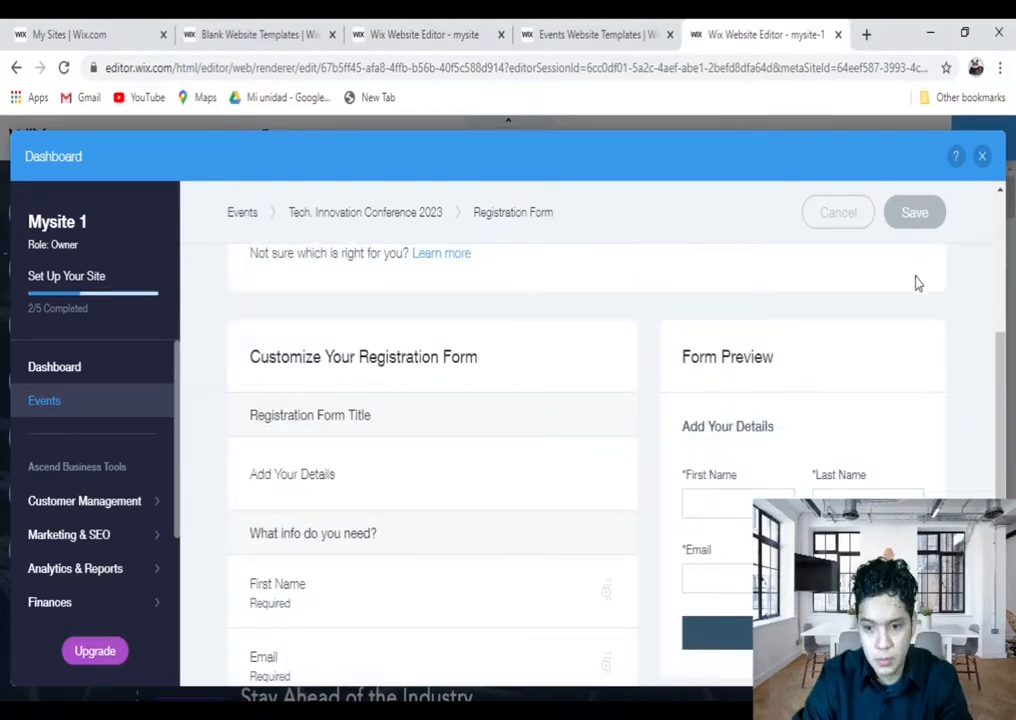
pyautogui.scroll(3)
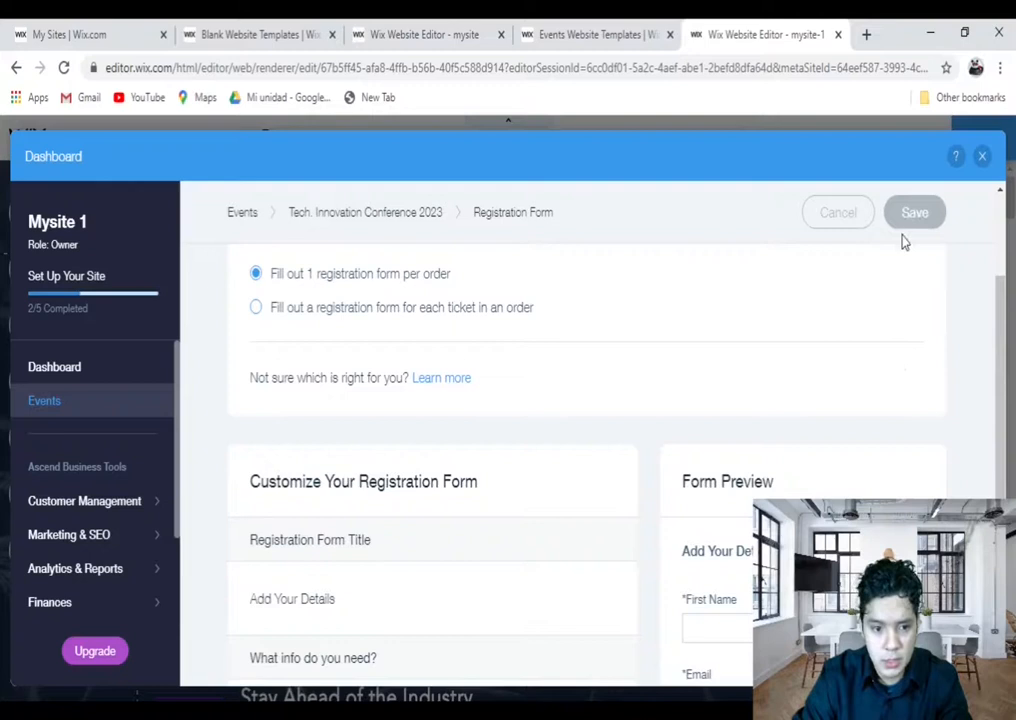
pyautogui.click(838, 212)
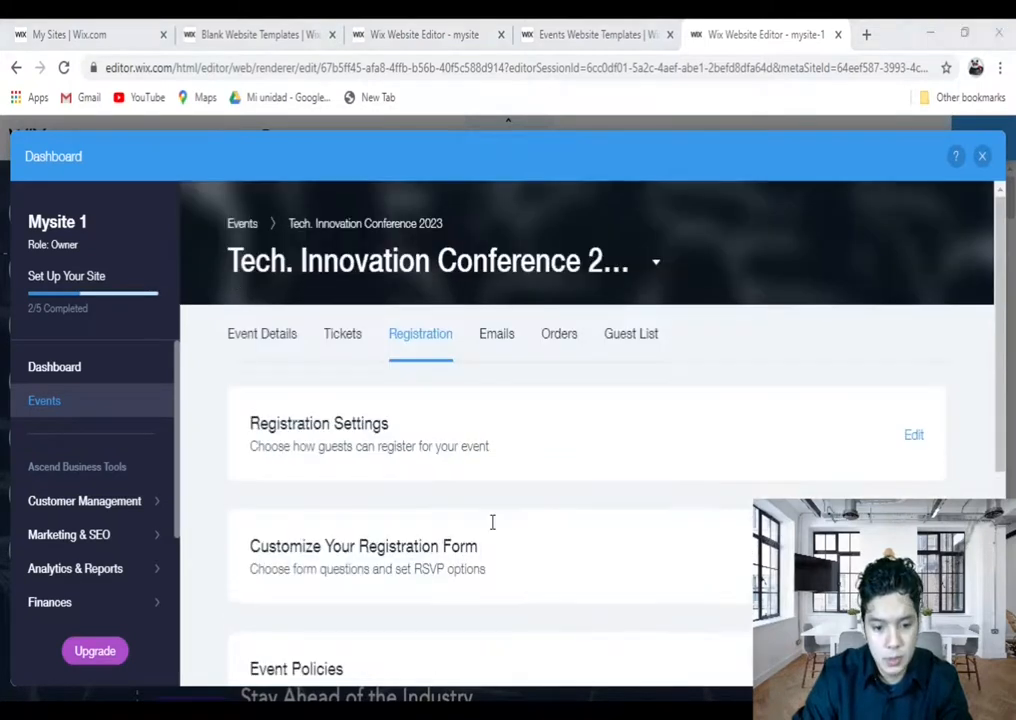
pyautogui.moveTo(487, 499)
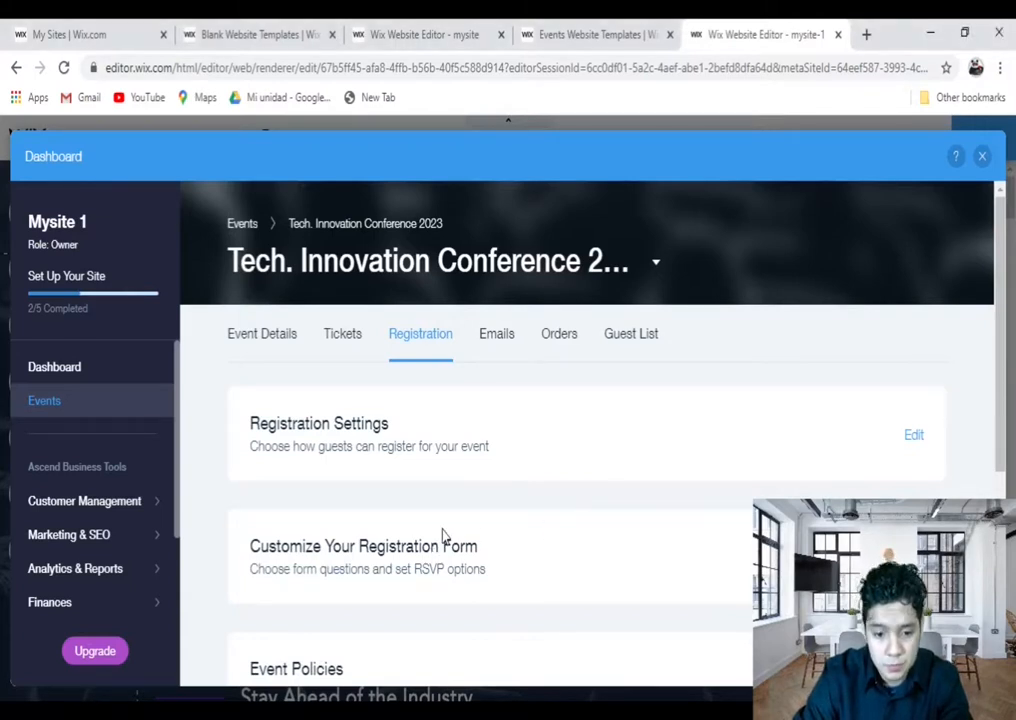
pyautogui.scroll(-3)
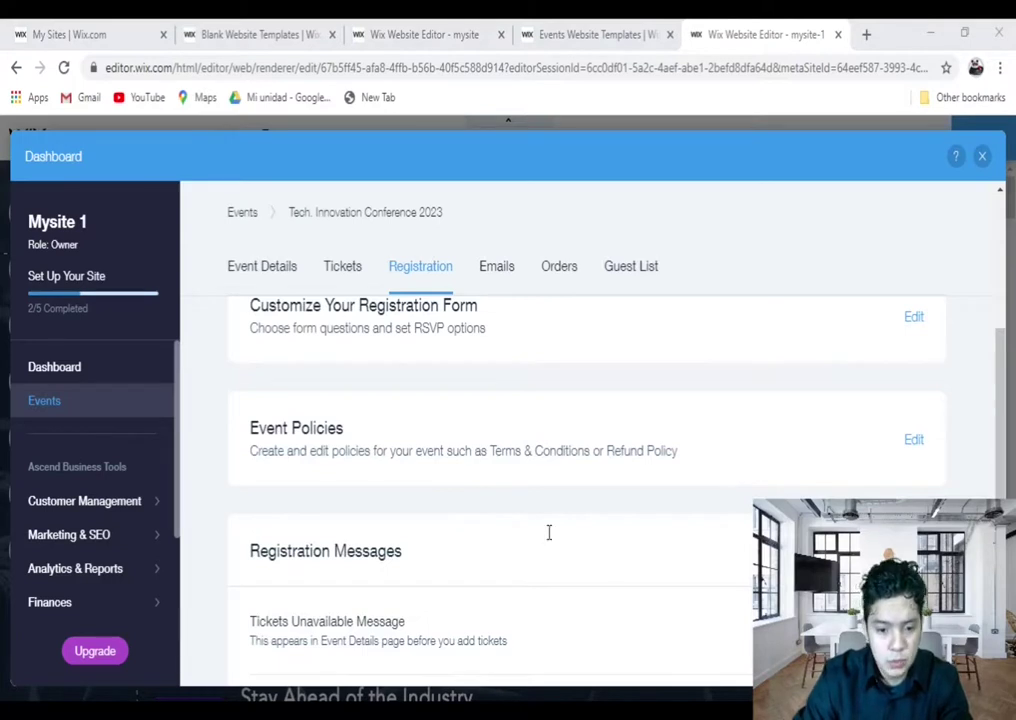
pyautogui.moveTo(497, 266)
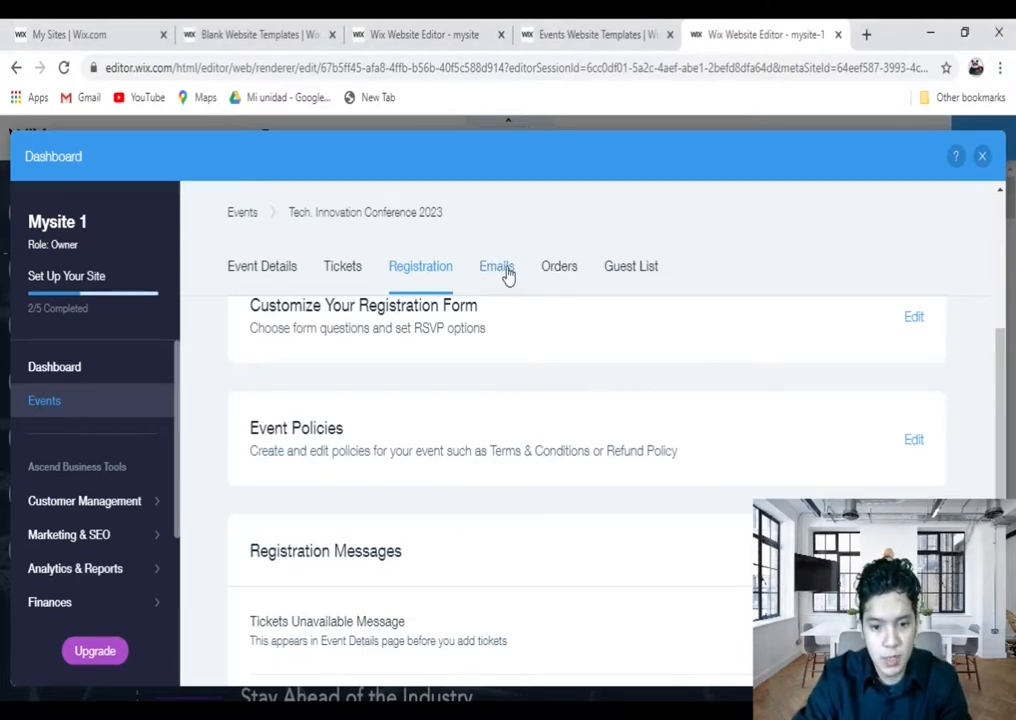
pyautogui.click(497, 266)
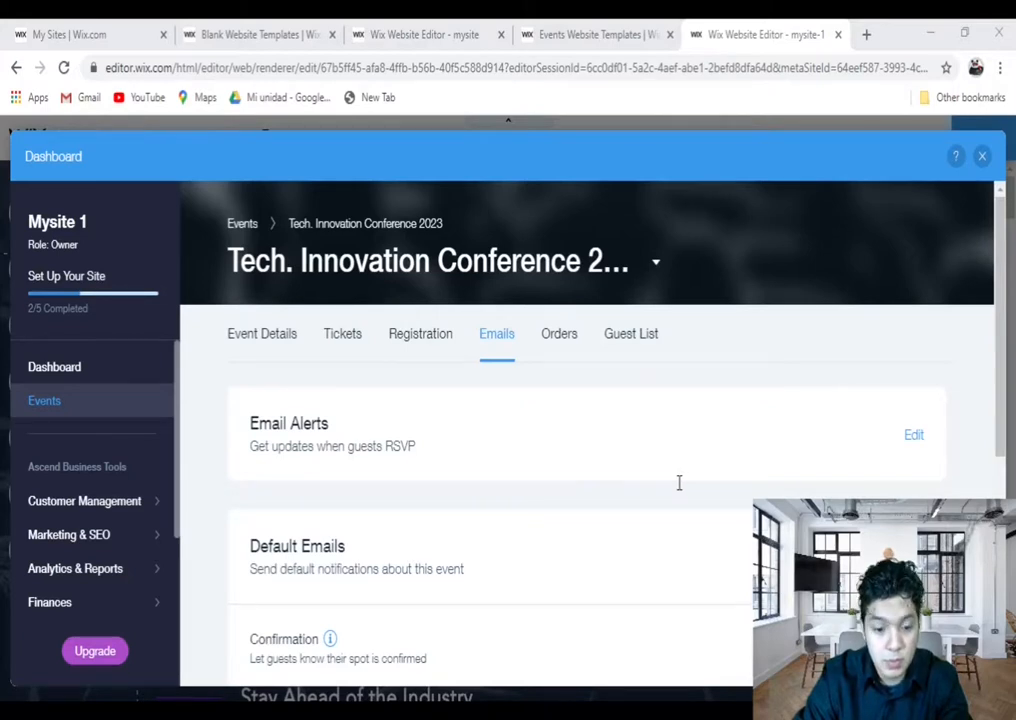
pyautogui.moveTo(670, 500)
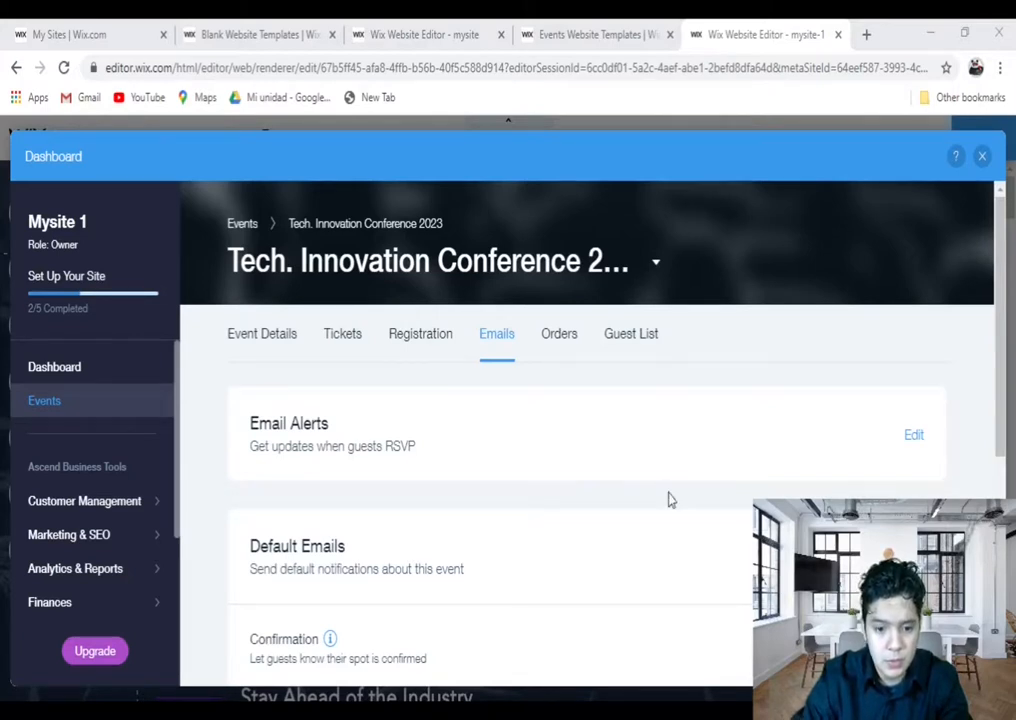
pyautogui.scroll(-3)
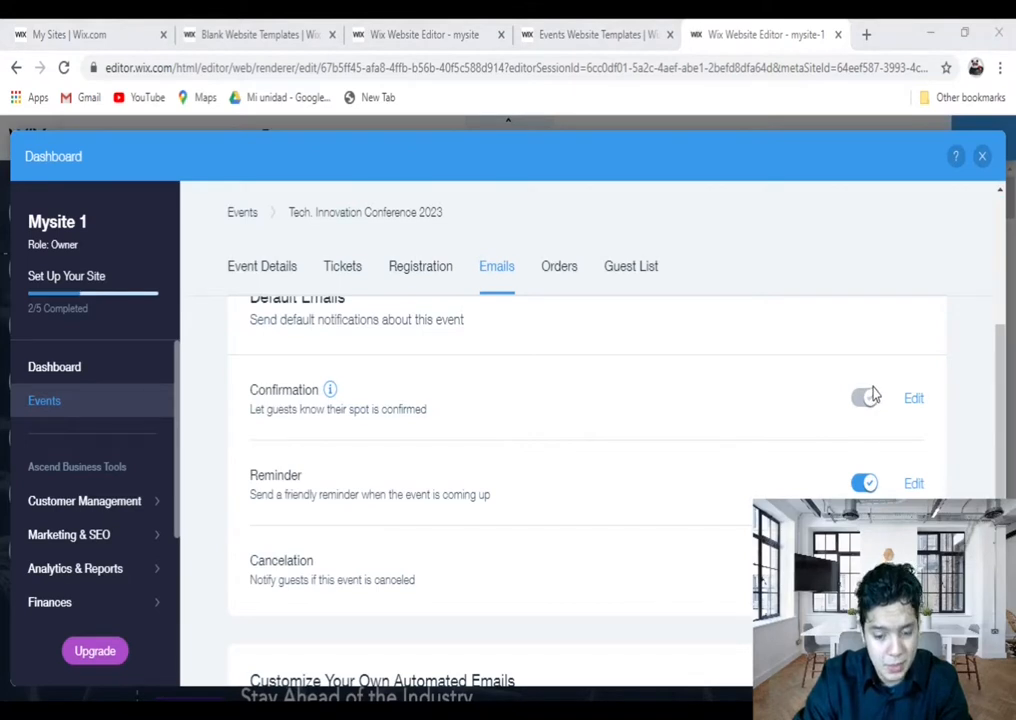
pyautogui.moveTo(575, 610)
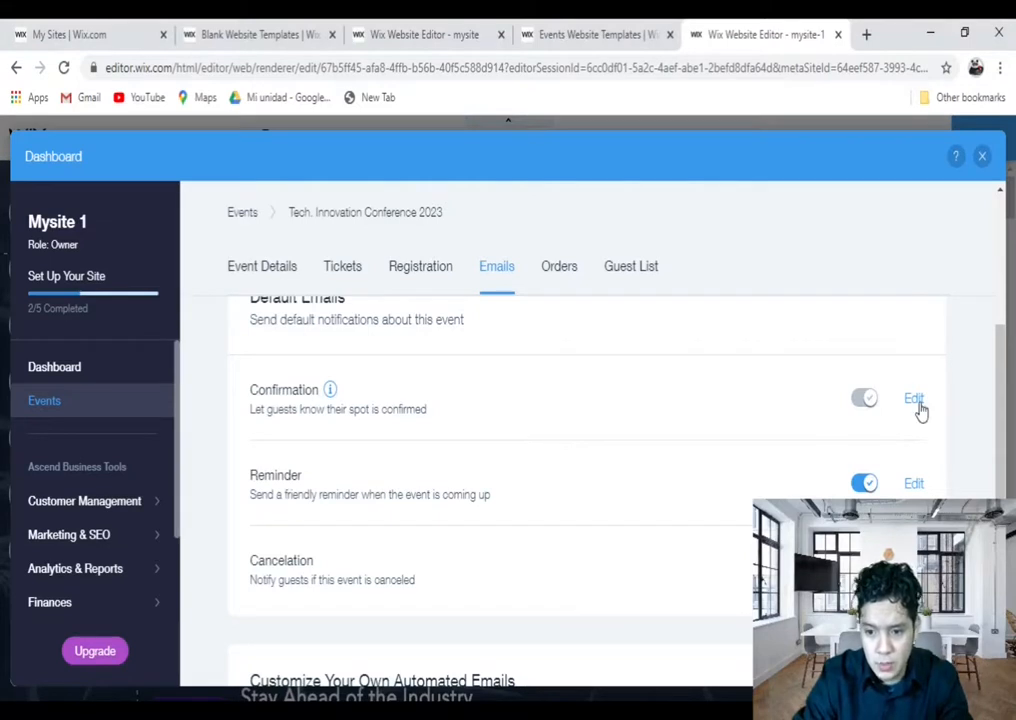
pyautogui.click(913, 399)
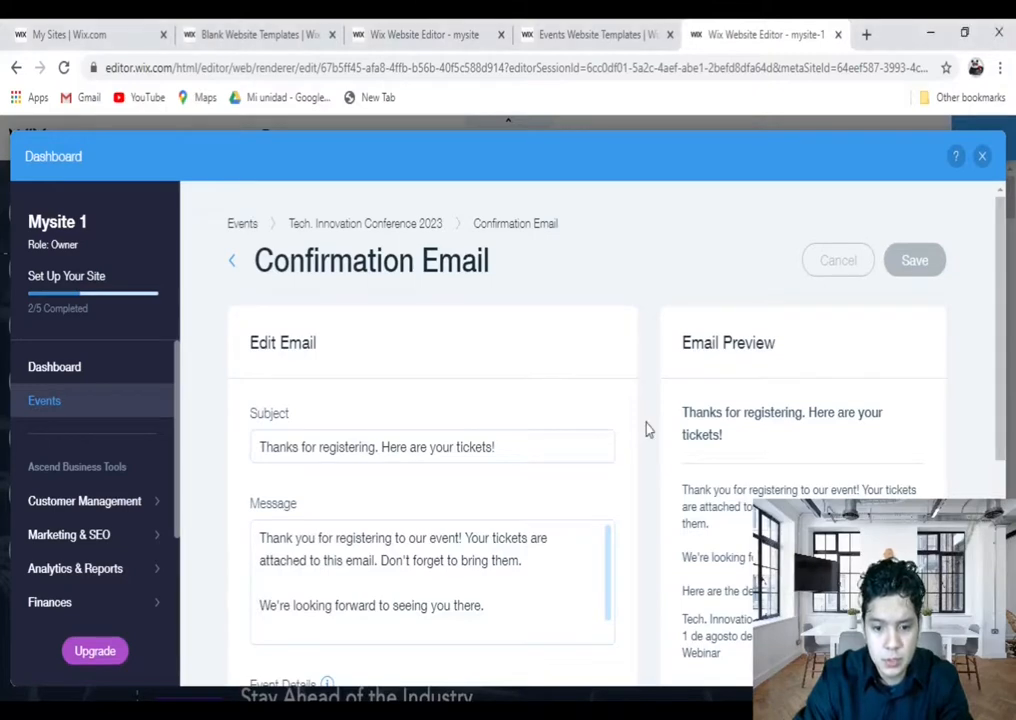
pyautogui.scroll(-3)
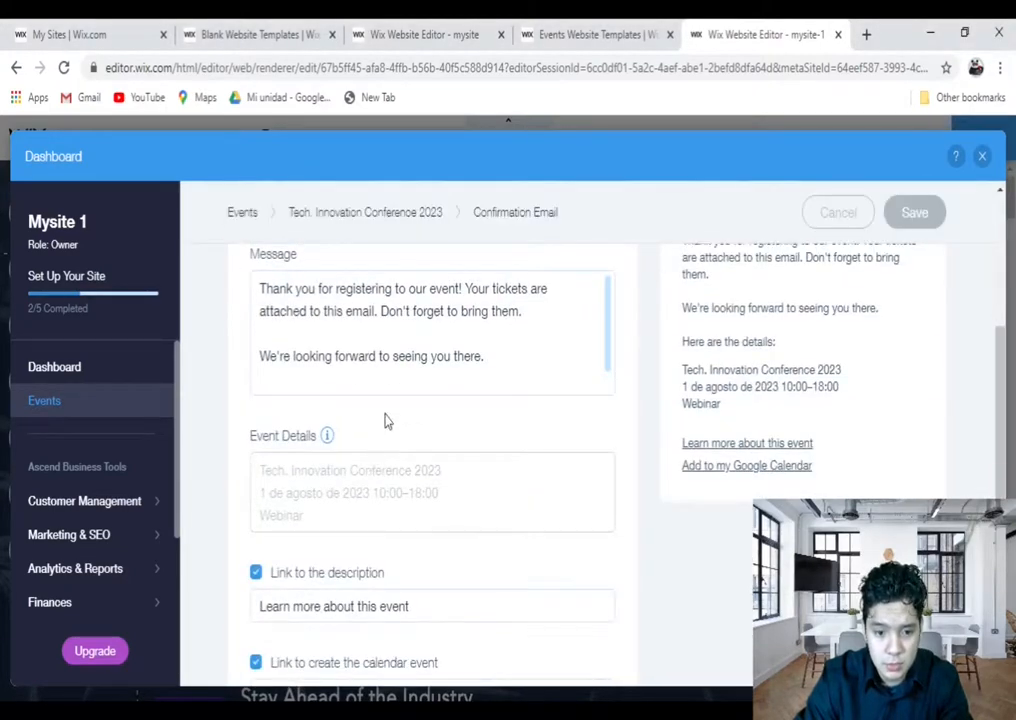
pyautogui.scroll(3)
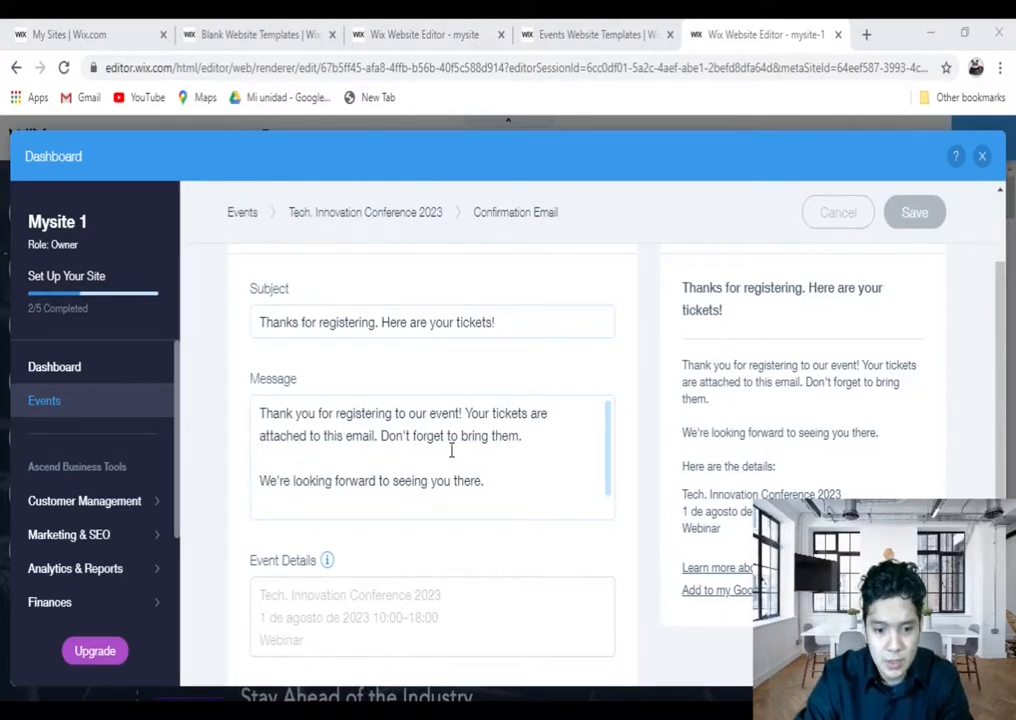
pyautogui.moveTo(425, 475)
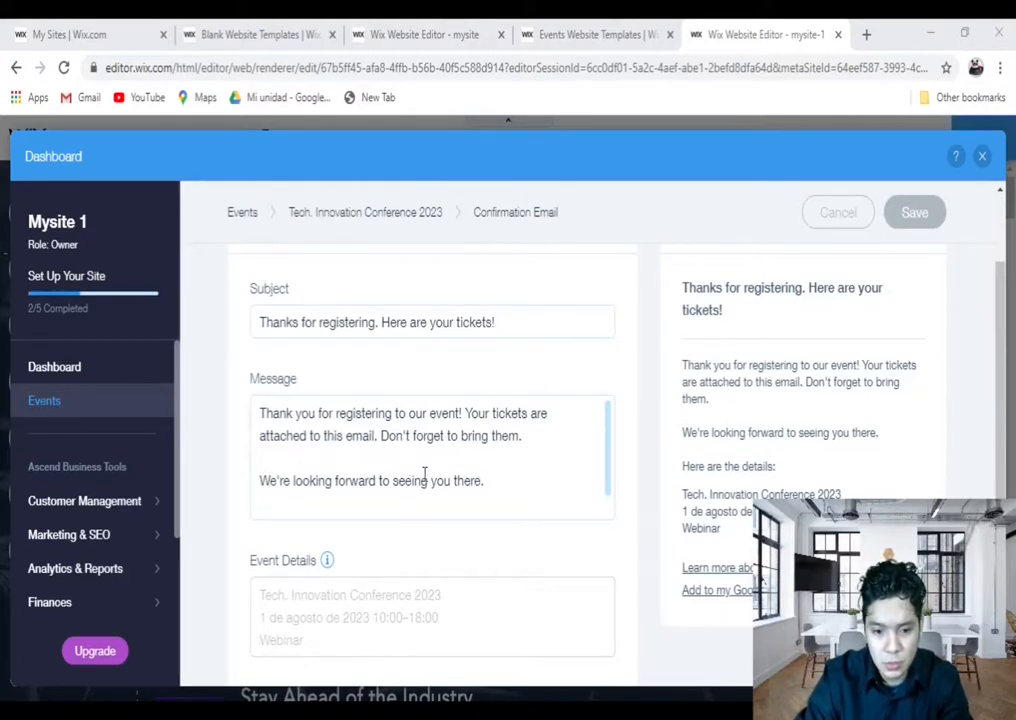
pyautogui.moveTo(843, 469)
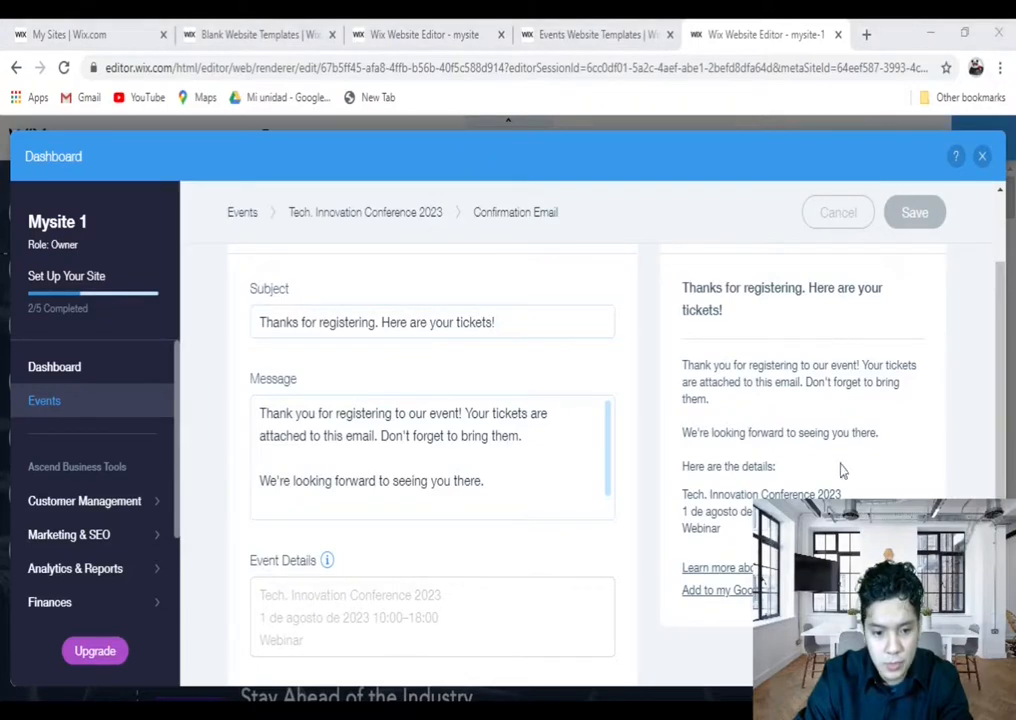
pyautogui.moveTo(920, 293)
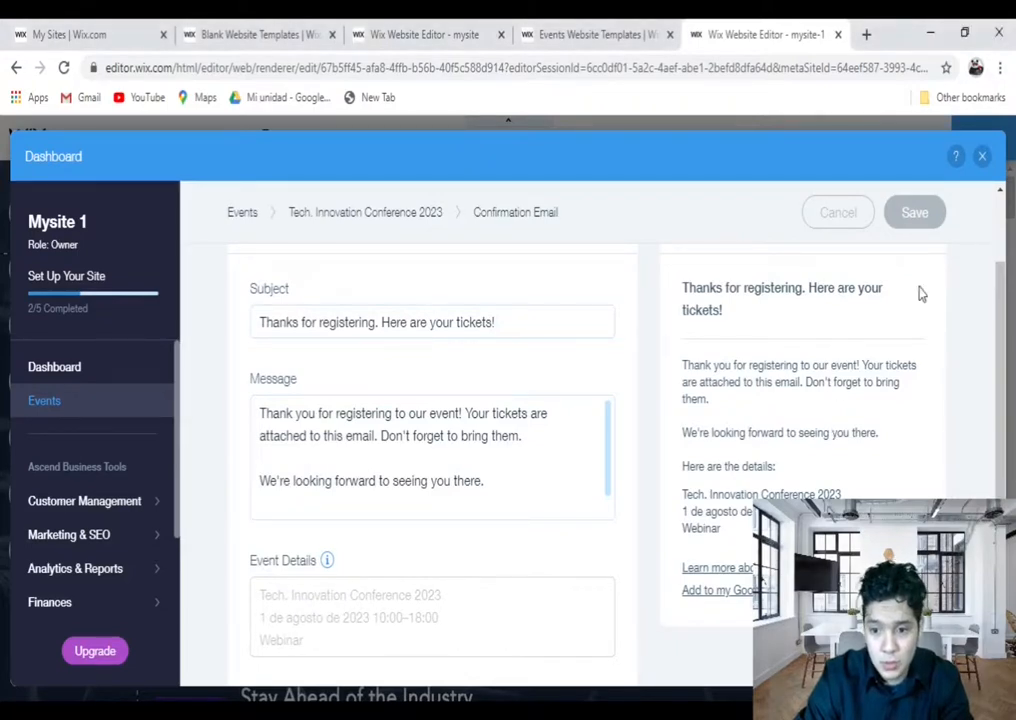
pyautogui.scroll(3)
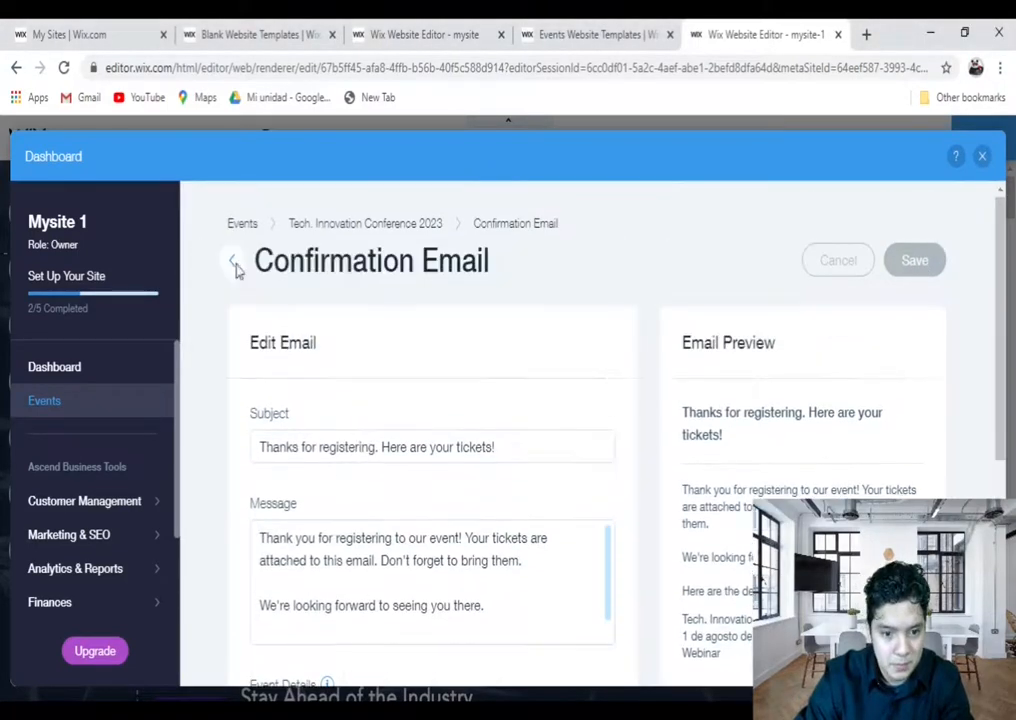
# From Emails, check the conference's Orders, then open and dismiss the invitation template chooser.
pyautogui.click(235, 263)
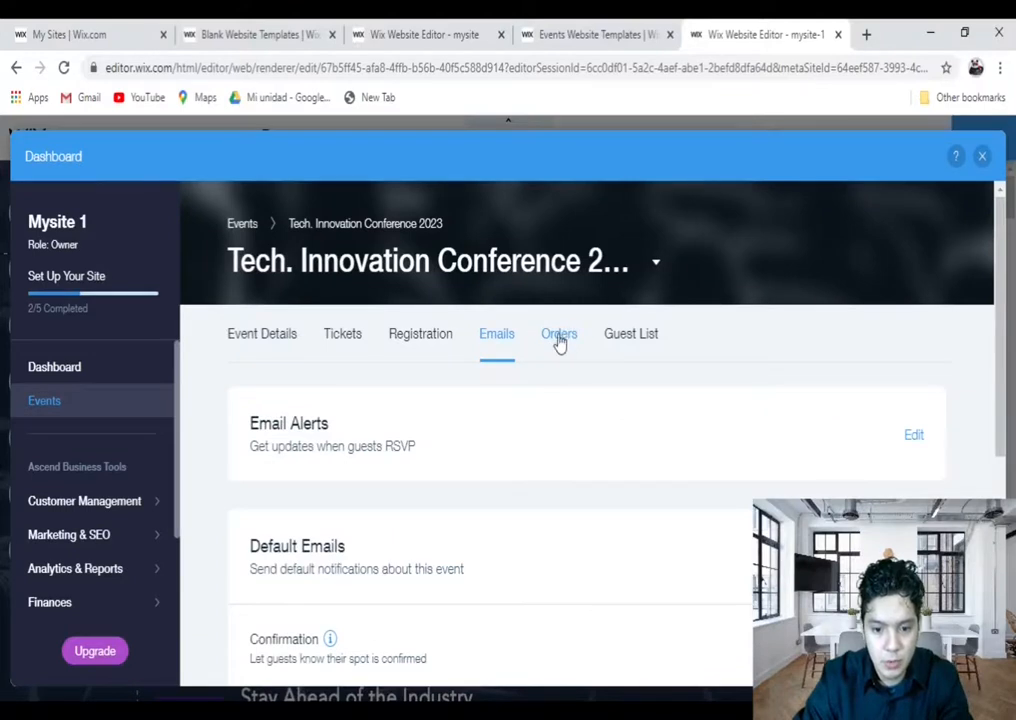
pyautogui.click(559, 333)
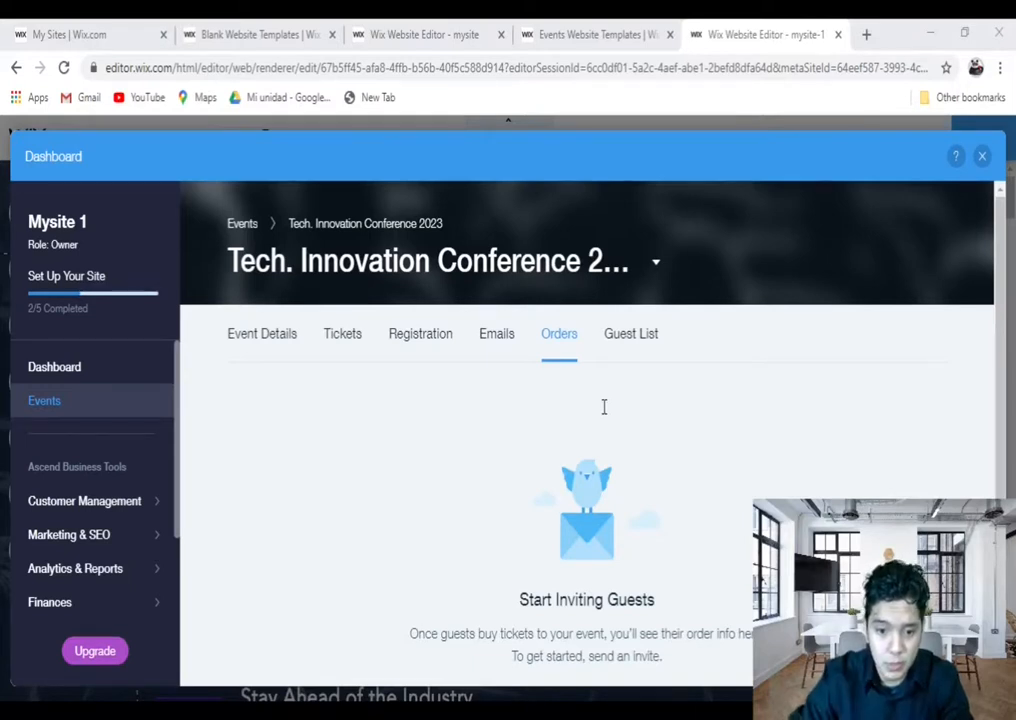
pyautogui.moveTo(603, 583)
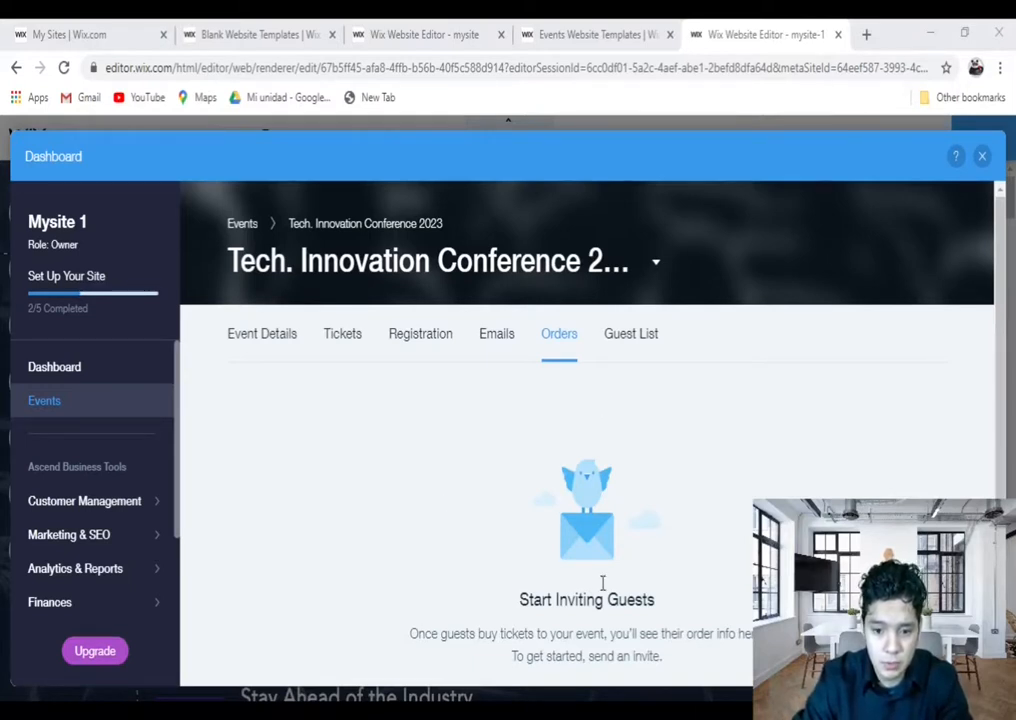
pyautogui.moveTo(437, 472)
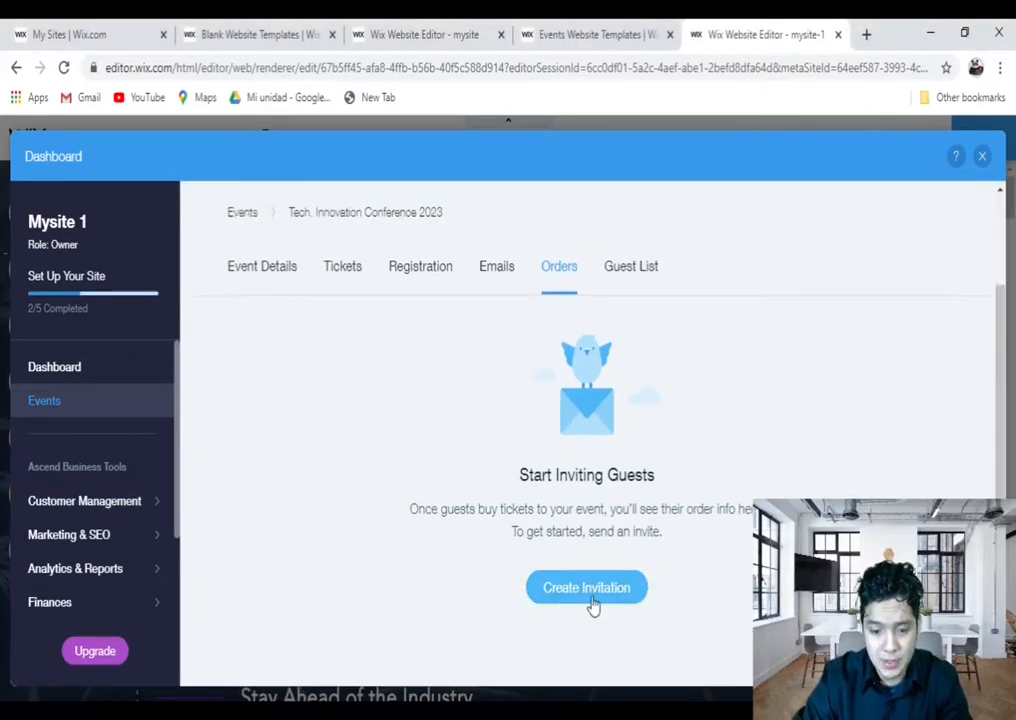
pyautogui.click(586, 587)
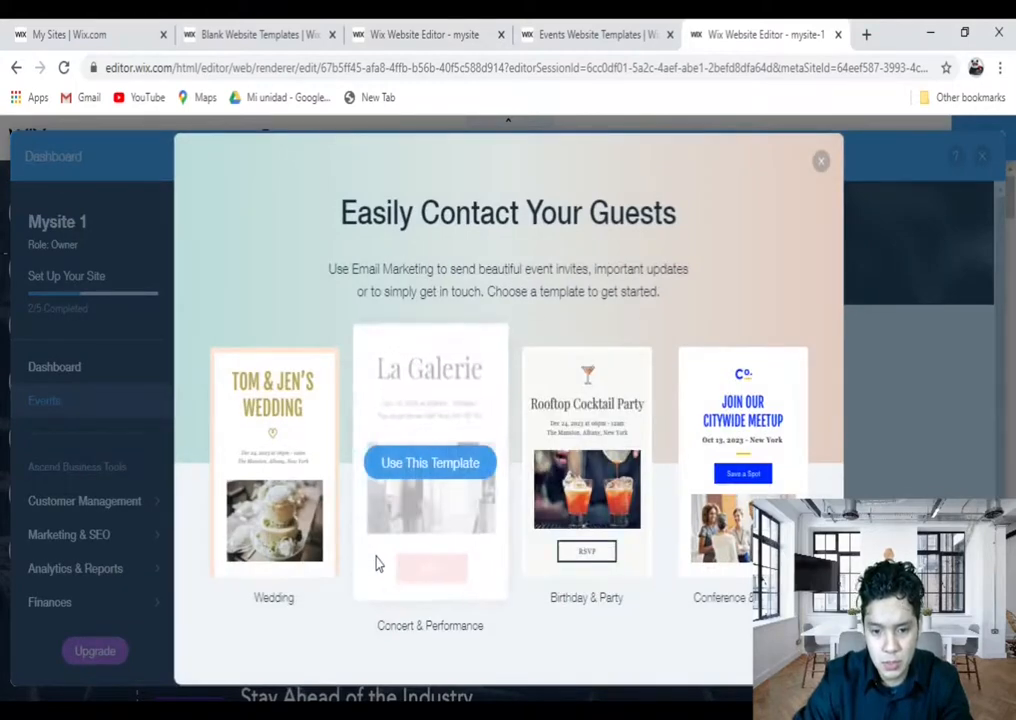
pyautogui.moveTo(860, 195)
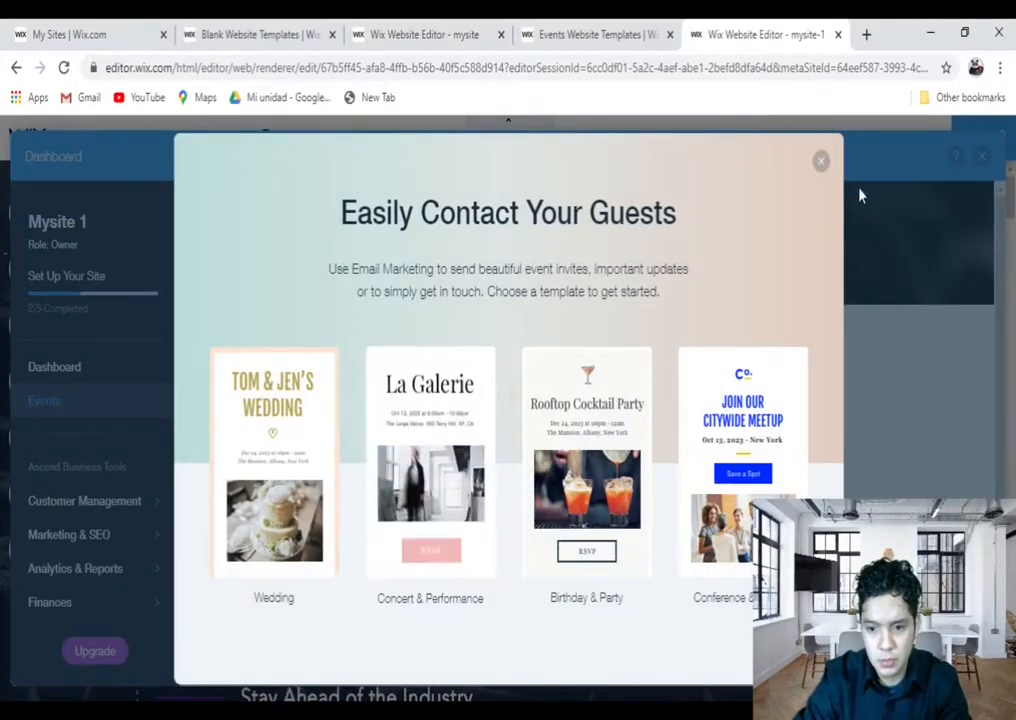
pyautogui.click(821, 161)
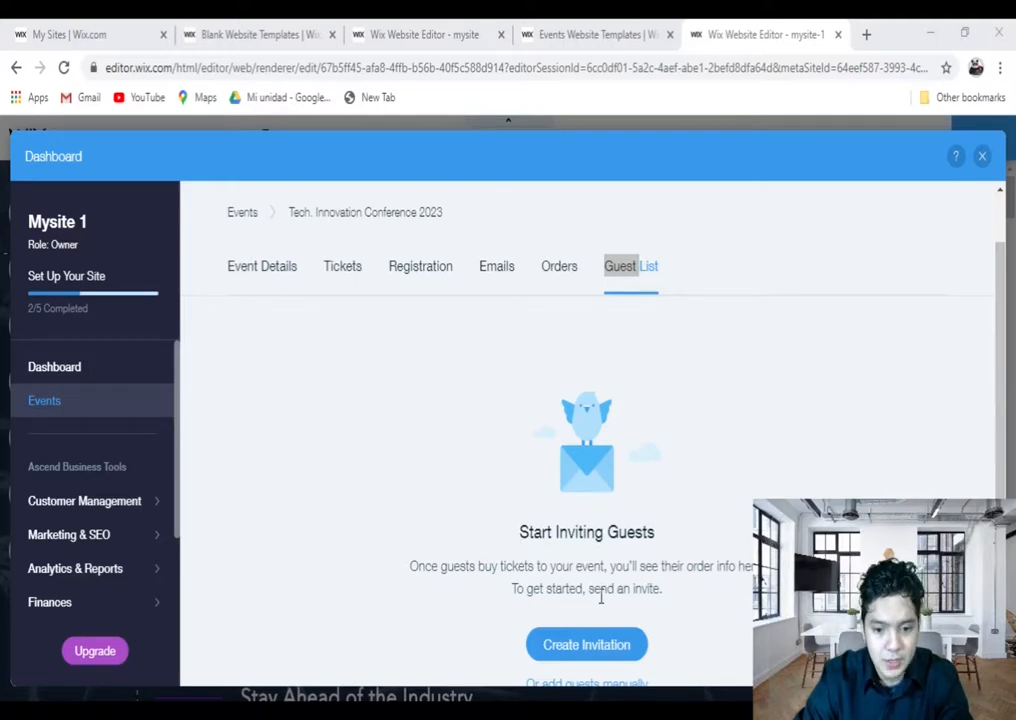
pyautogui.scroll(-3)
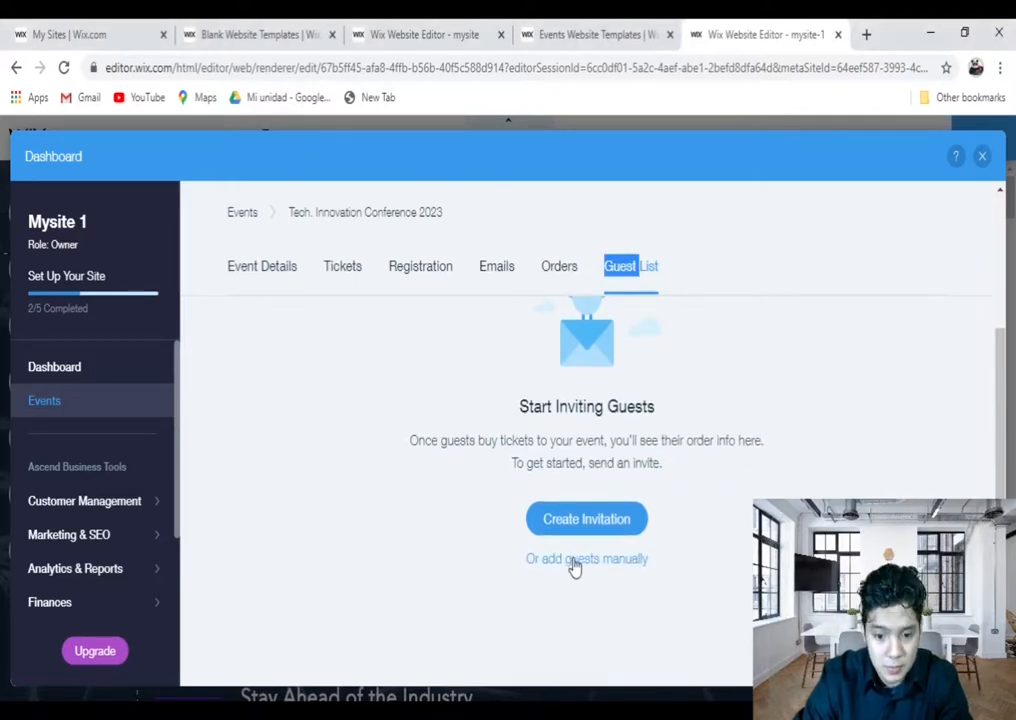
pyautogui.click(586, 558)
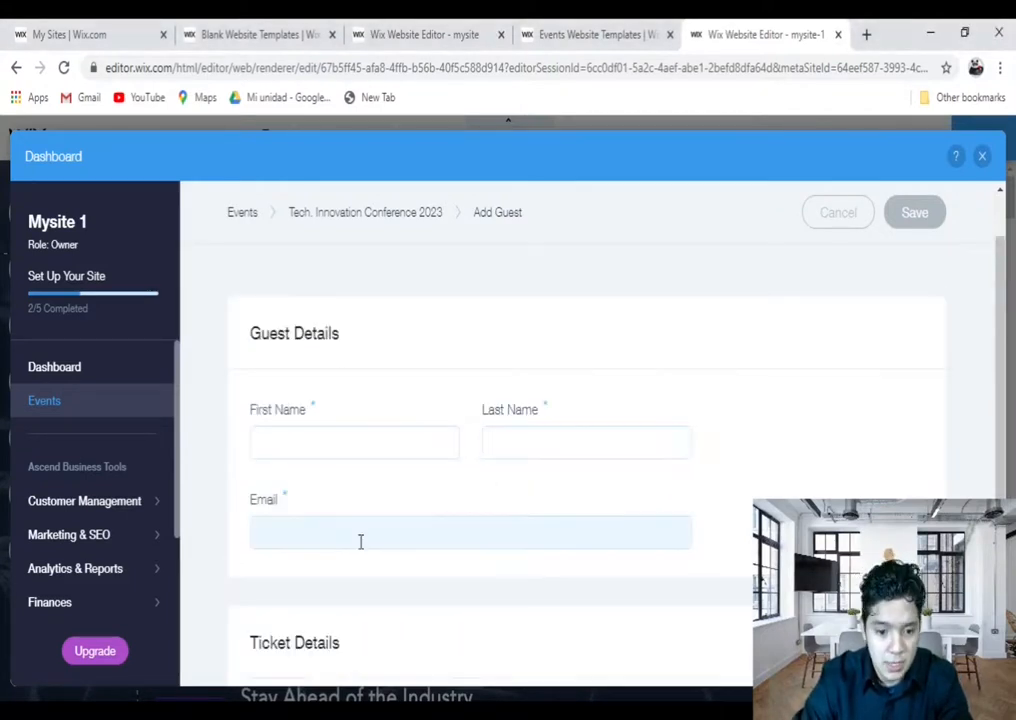
pyautogui.scroll(-3)
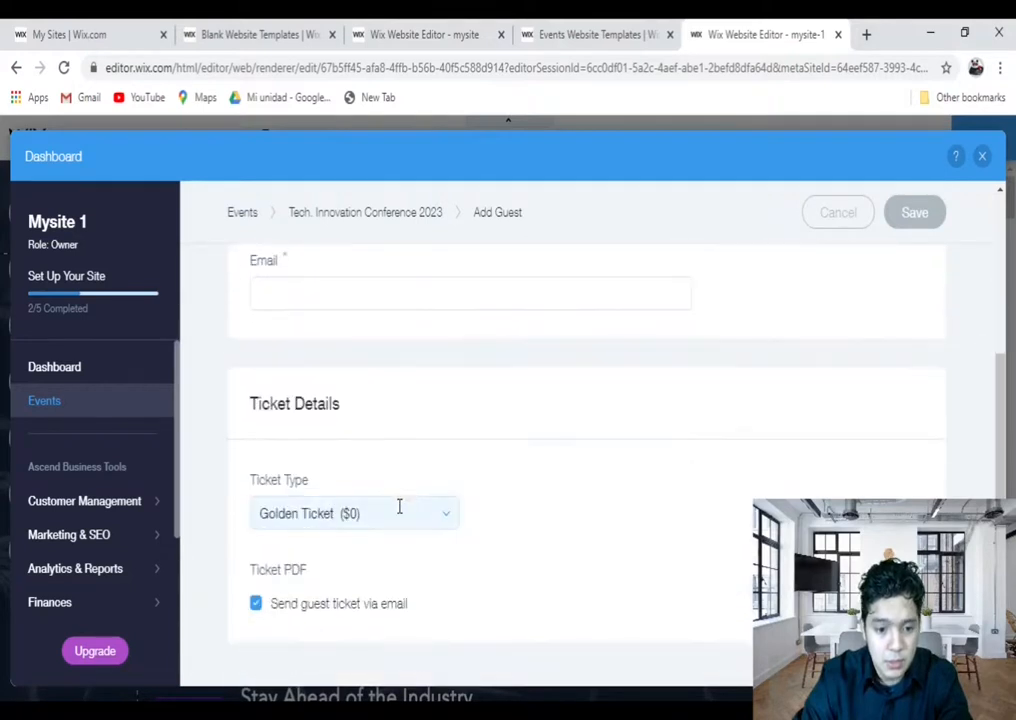
pyautogui.moveTo(911, 212)
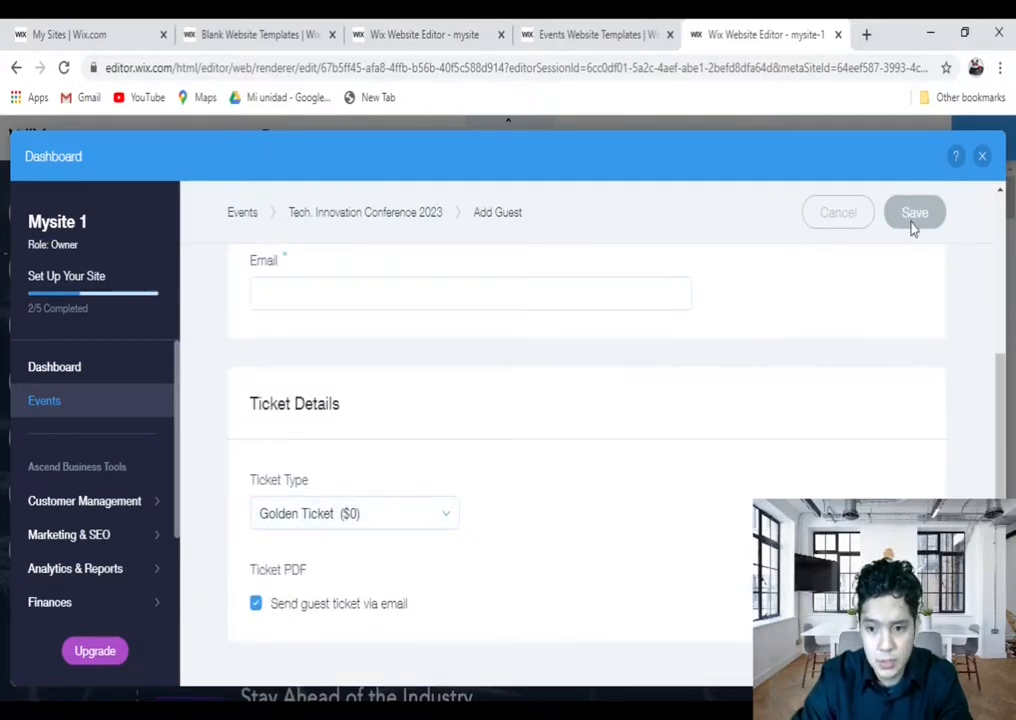
pyautogui.click(837, 212)
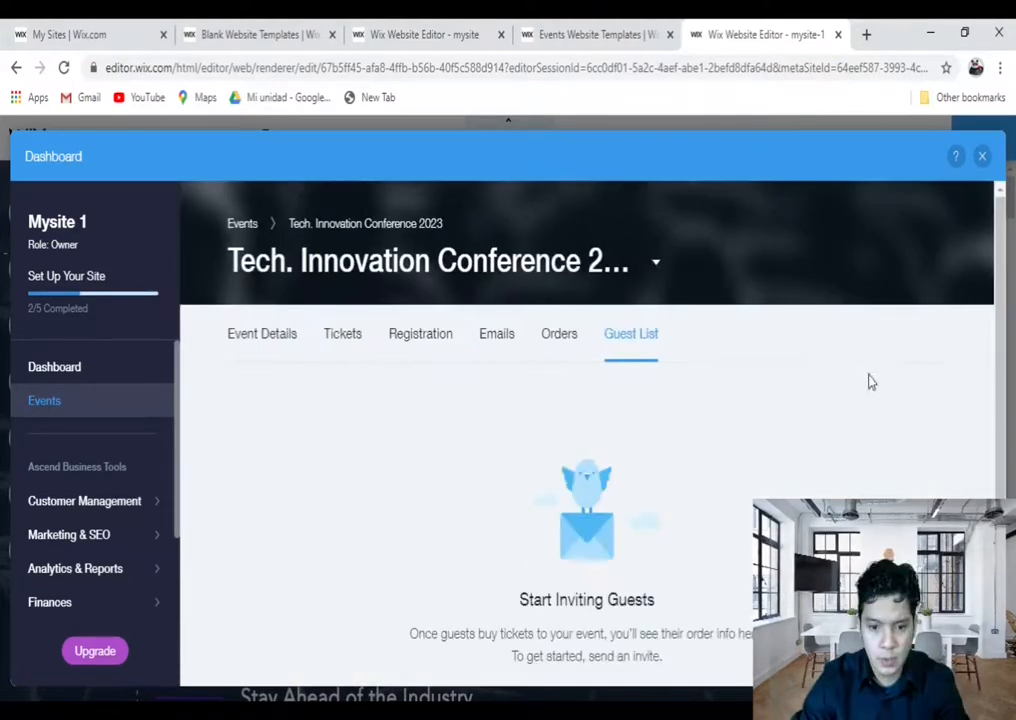
pyautogui.click(981, 156)
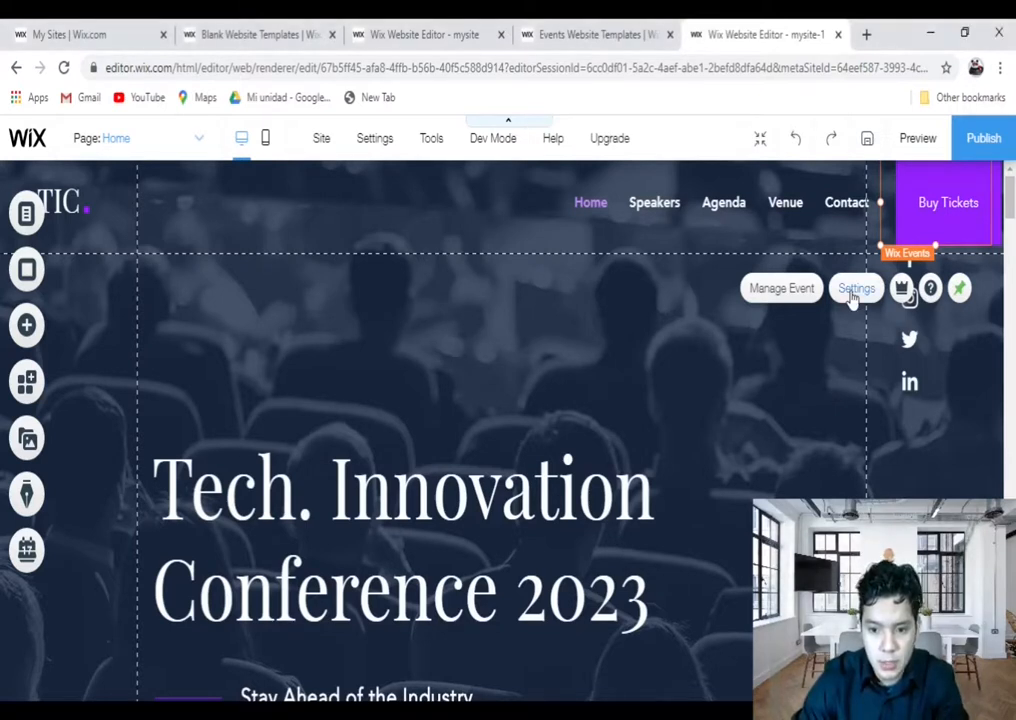
# Open the Settings panel of the Wix Events widget on the home page.
pyautogui.click(855, 288)
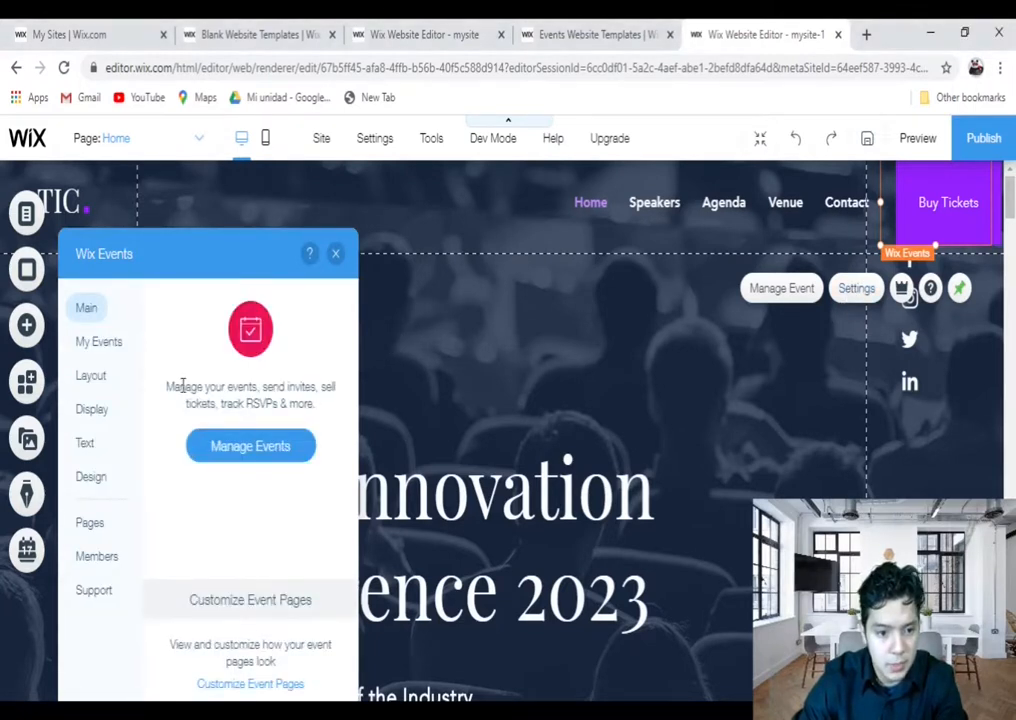
# Browse the widget's My Events, Layout, Display and Text options, ending on Design.
pyautogui.click(98, 341)
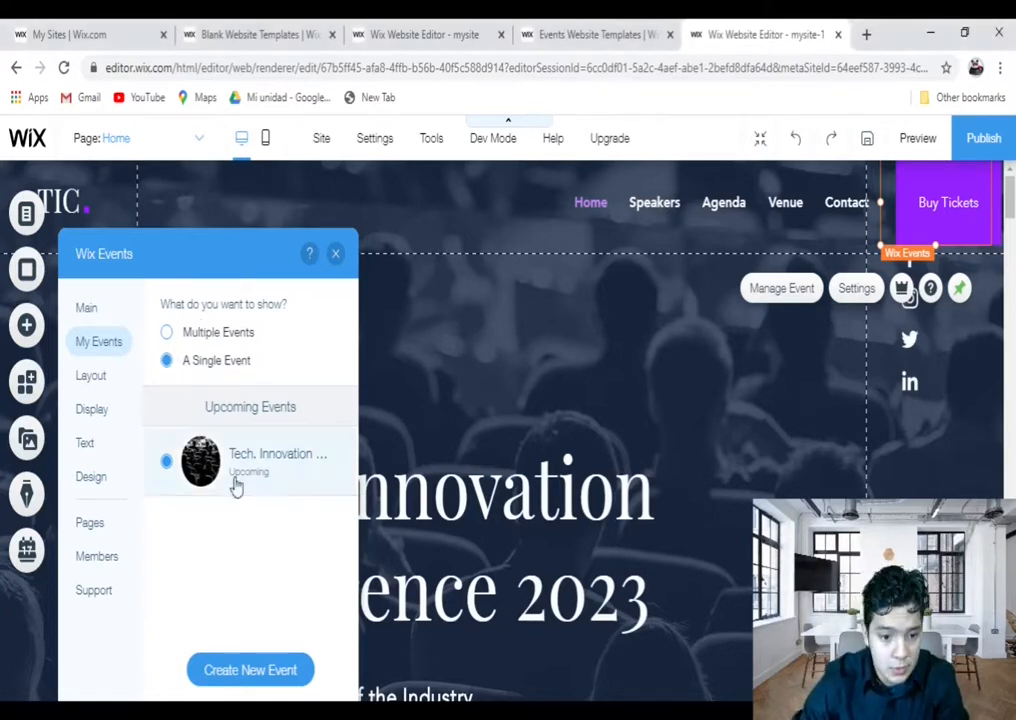
pyautogui.click(91, 375)
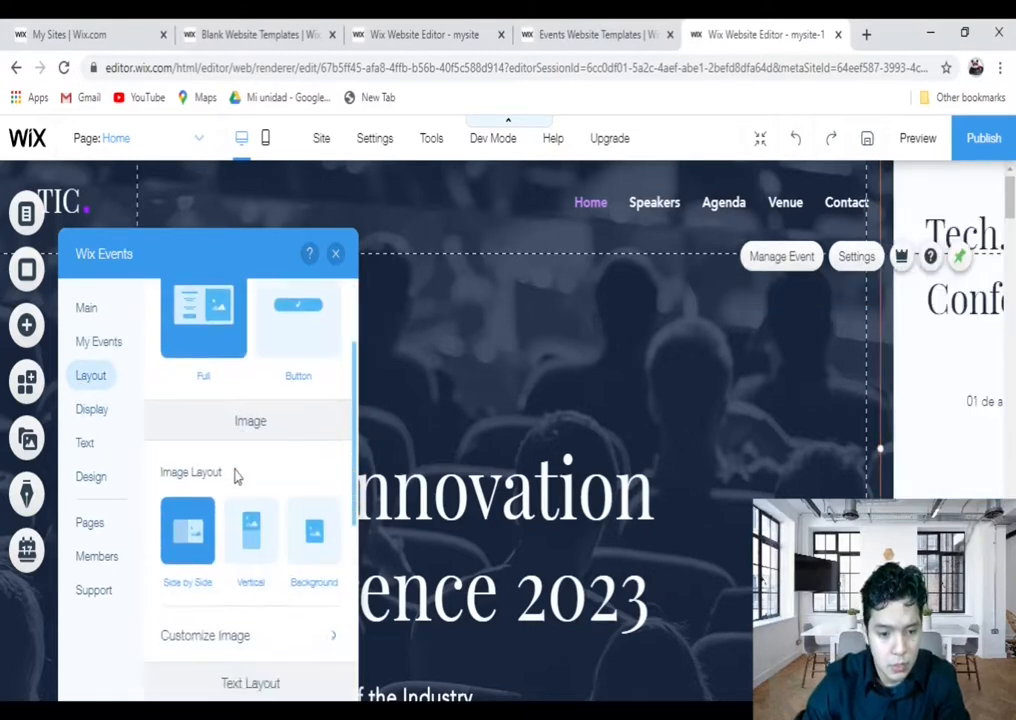
pyautogui.scroll(-3)
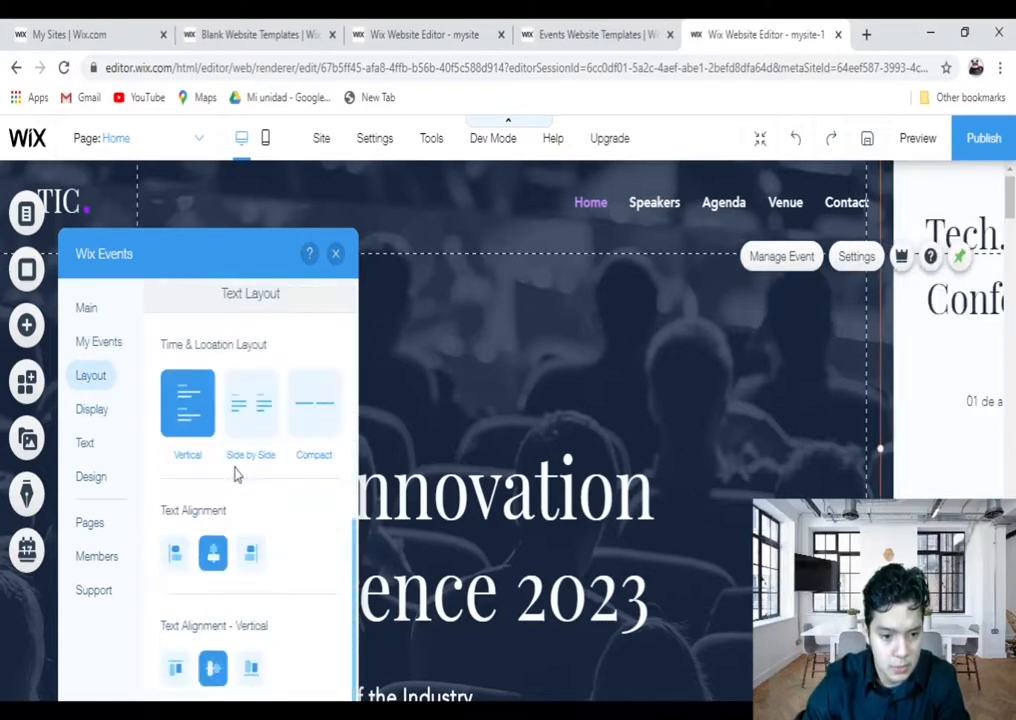
pyautogui.click(91, 409)
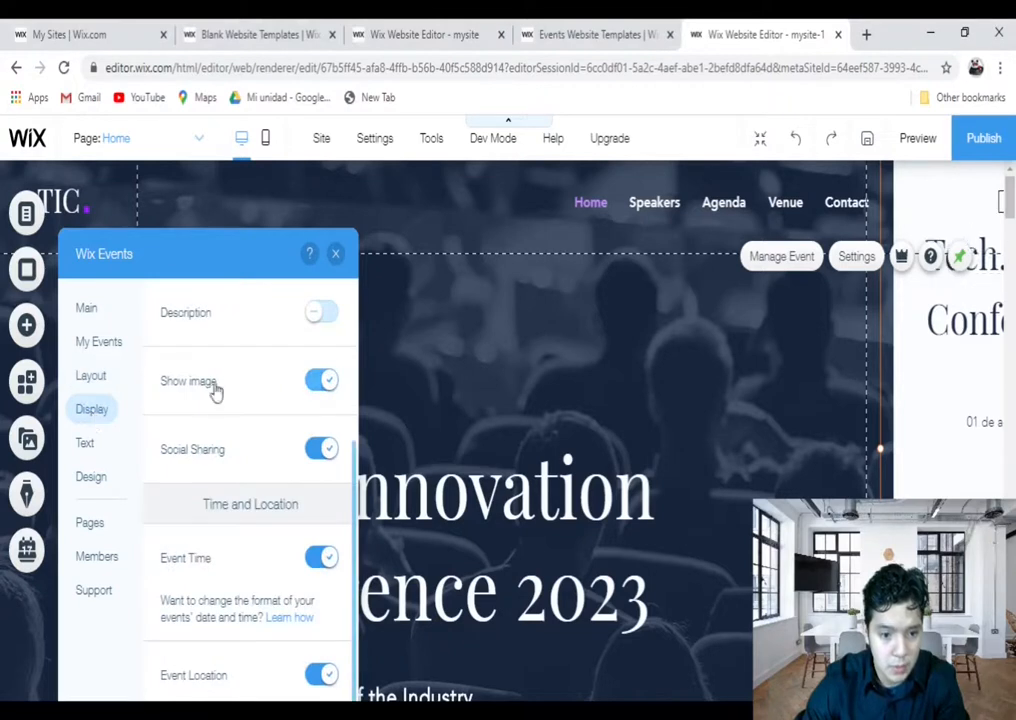
pyautogui.moveTo(214, 497)
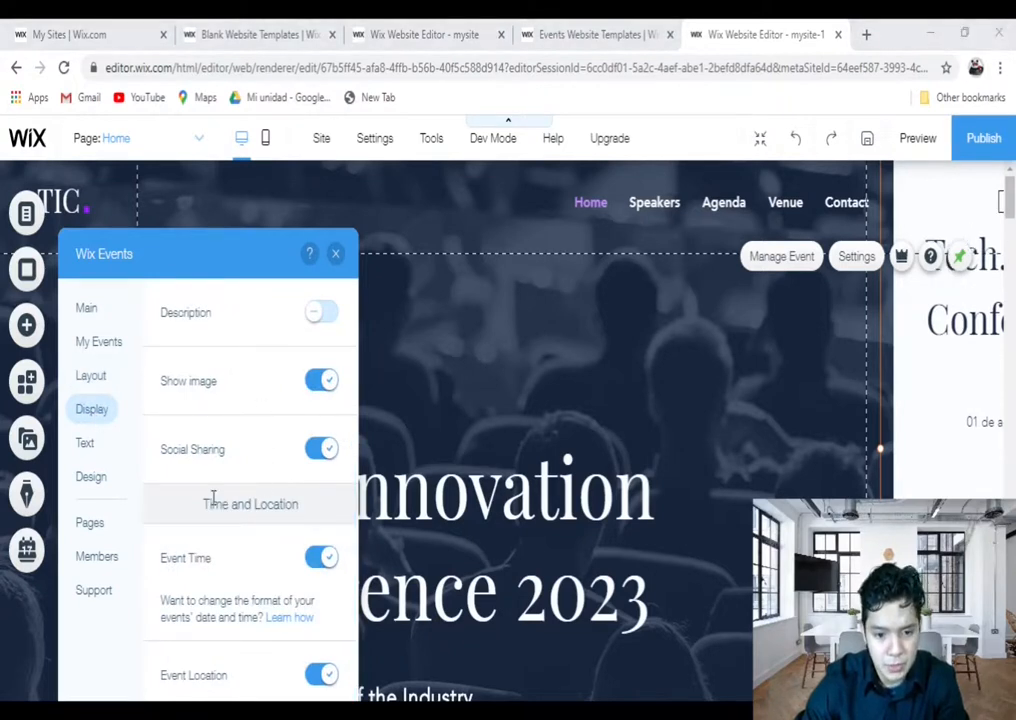
pyautogui.click(85, 442)
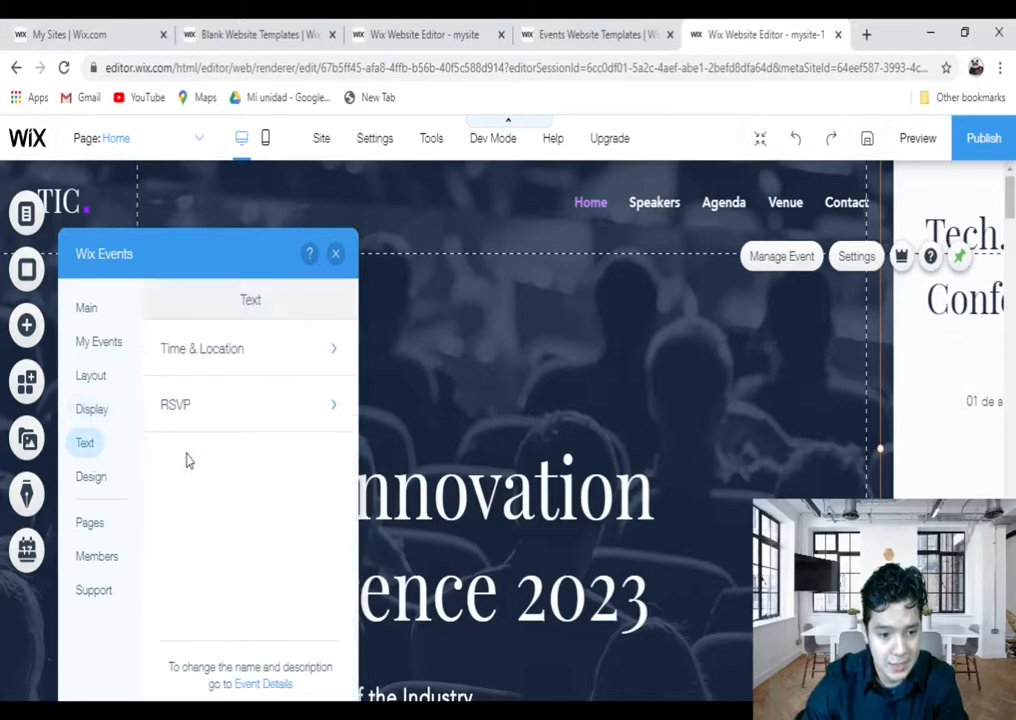
pyautogui.moveTo(238, 448)
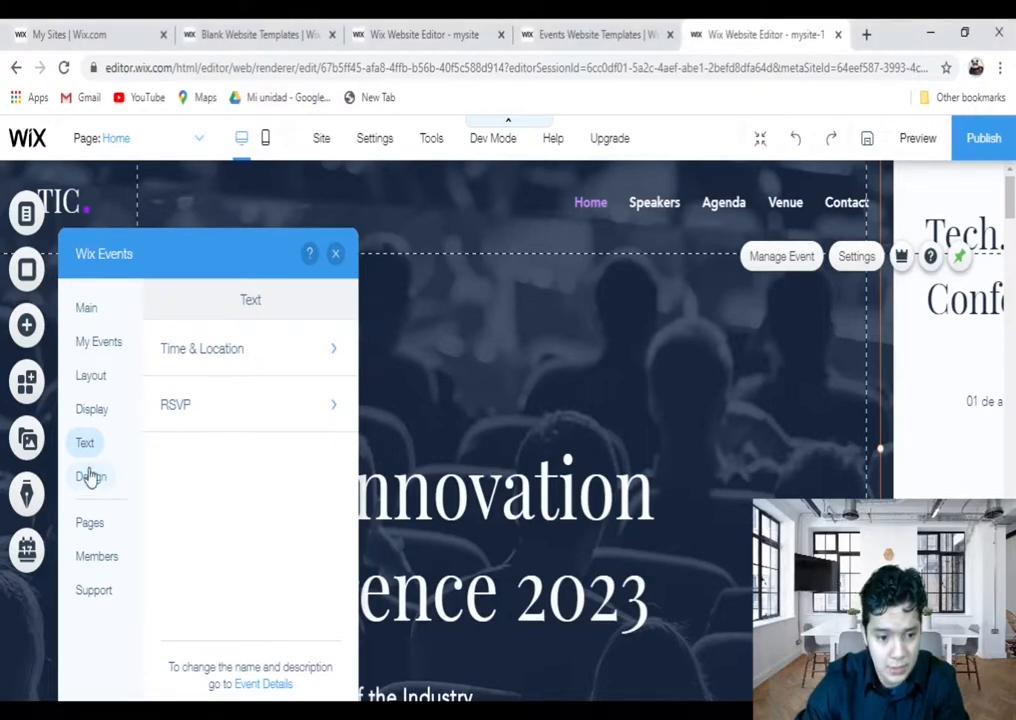
pyautogui.click(91, 476)
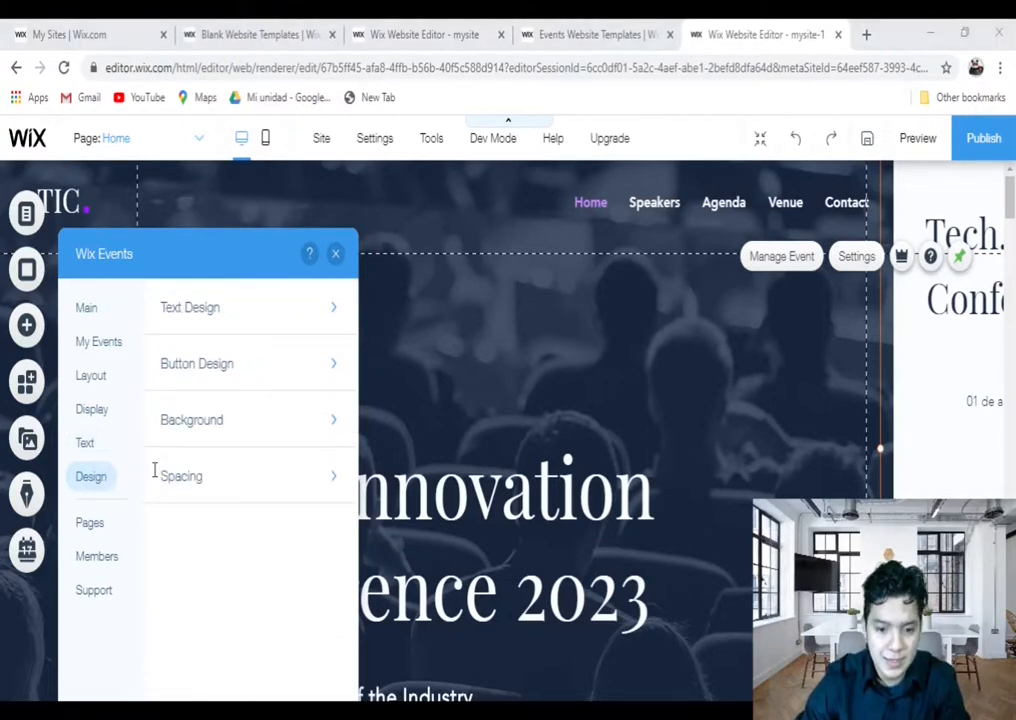